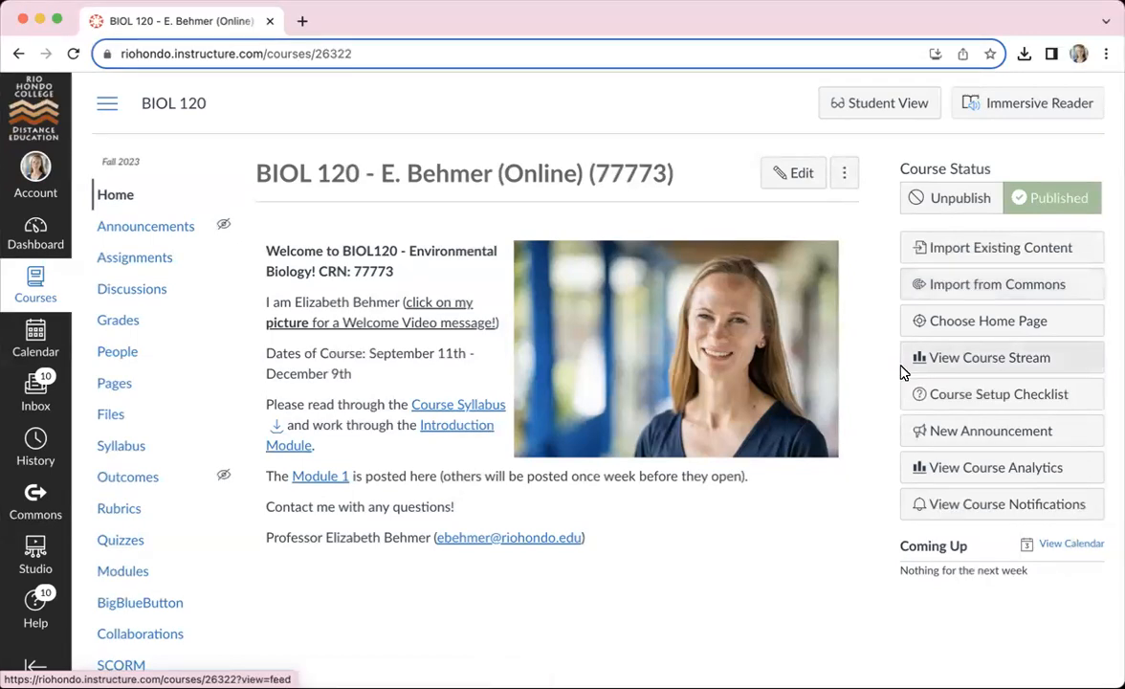
pyautogui.moveTo(868, 475)
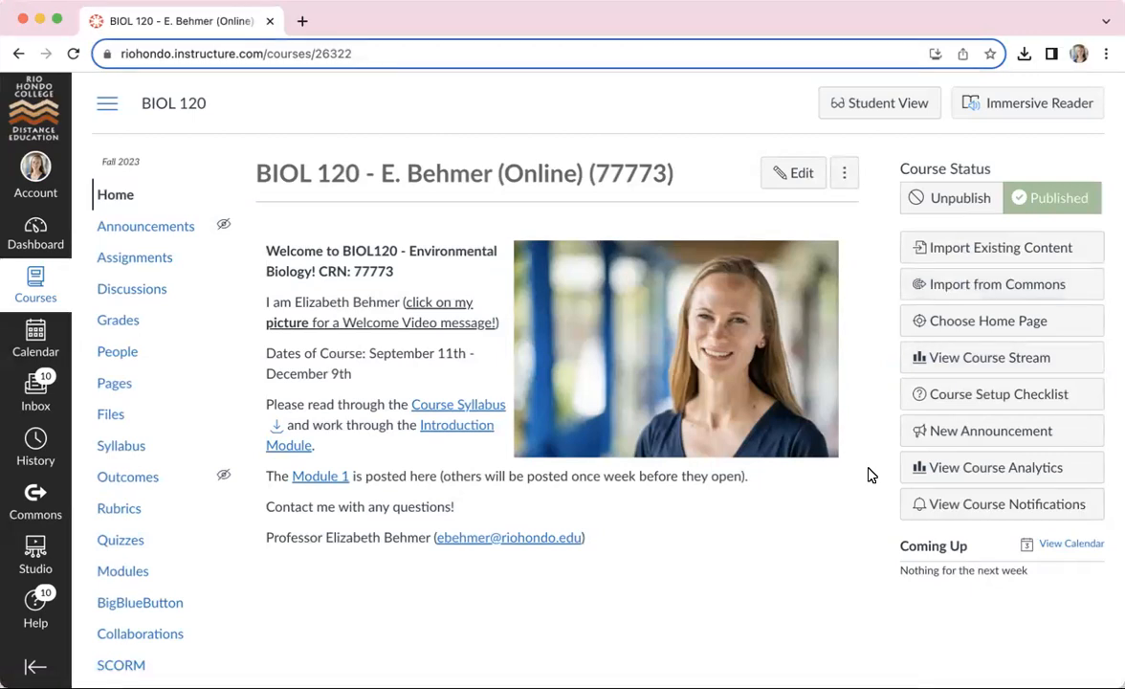
pyautogui.moveTo(752, 584)
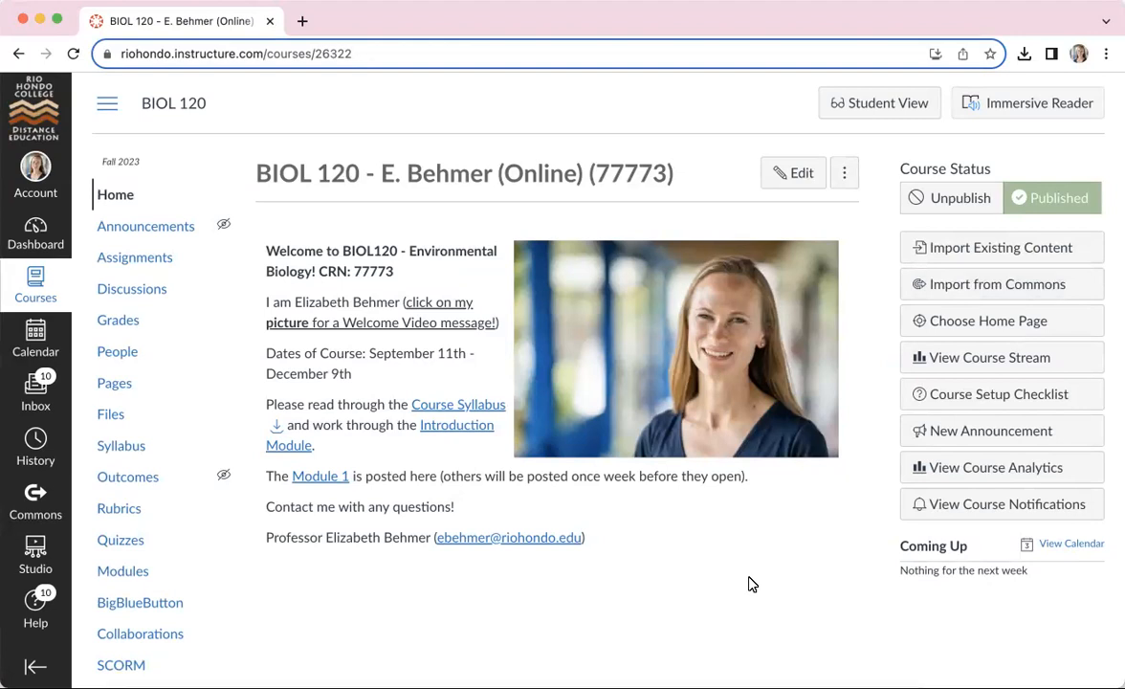
pyautogui.moveTo(662, 545)
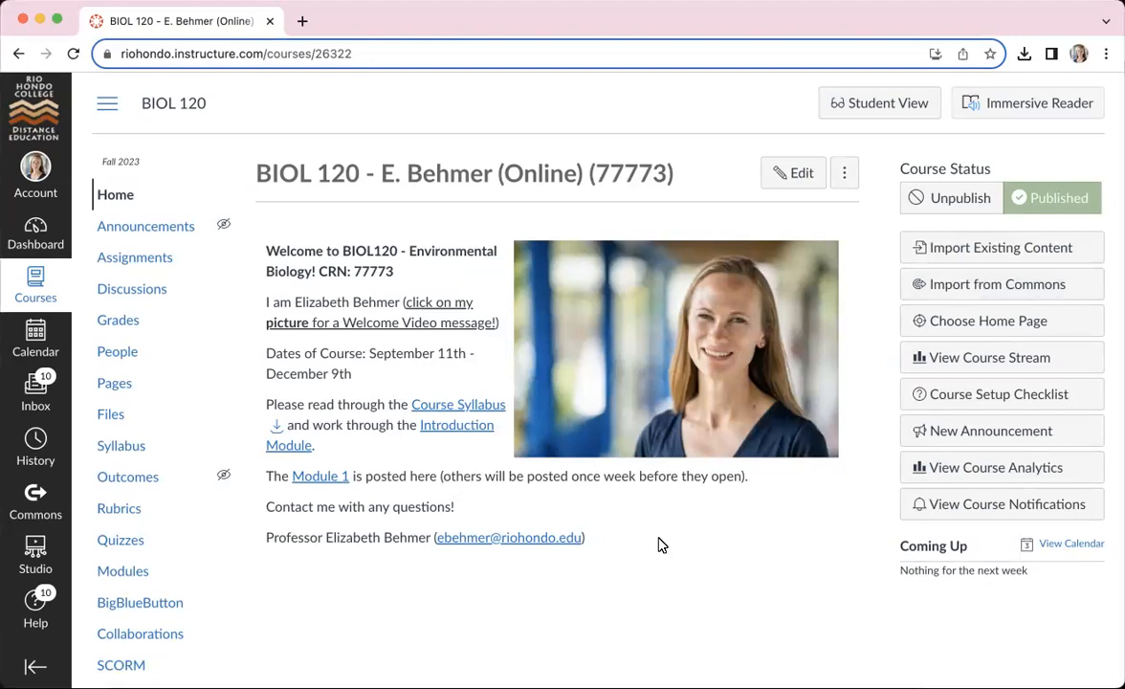
pyautogui.moveTo(515, 400)
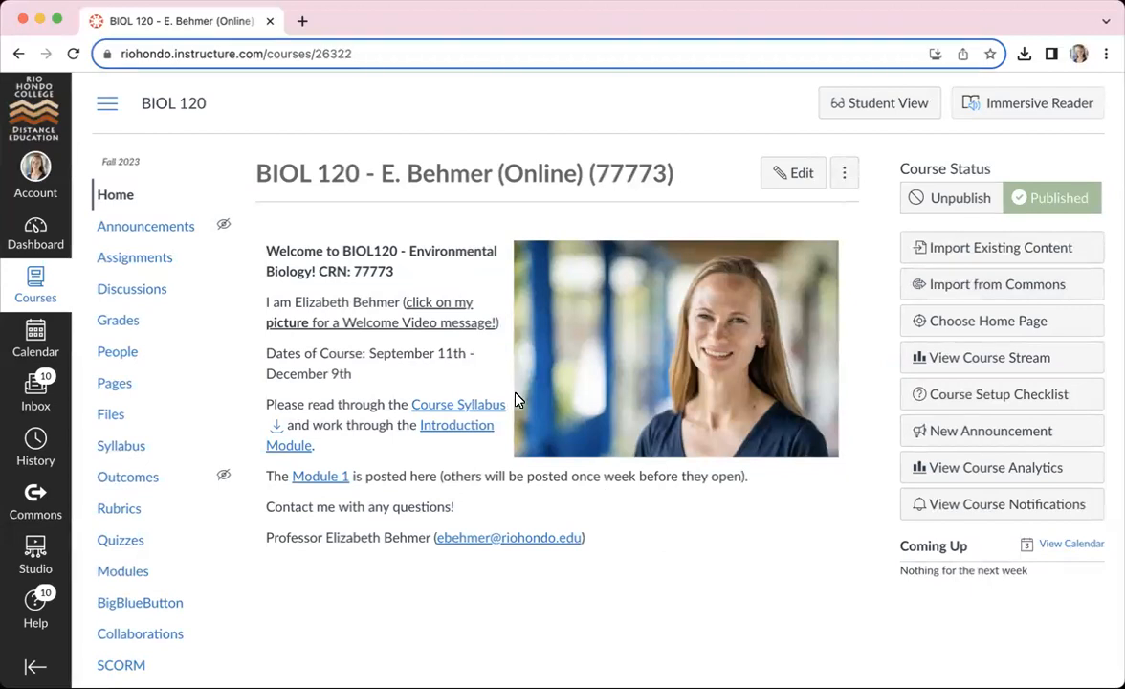
pyautogui.moveTo(402, 359)
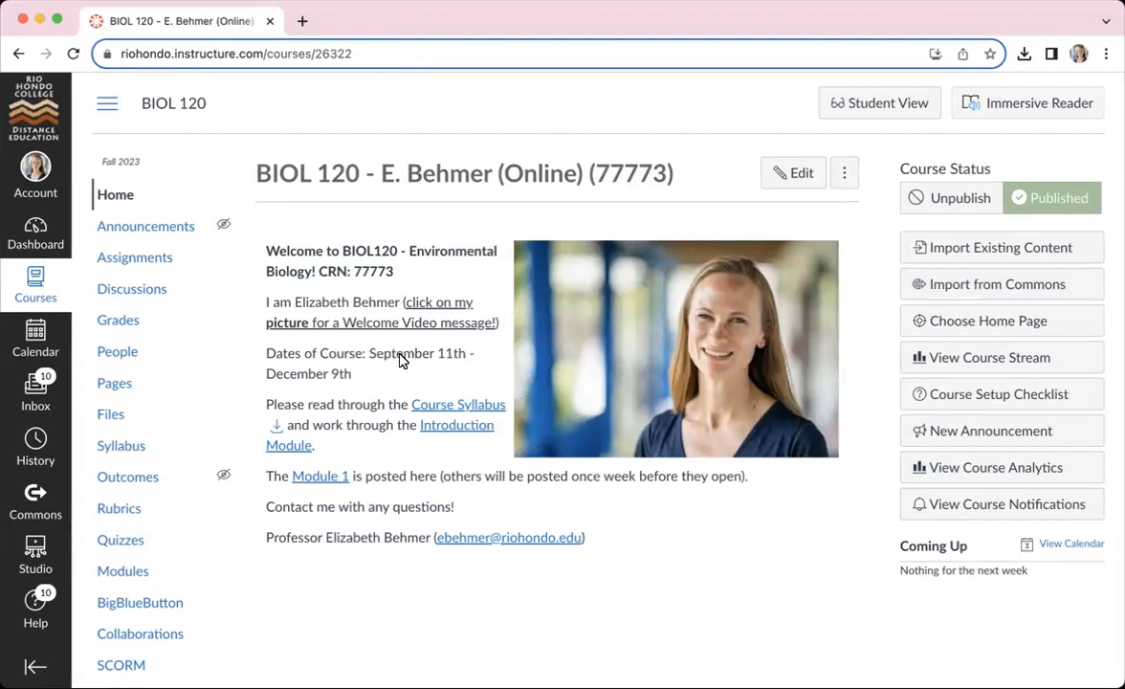
pyautogui.moveTo(335, 384)
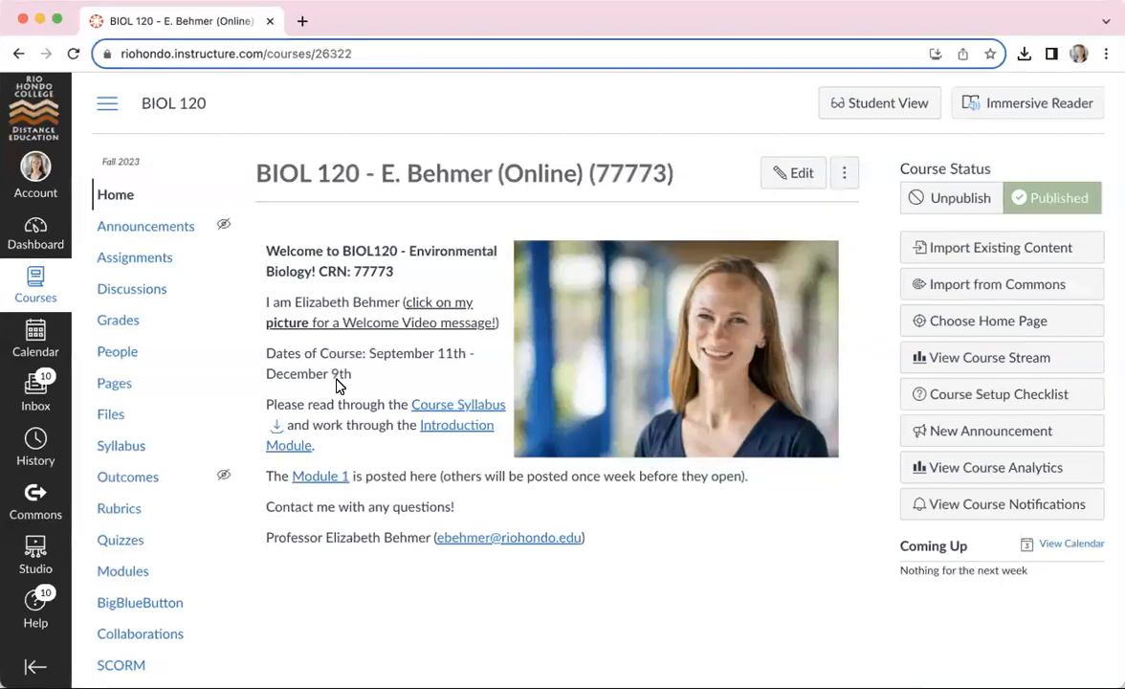
pyautogui.moveTo(418, 406)
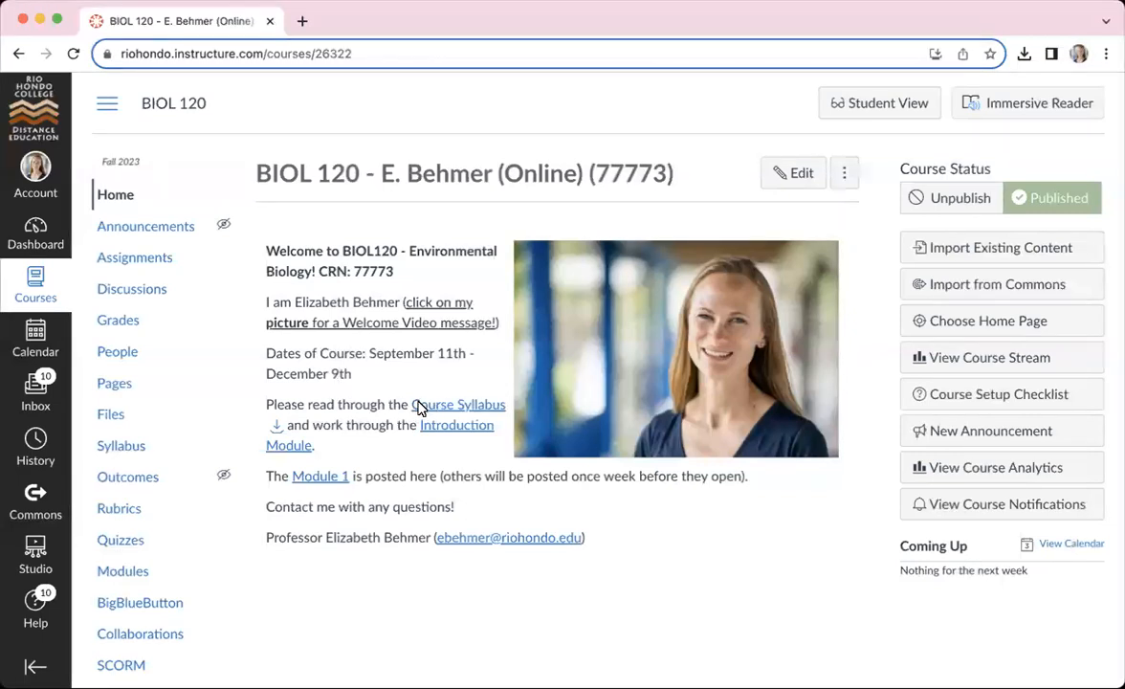
pyautogui.moveTo(440, 404)
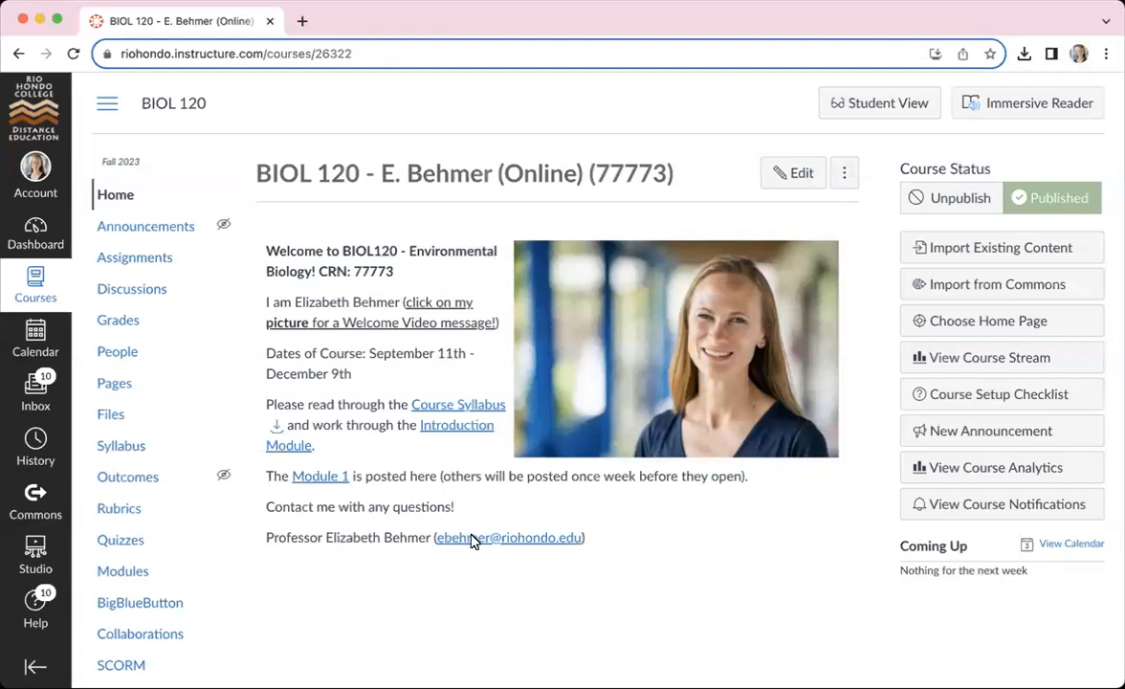
pyautogui.moveTo(467, 535)
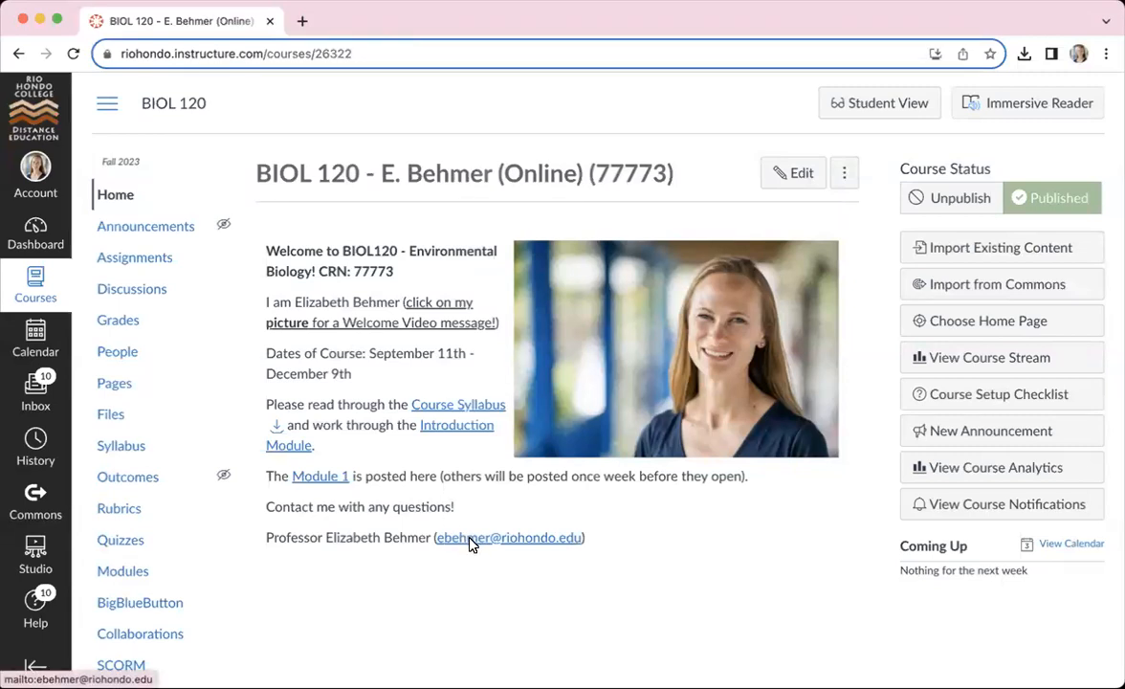
pyautogui.moveTo(130, 287)
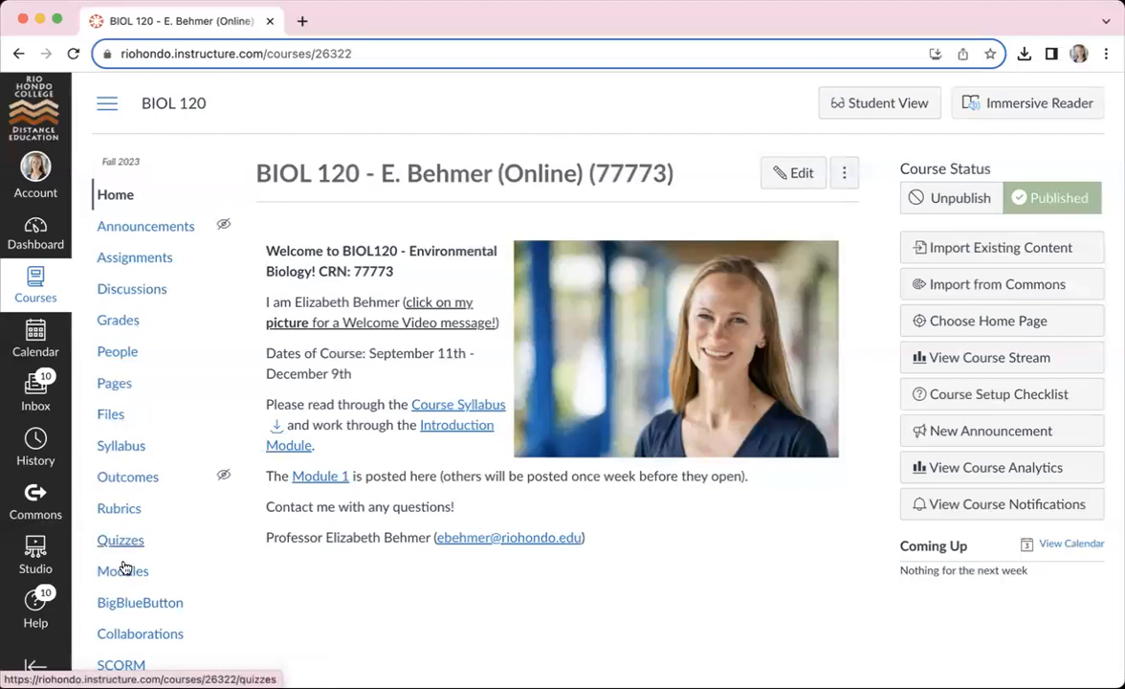
# - Go to the BIOL 120 Modules page from the course navigation
pyautogui.click(123, 570)
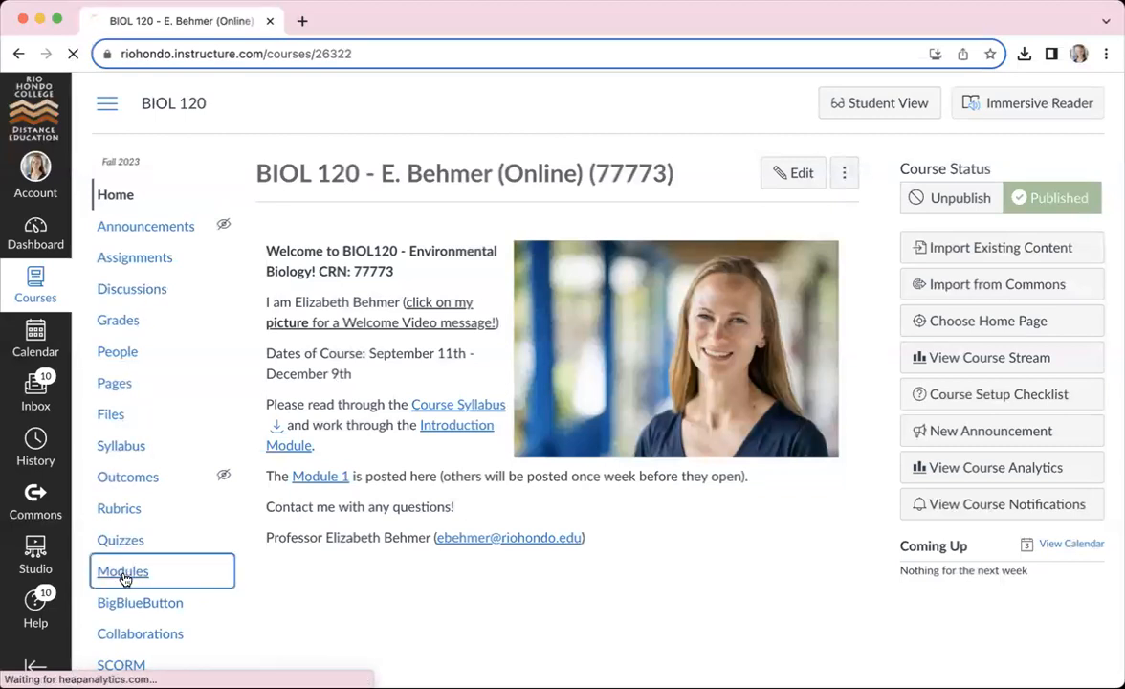
pyautogui.click(122, 570)
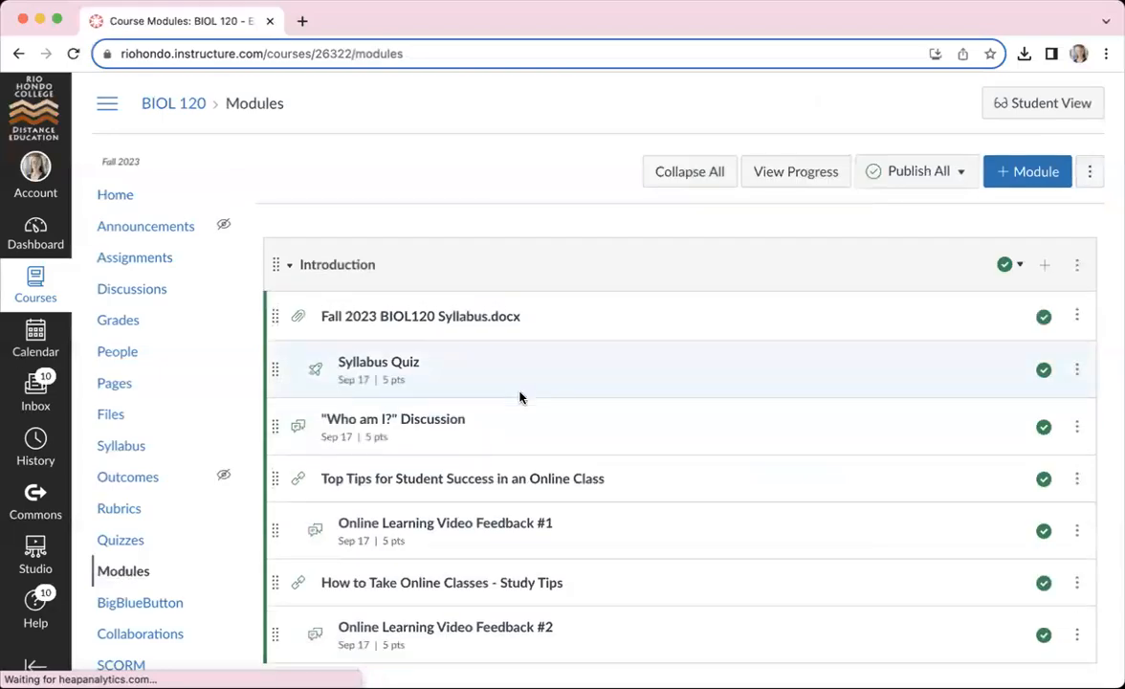
pyautogui.moveTo(547, 299)
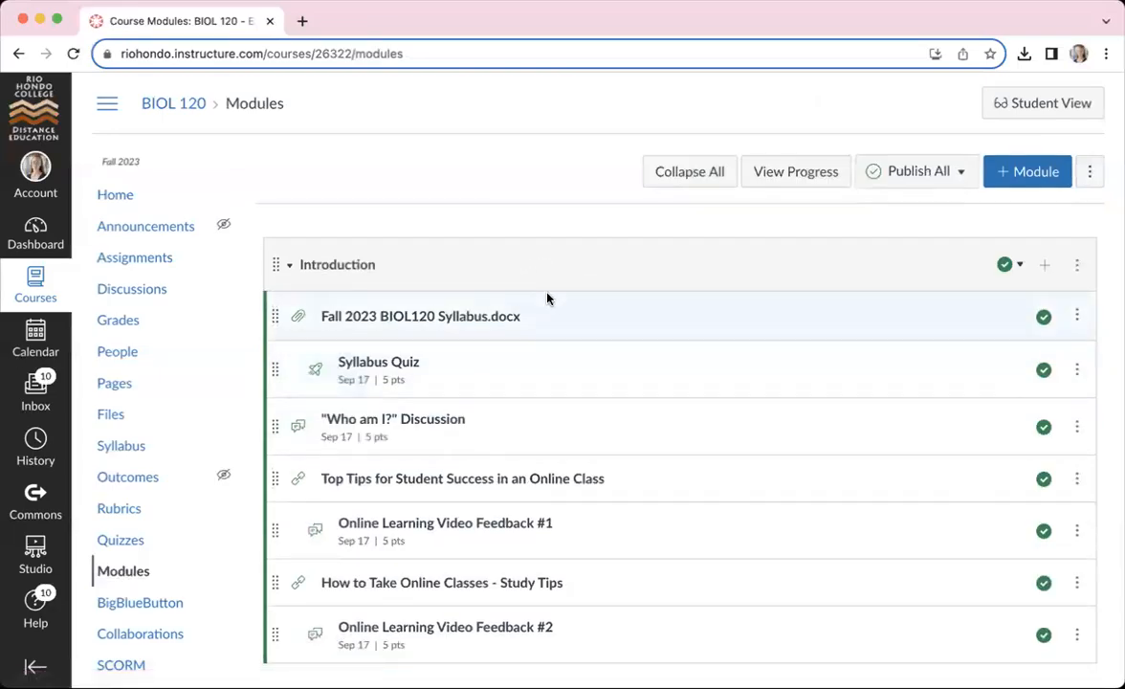
pyautogui.moveTo(572, 283)
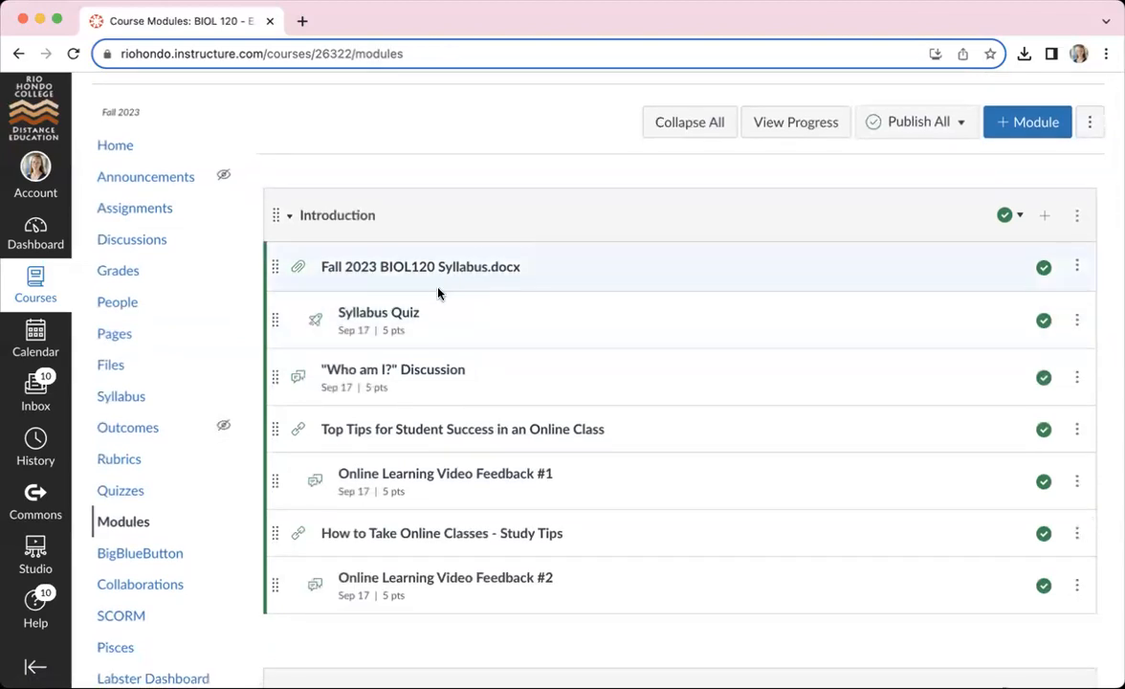
pyautogui.moveTo(427, 341)
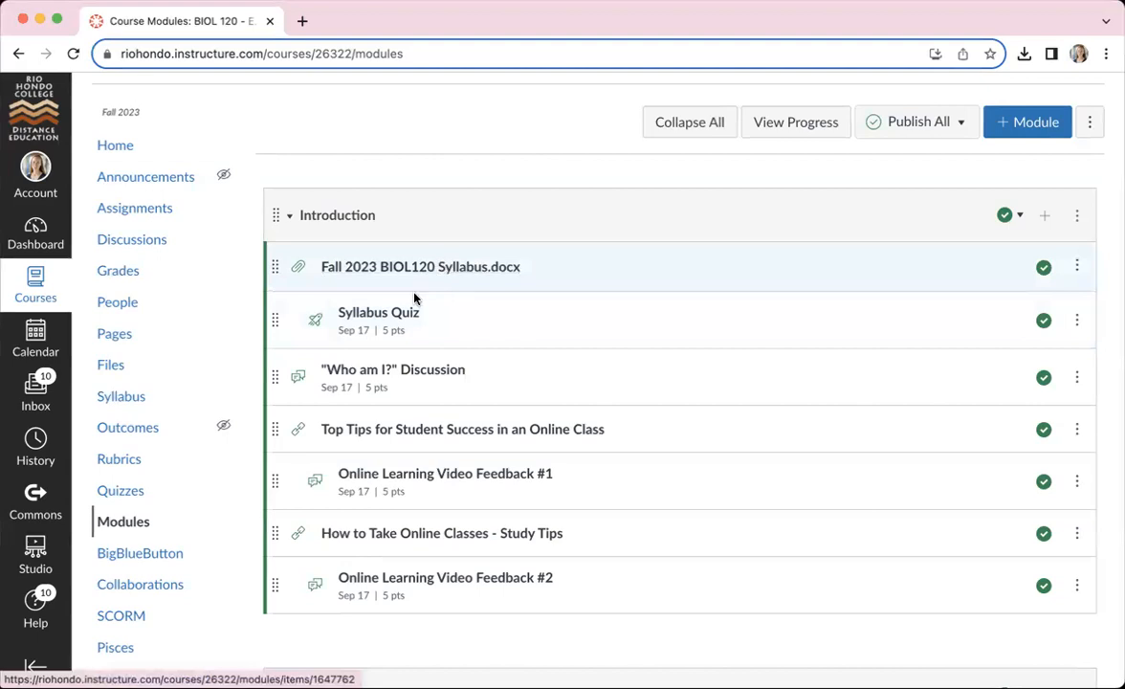
pyautogui.moveTo(379, 312)
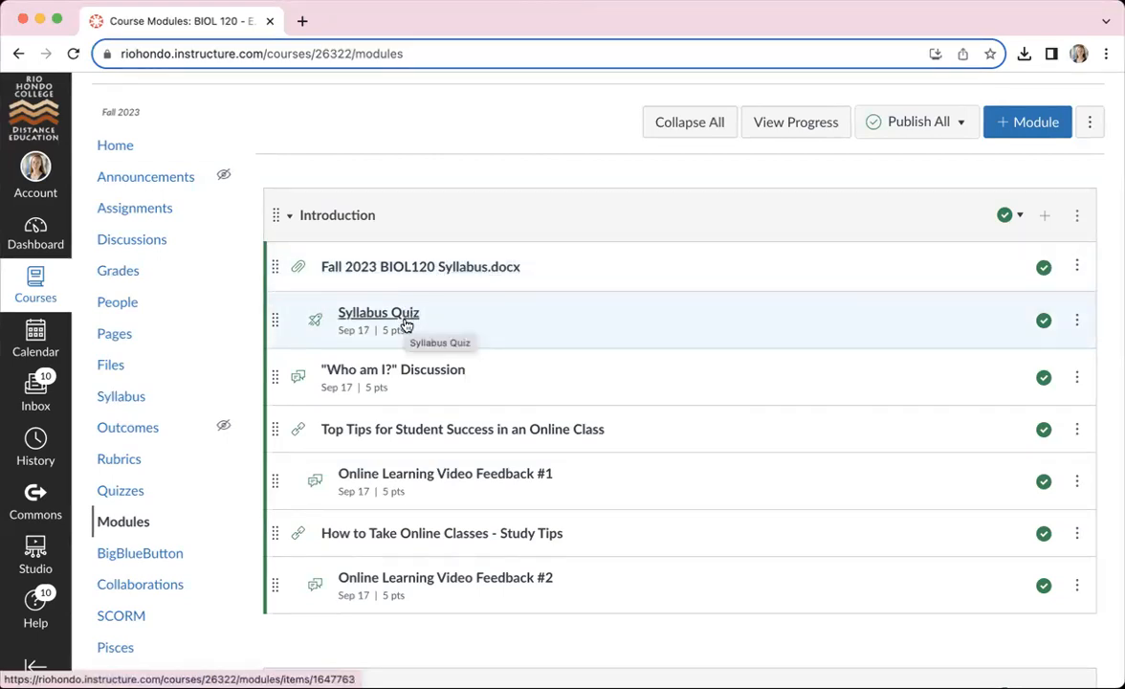
pyautogui.moveTo(392, 375)
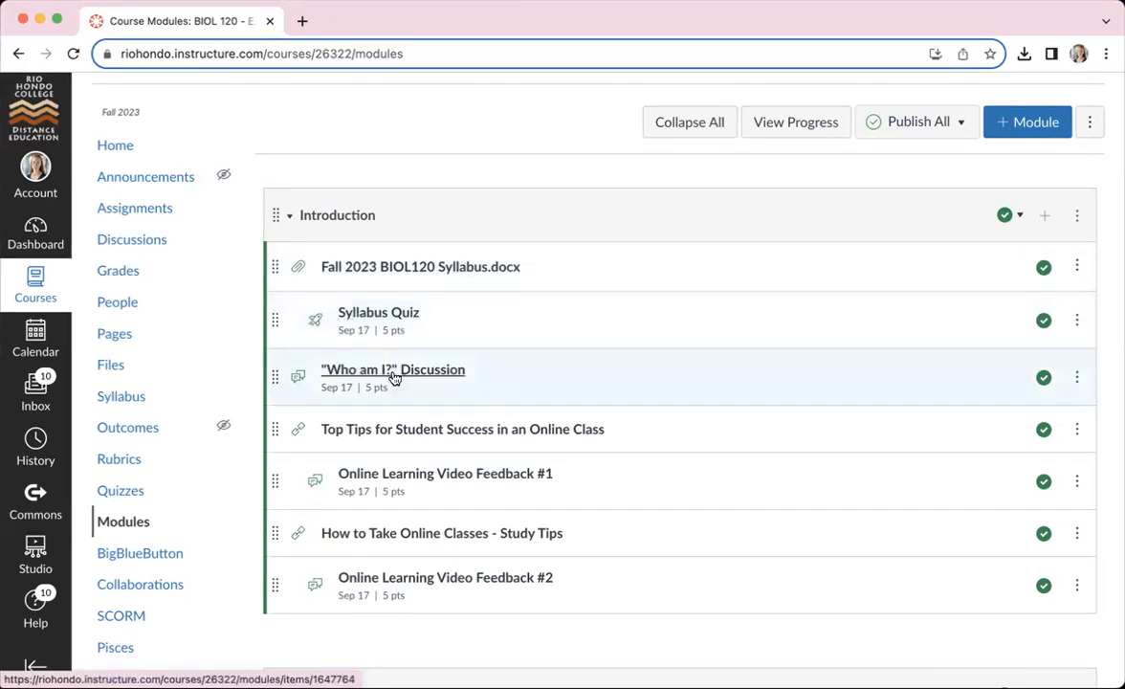
# - View the graded "Who am I?" Discussion topic in the Introduction module, then head back
pyautogui.click(392, 369)
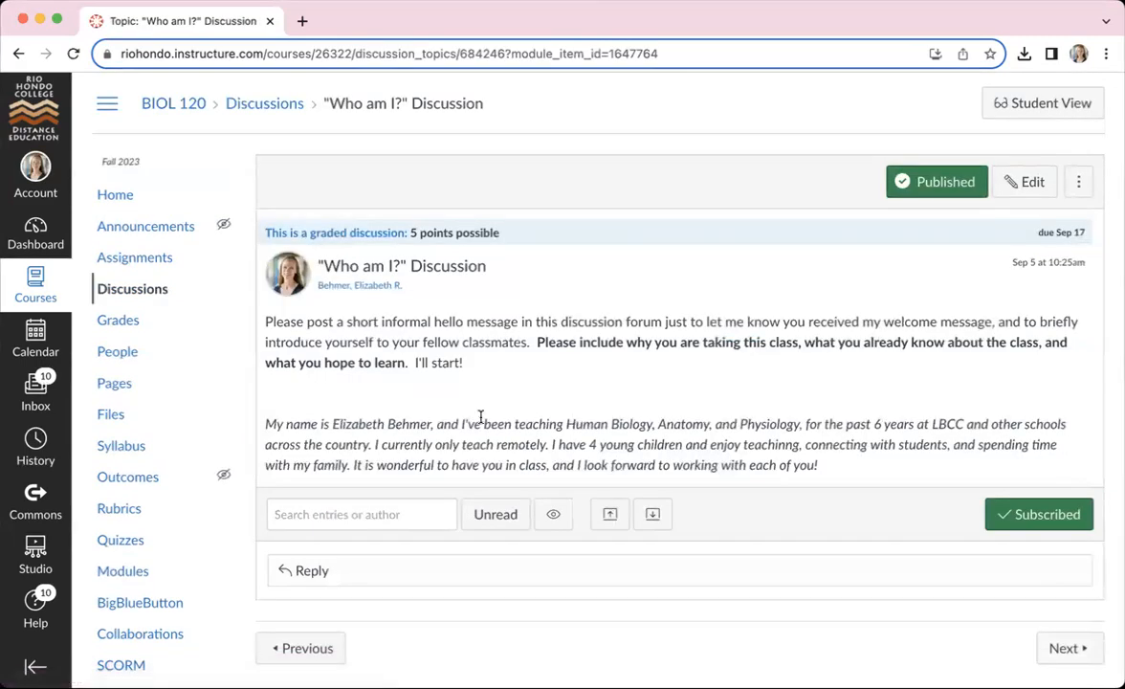
pyautogui.moveTo(494, 409)
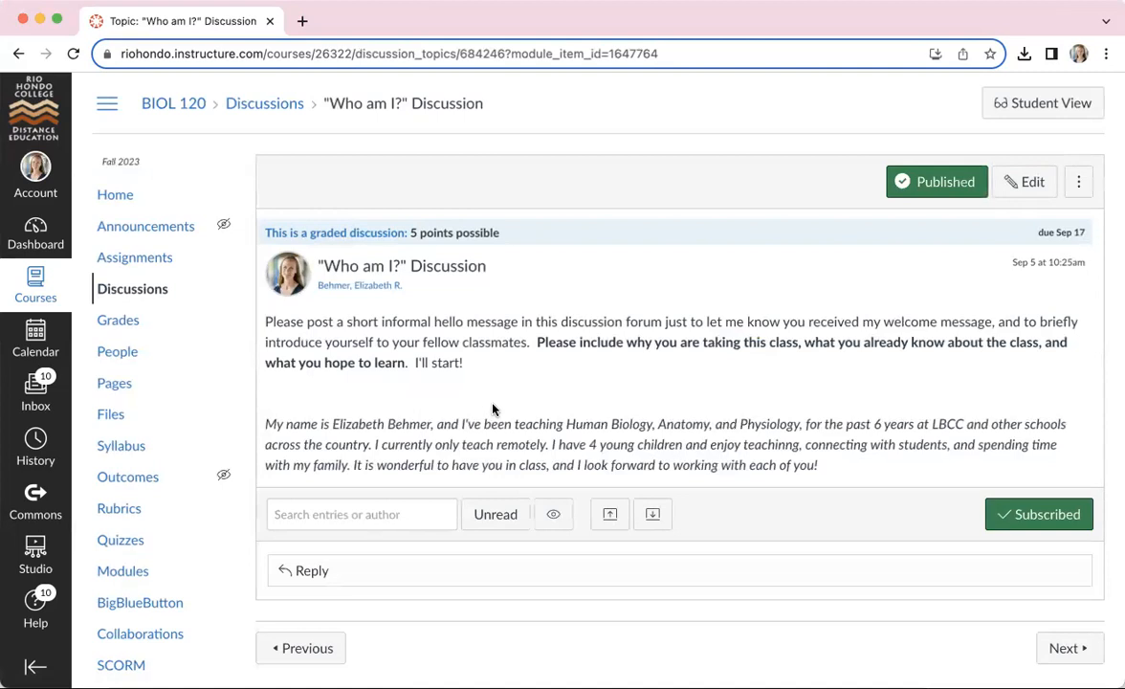
pyautogui.click(19, 53)
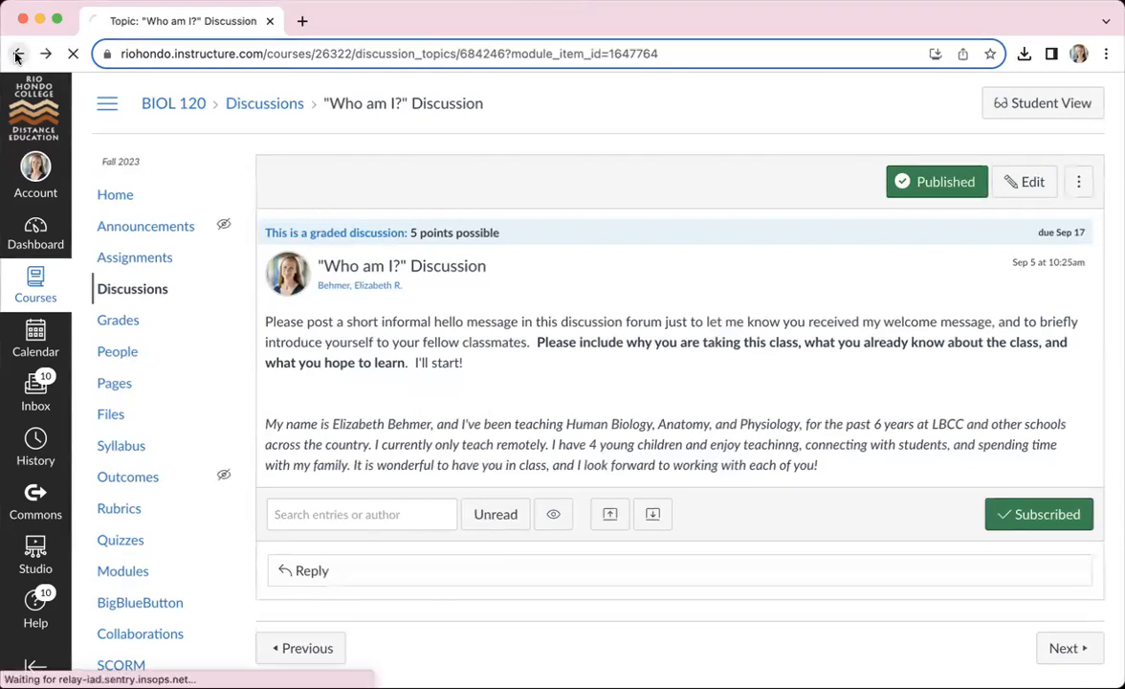
# - Return to the Modules list and scroll down past the Introduction items toward Module 1
pyautogui.click(19, 54)
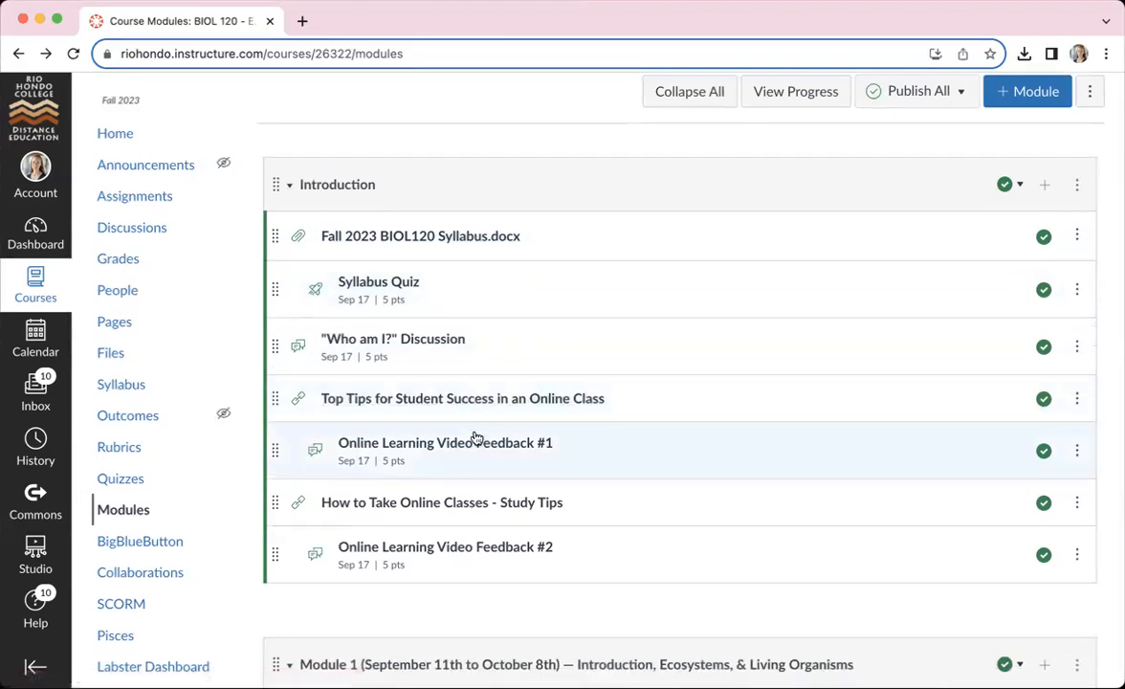
pyautogui.moveTo(463, 398)
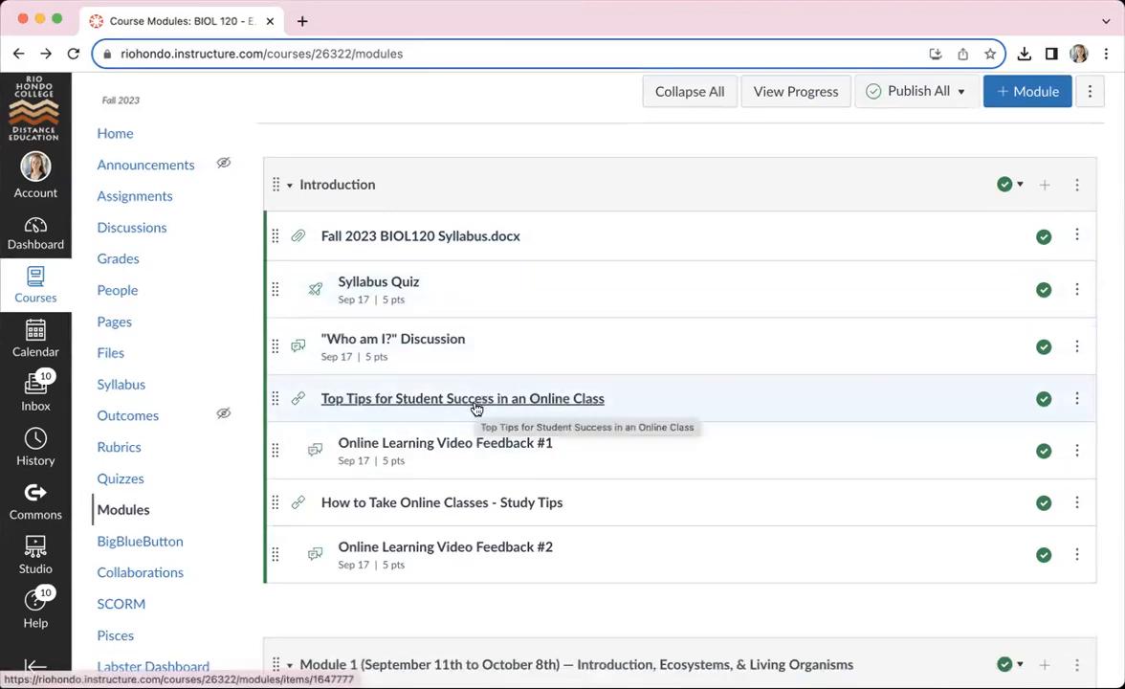
pyautogui.moveTo(440, 501)
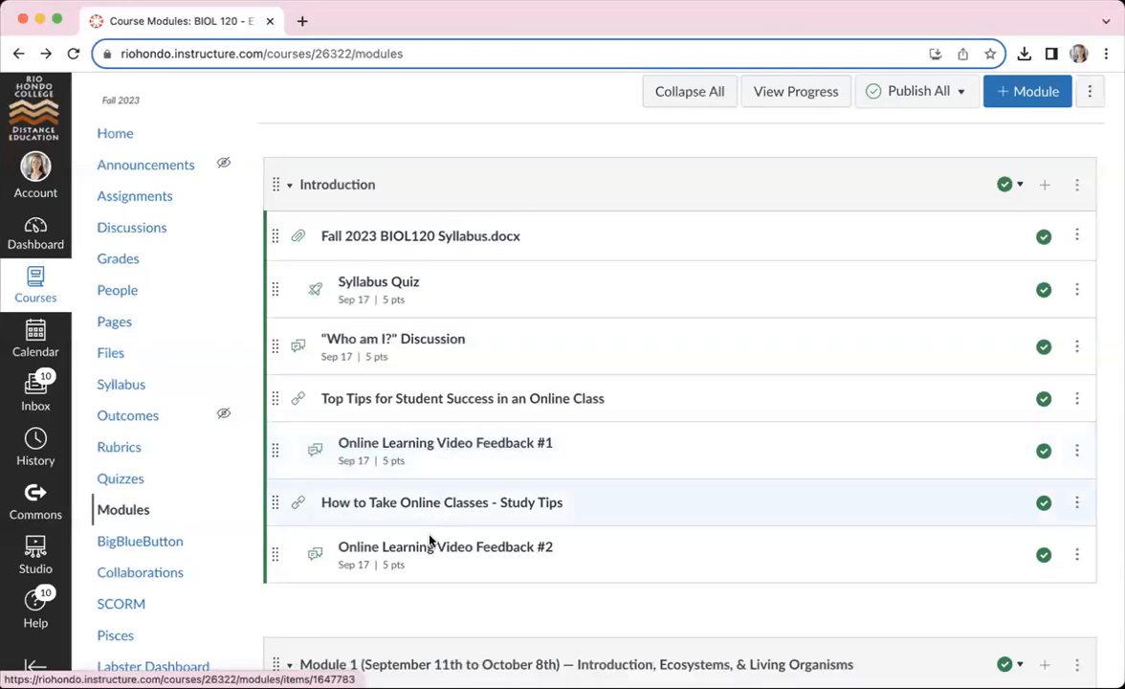
pyautogui.moveTo(444, 547)
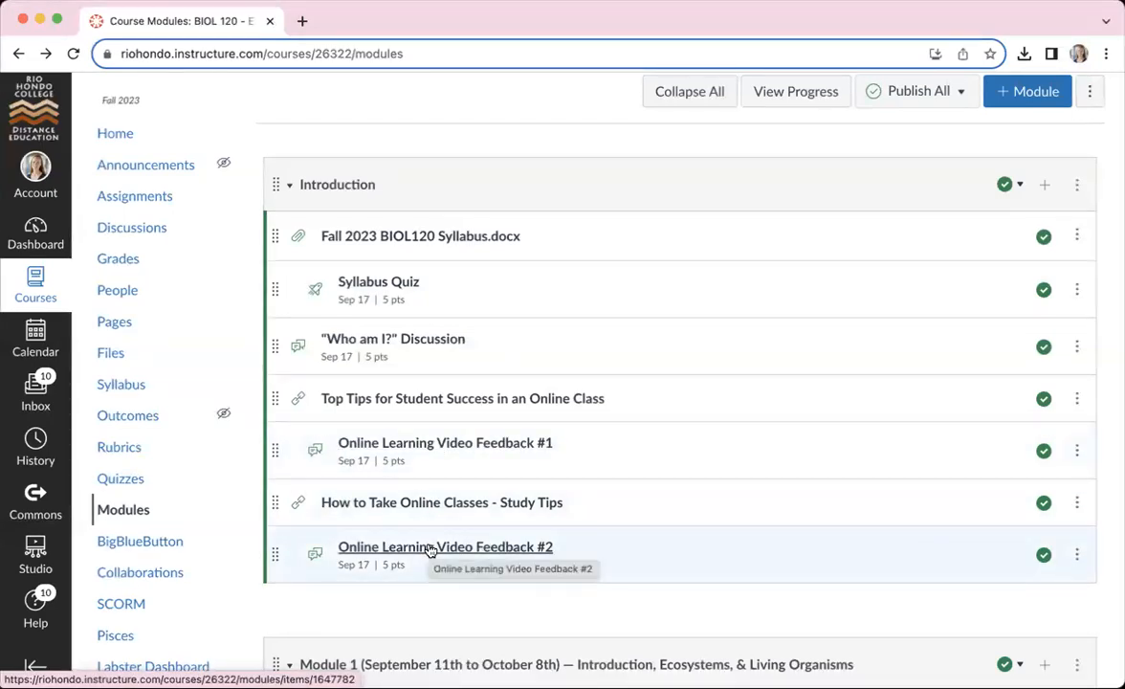
pyautogui.scroll(-3)
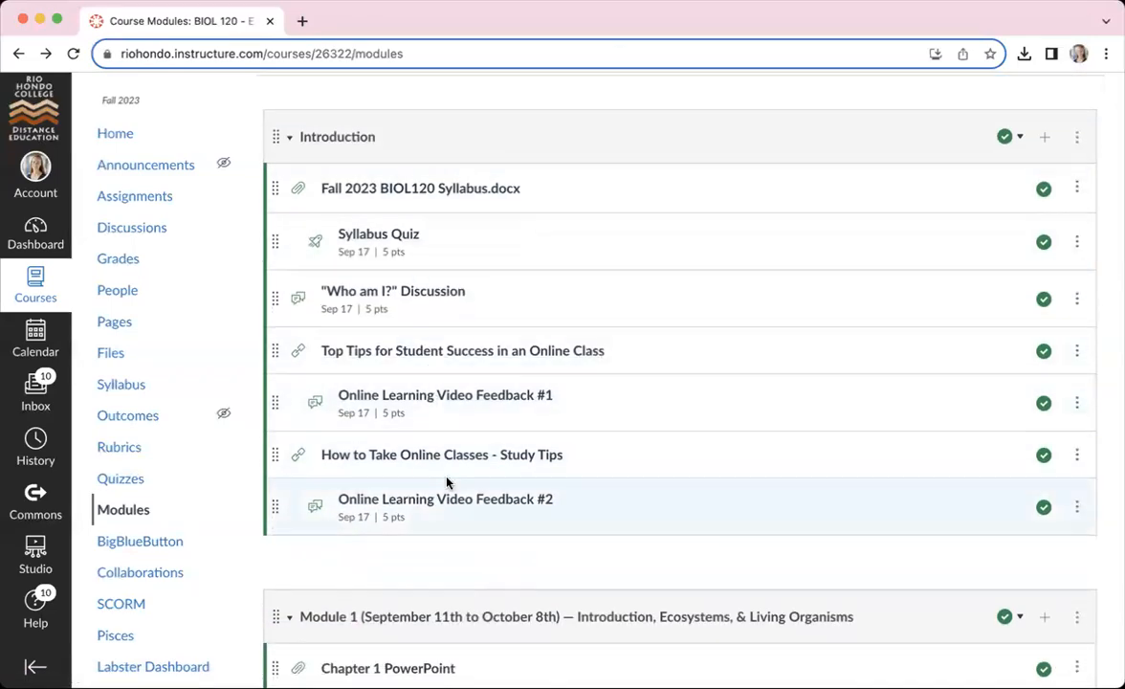
pyautogui.moveTo(547, 199)
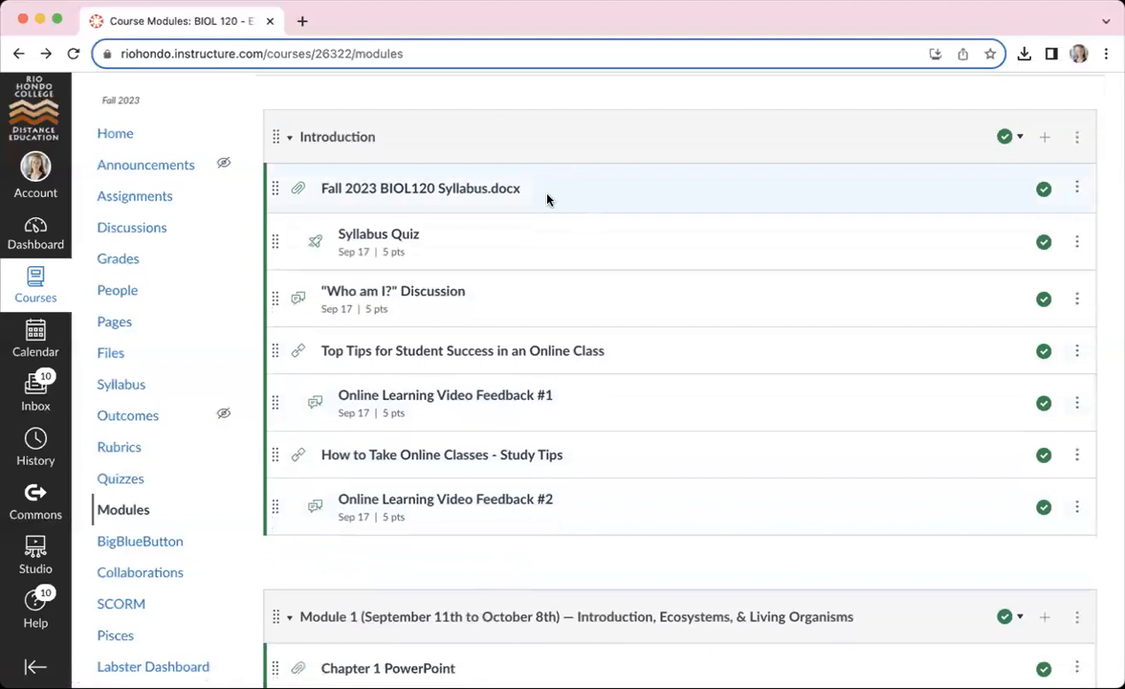
pyautogui.scroll(-3)
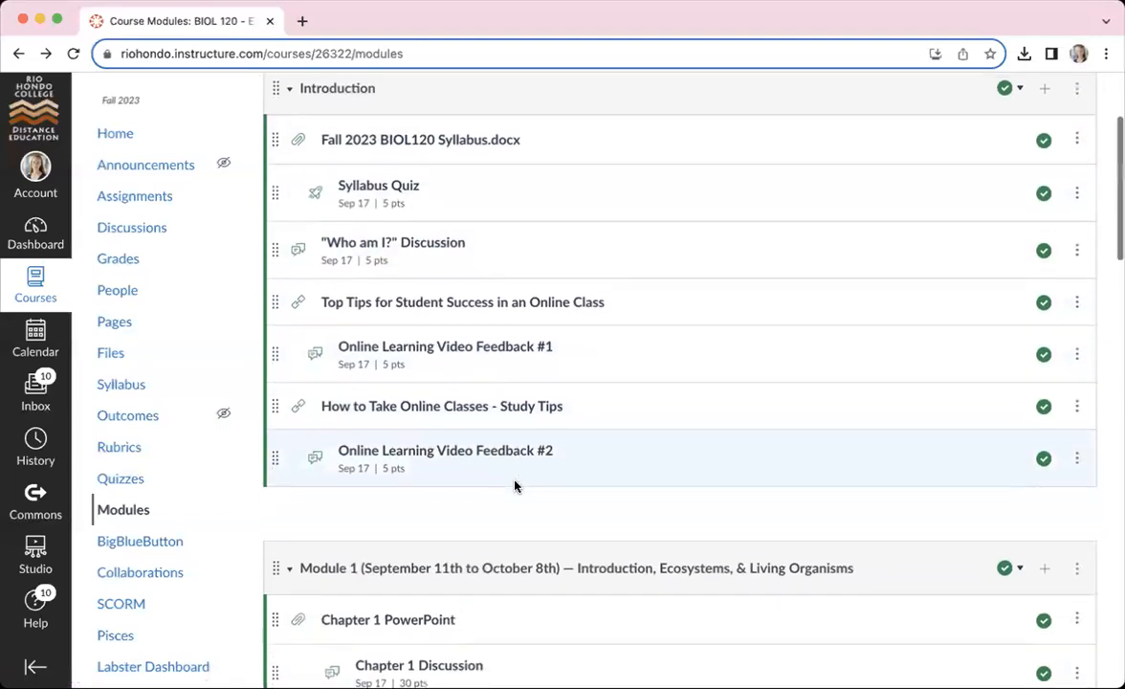
pyautogui.scroll(-3)
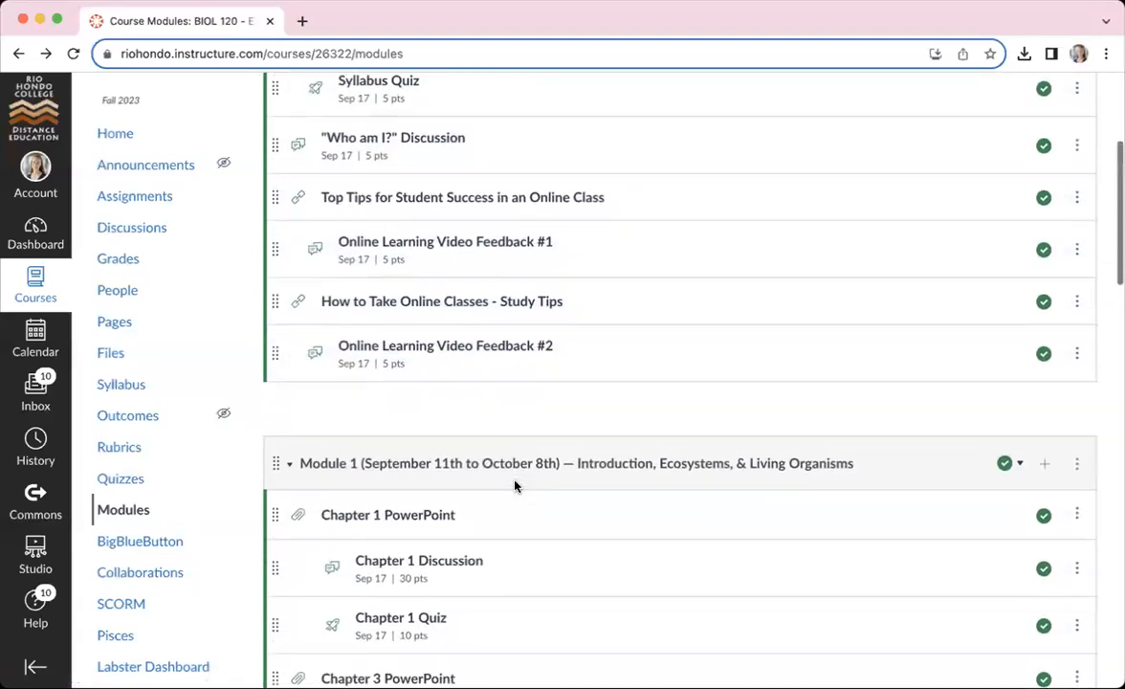
pyautogui.scroll(-3)
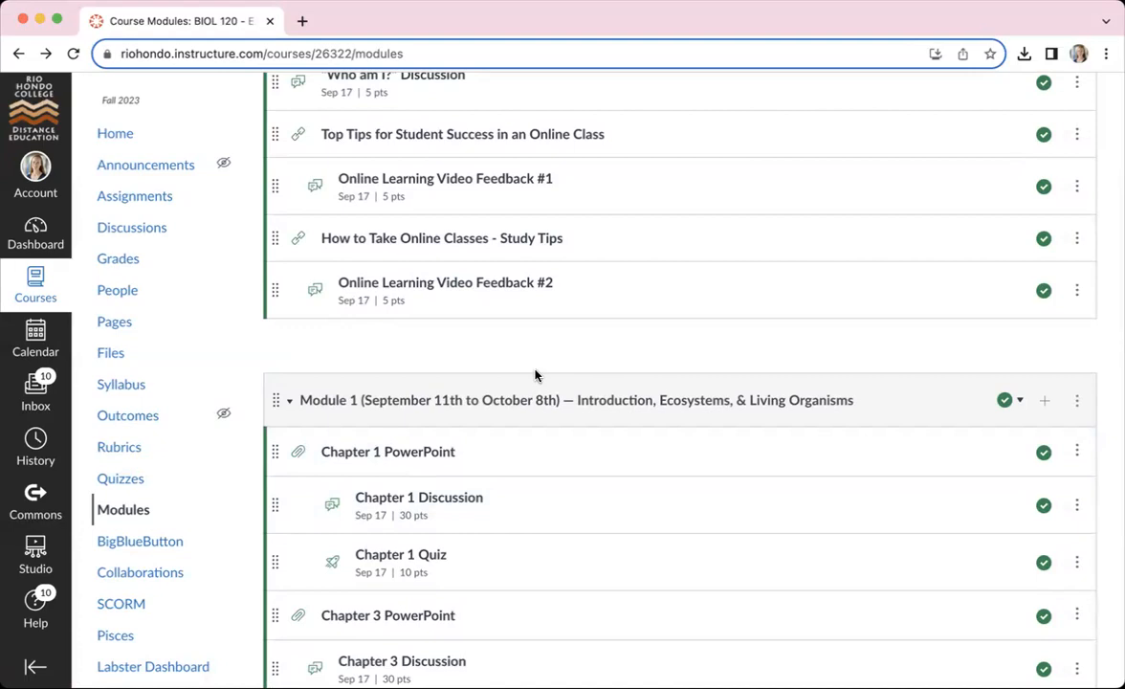
pyautogui.scroll(-3)
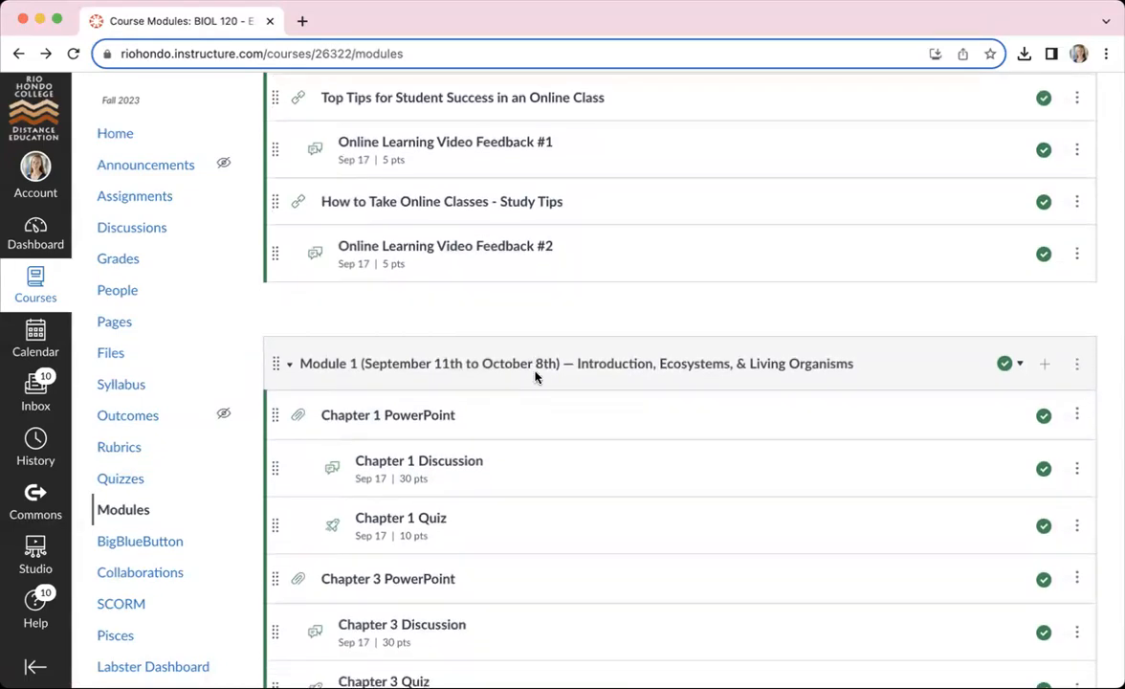
pyautogui.scroll(-3)
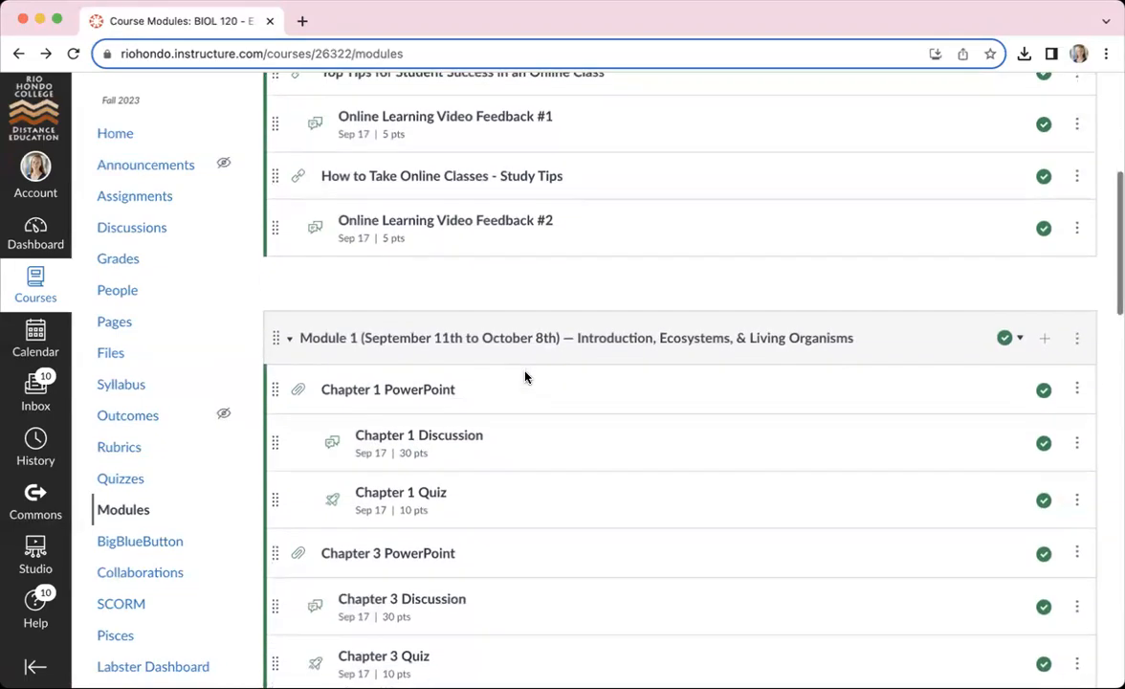
pyautogui.scroll(-3)
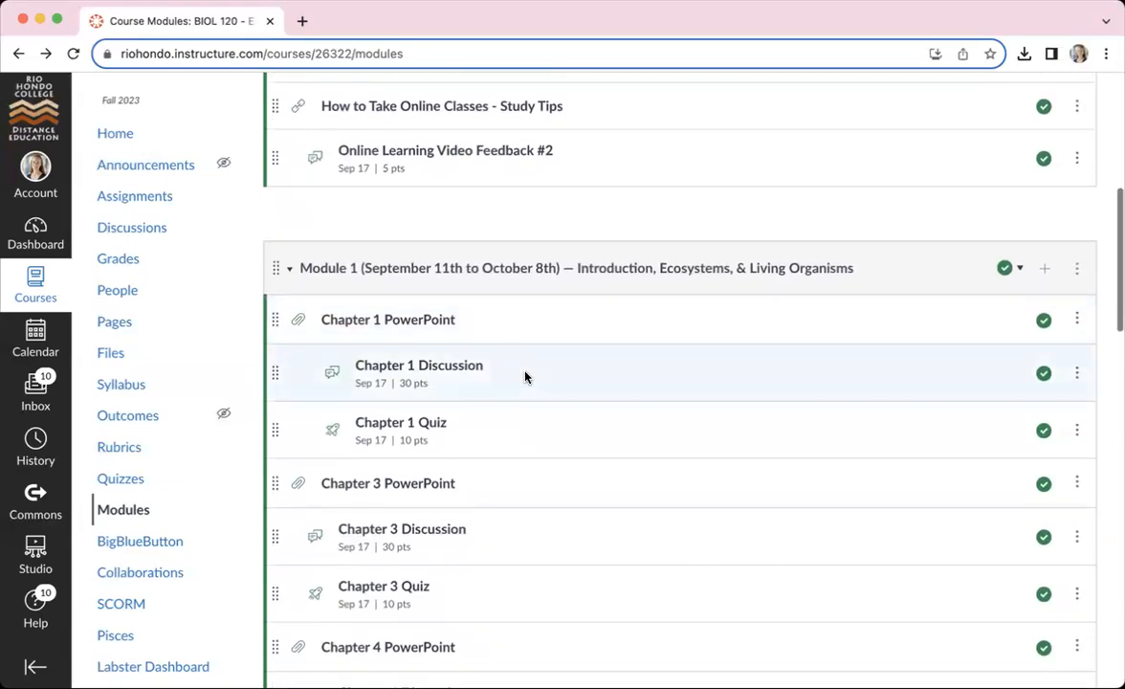
pyautogui.scroll(-3)
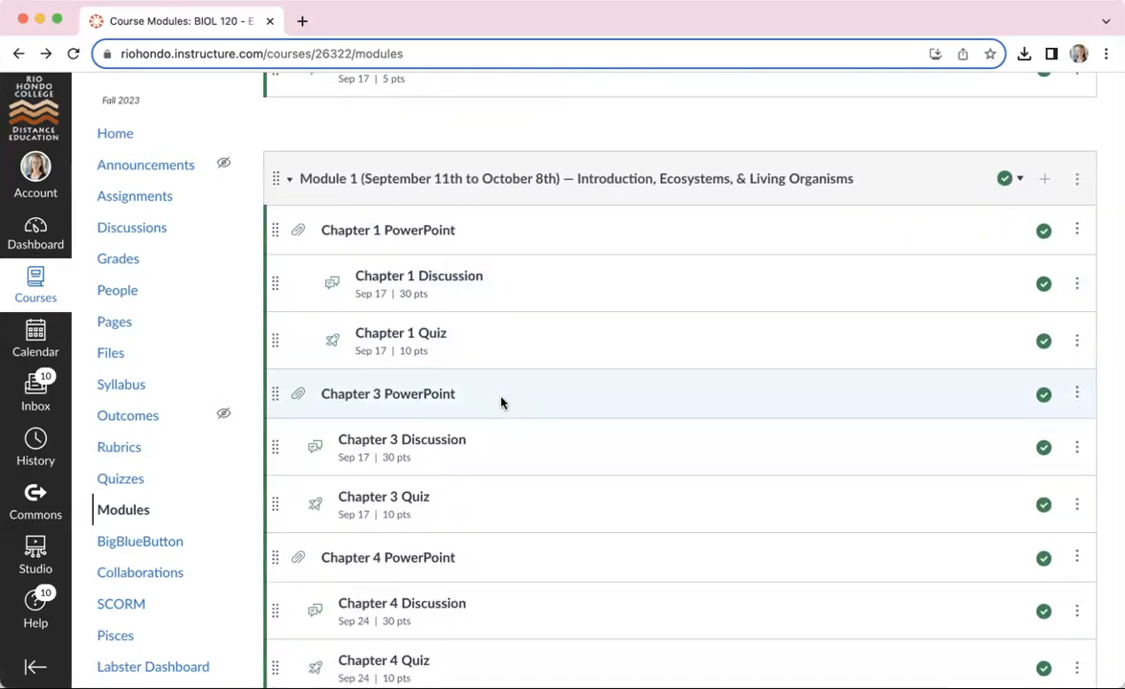
pyautogui.moveTo(505, 241)
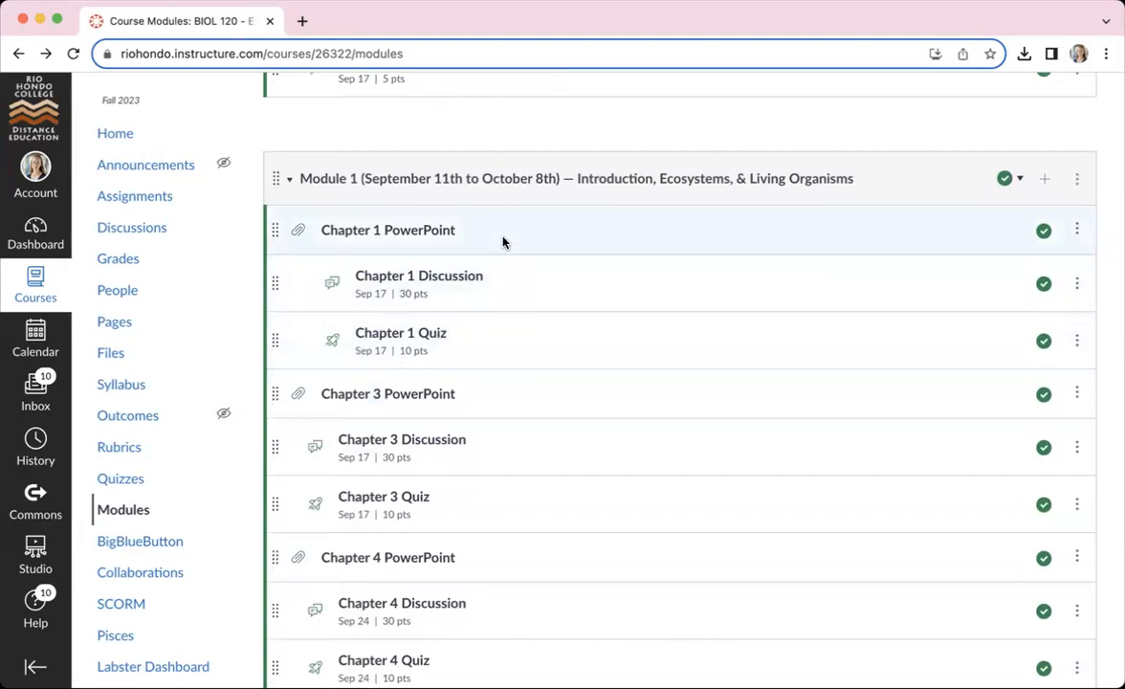
pyautogui.moveTo(509, 180)
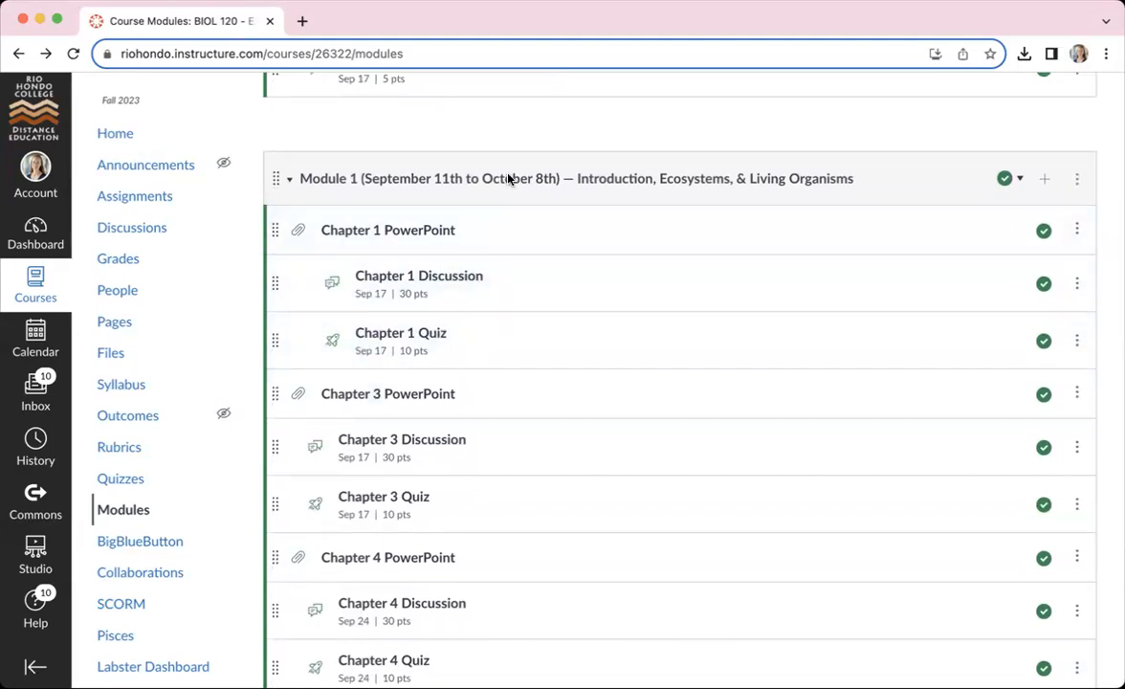
pyautogui.scroll(3)
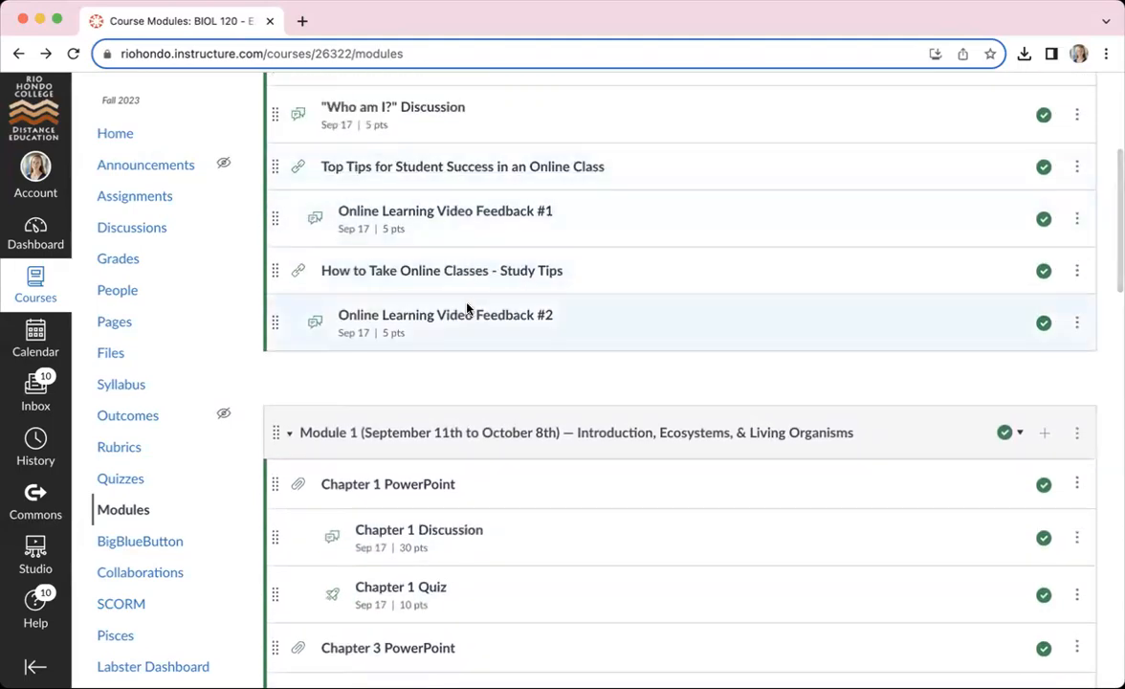
pyautogui.scroll(-3)
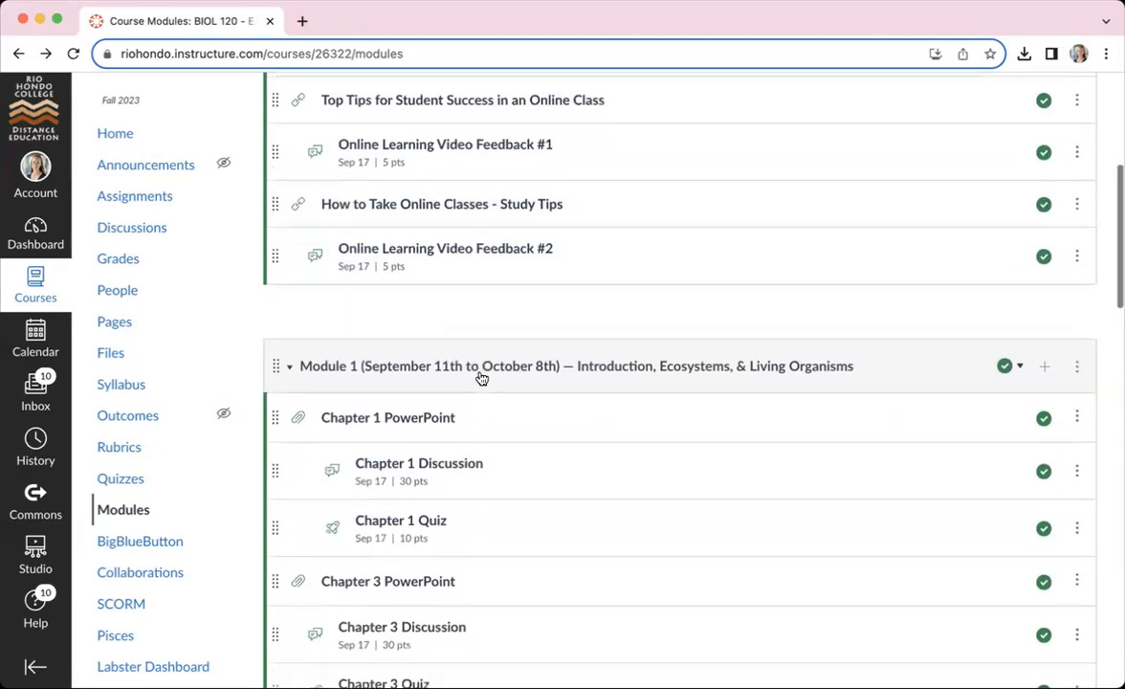
pyautogui.scroll(-3)
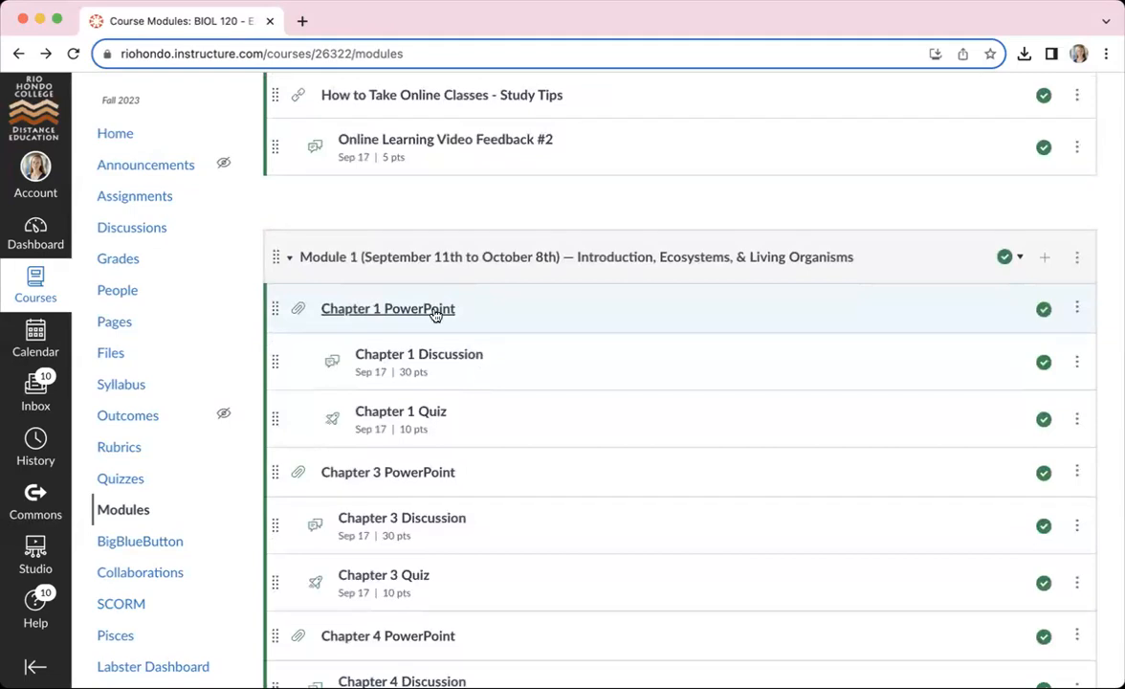
pyautogui.scroll(-3)
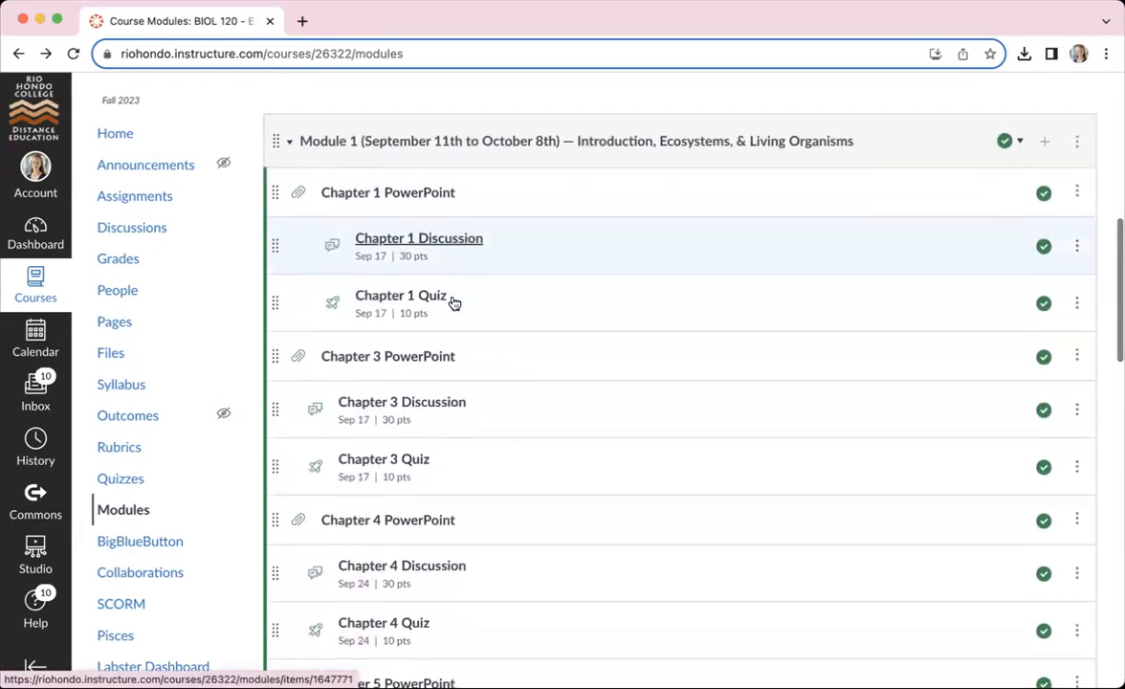
pyautogui.scroll(3)
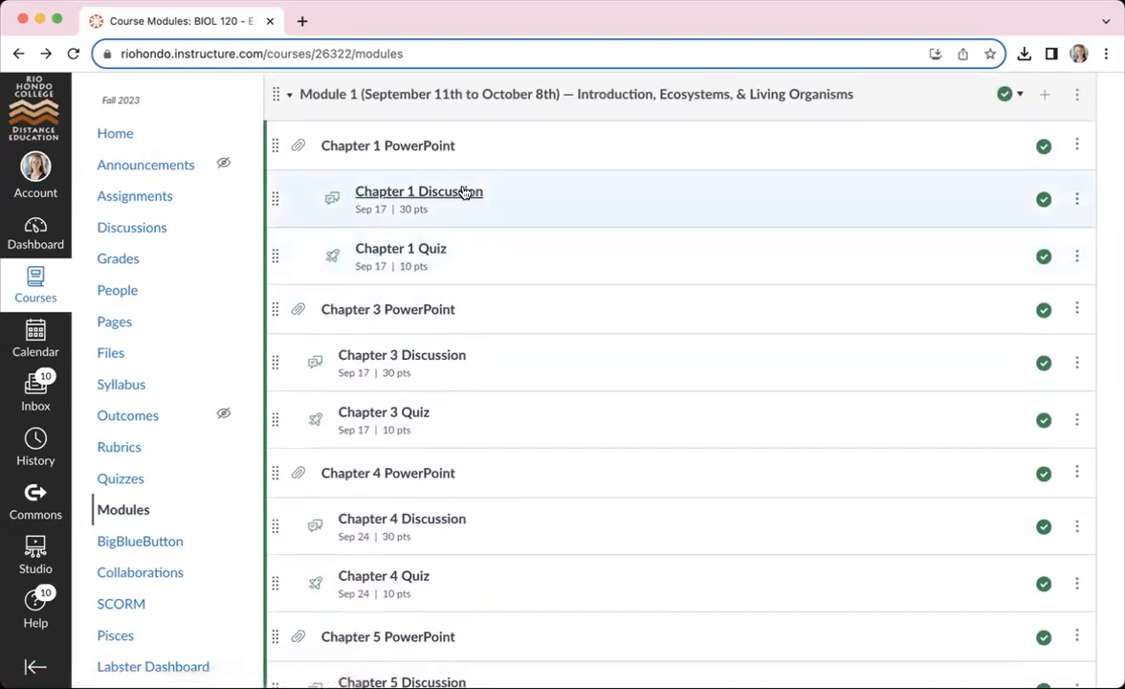
pyautogui.moveTo(468, 294)
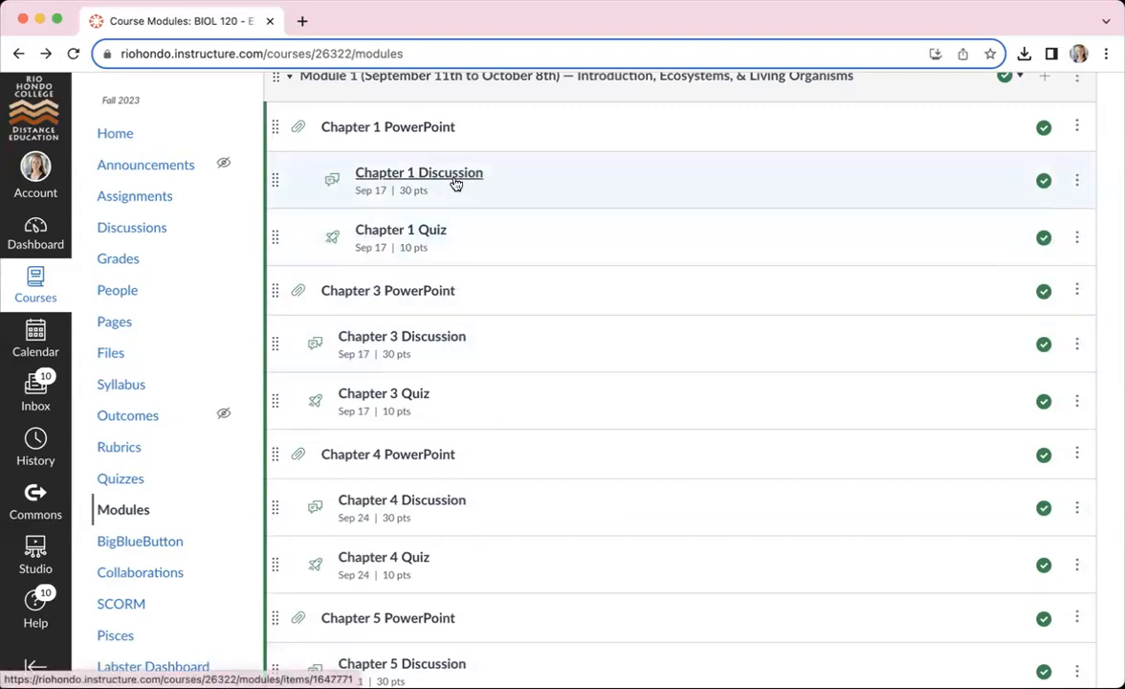
pyautogui.moveTo(436, 342)
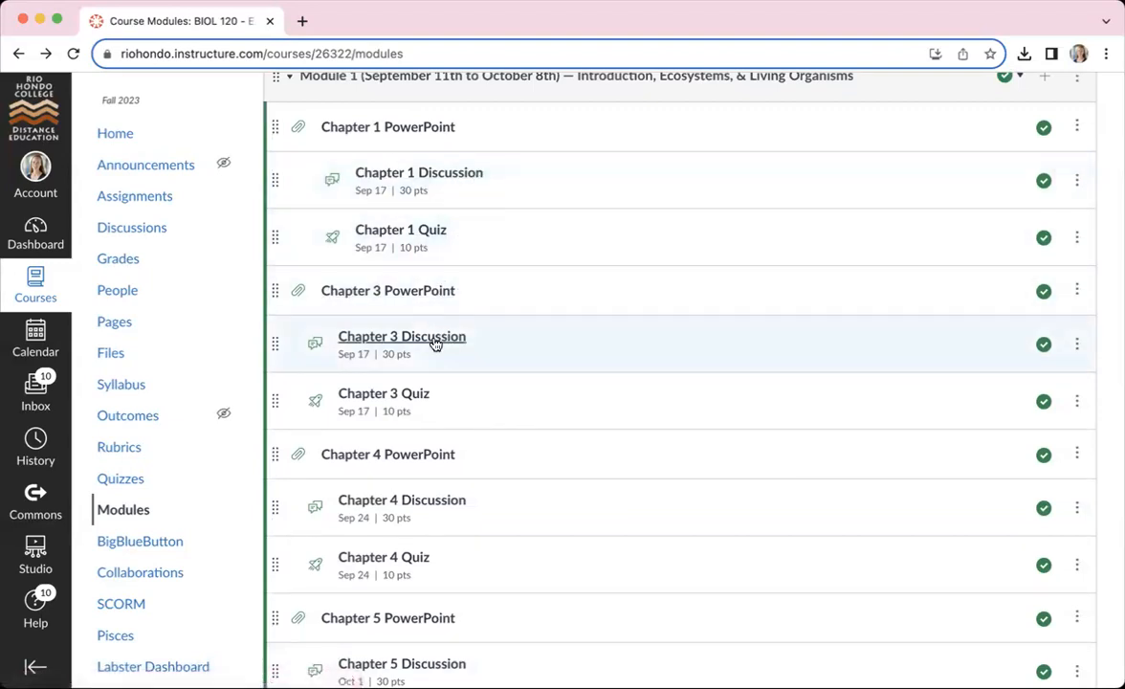
pyautogui.moveTo(402, 337)
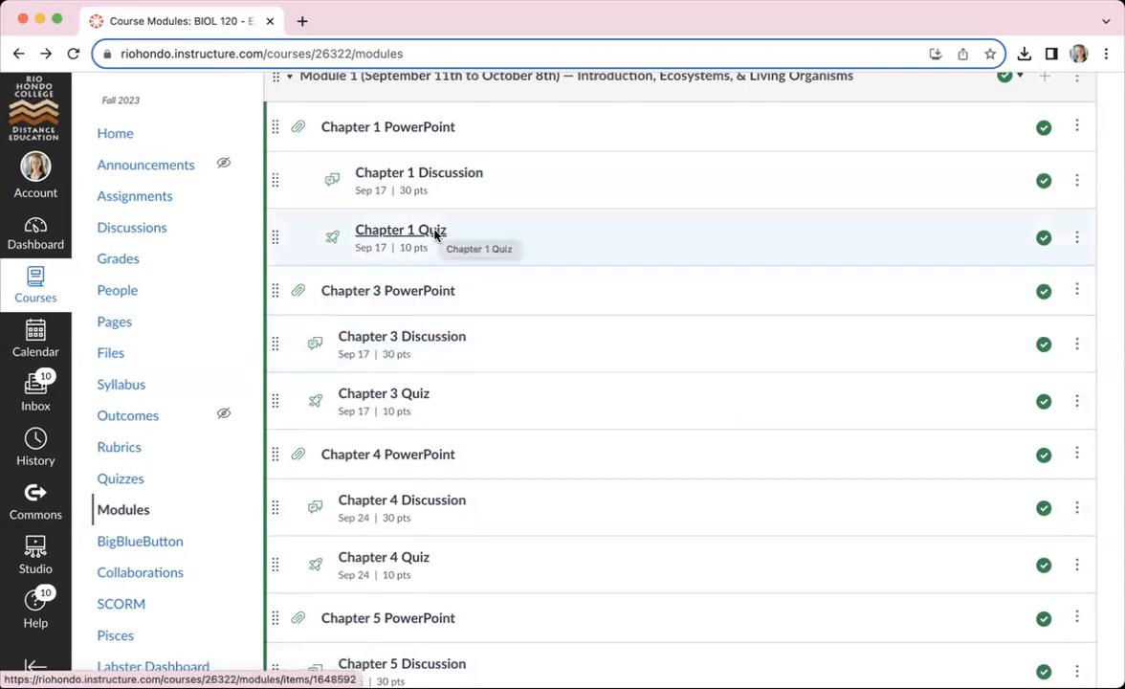
pyautogui.moveTo(402, 402)
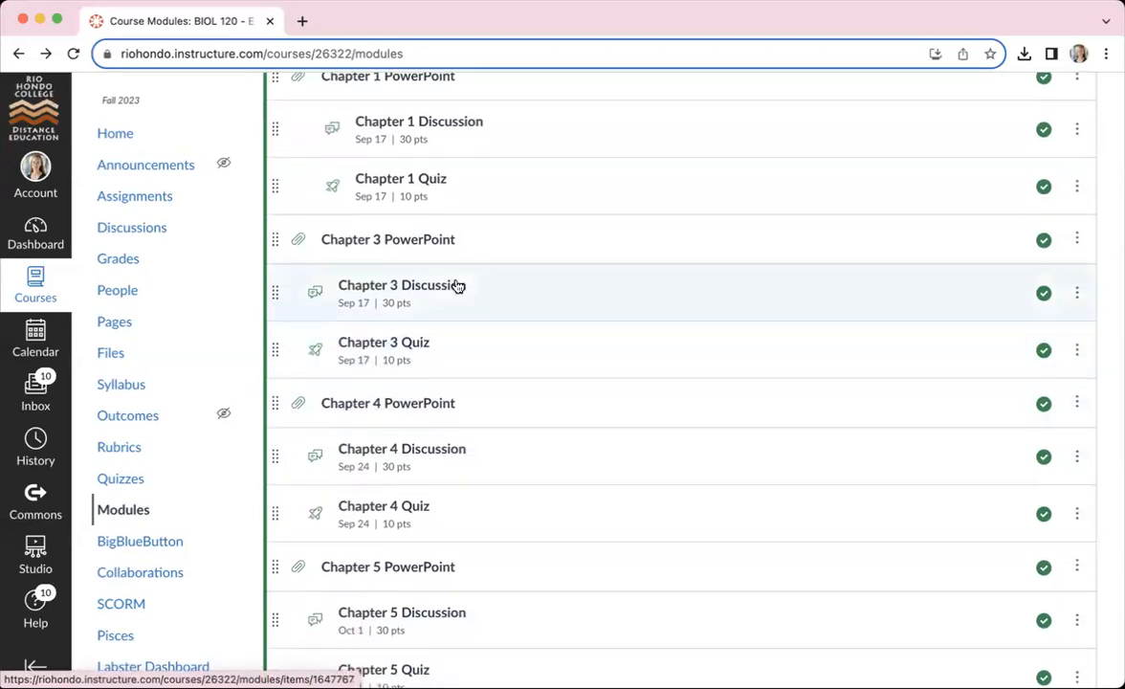
pyautogui.scroll(-3)
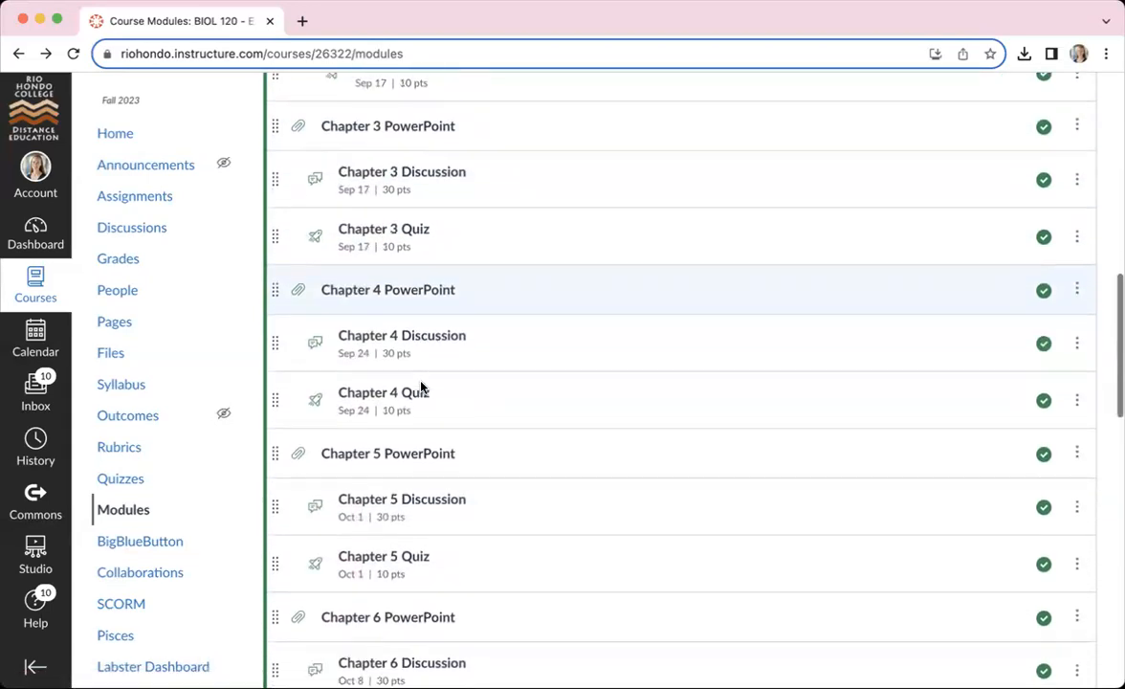
pyautogui.scroll(-3)
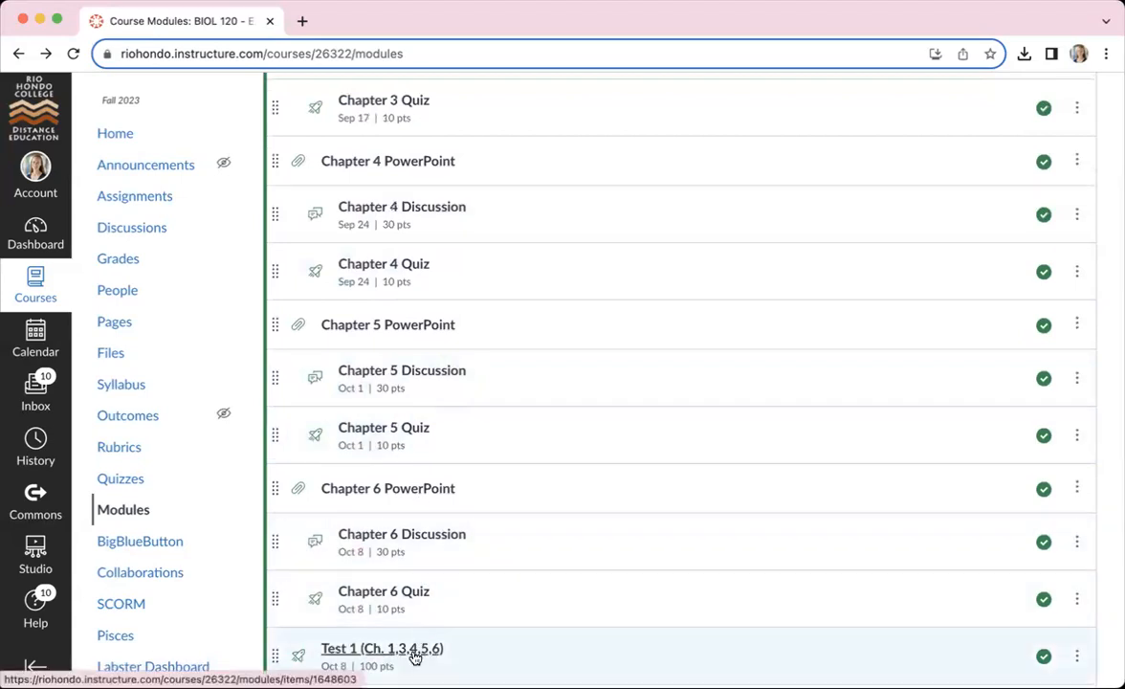
pyautogui.moveTo(486, 568)
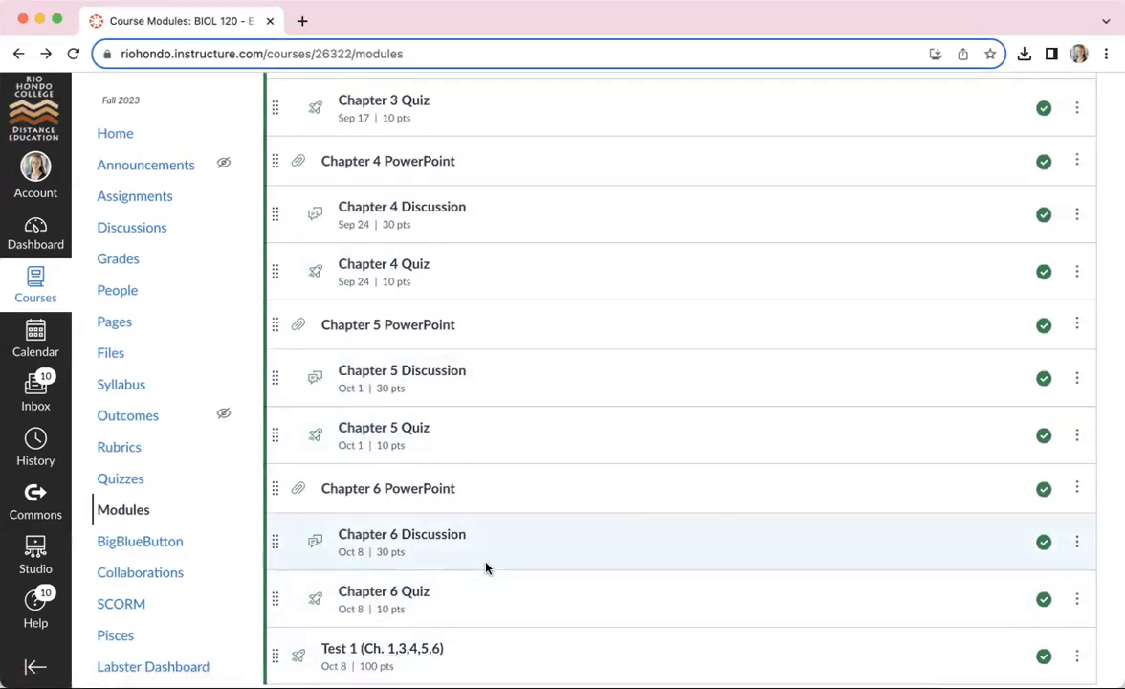
pyautogui.scroll(3)
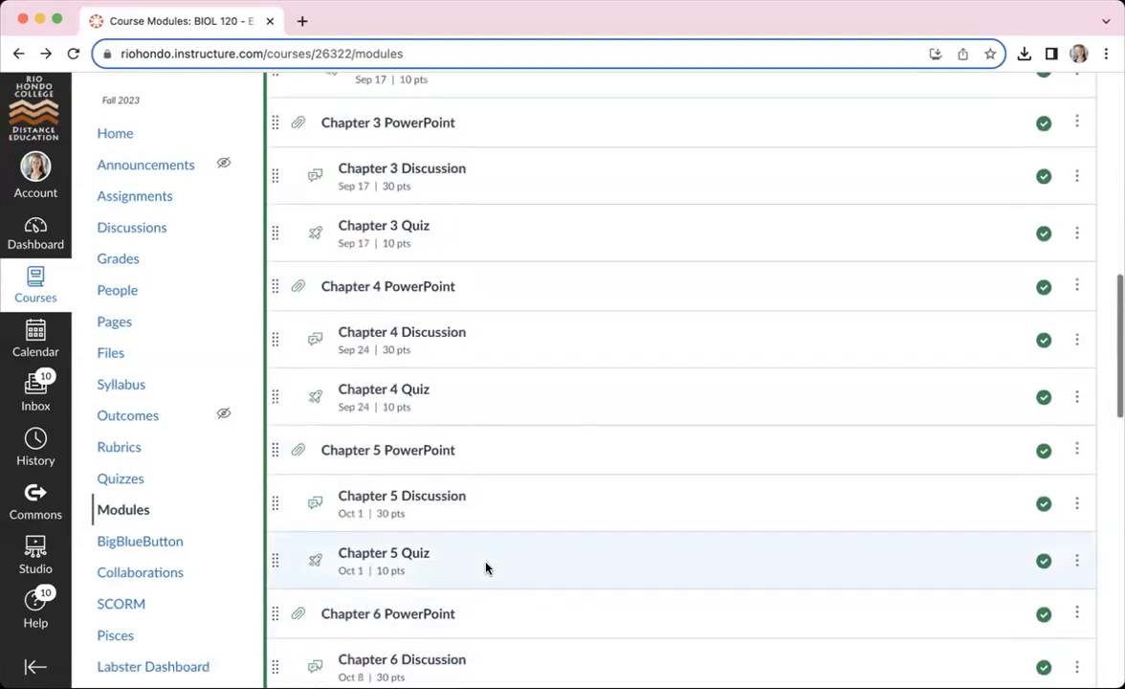
pyautogui.scroll(3)
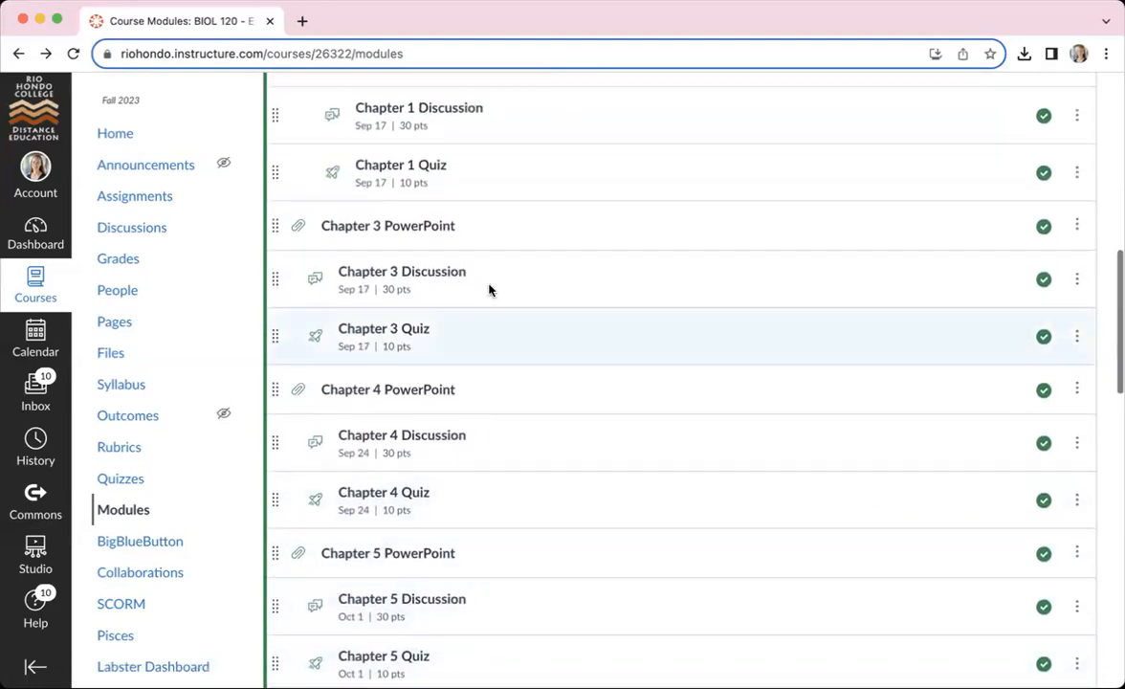
pyautogui.moveTo(486, 341)
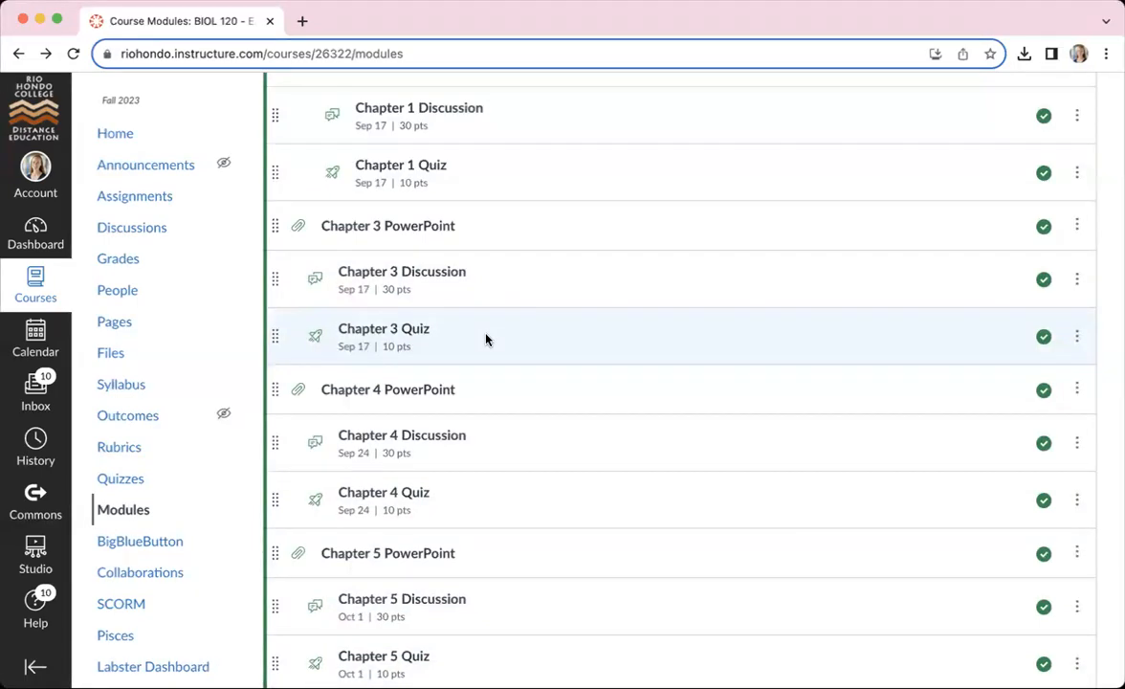
pyautogui.scroll(-3)
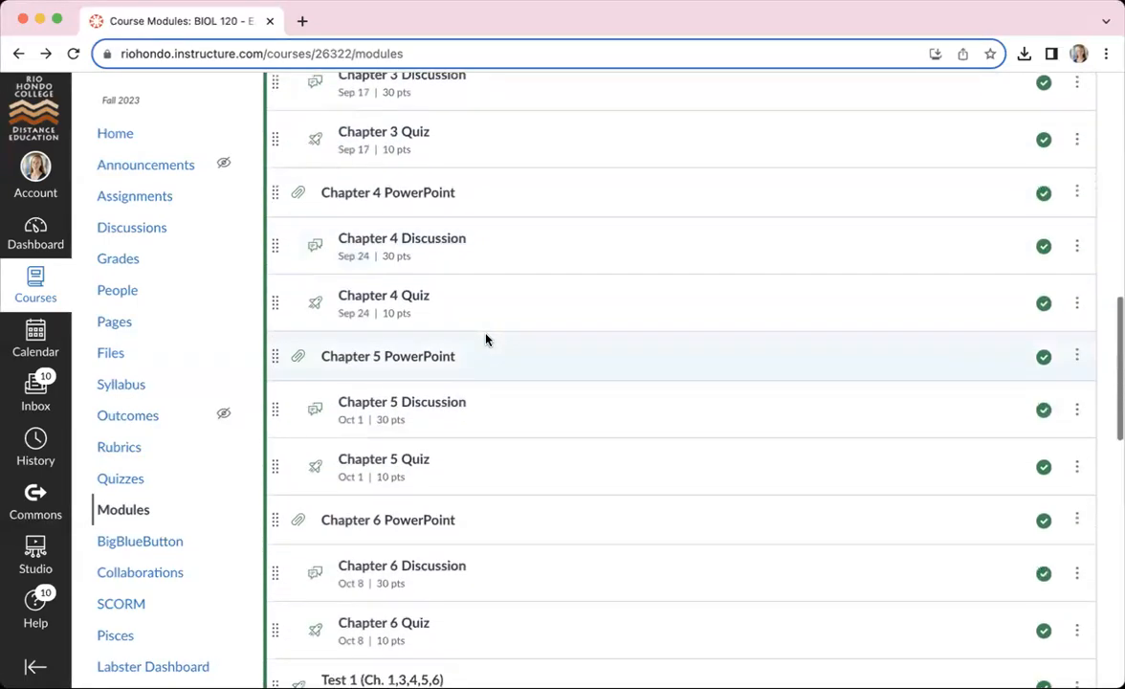
pyautogui.scroll(-3)
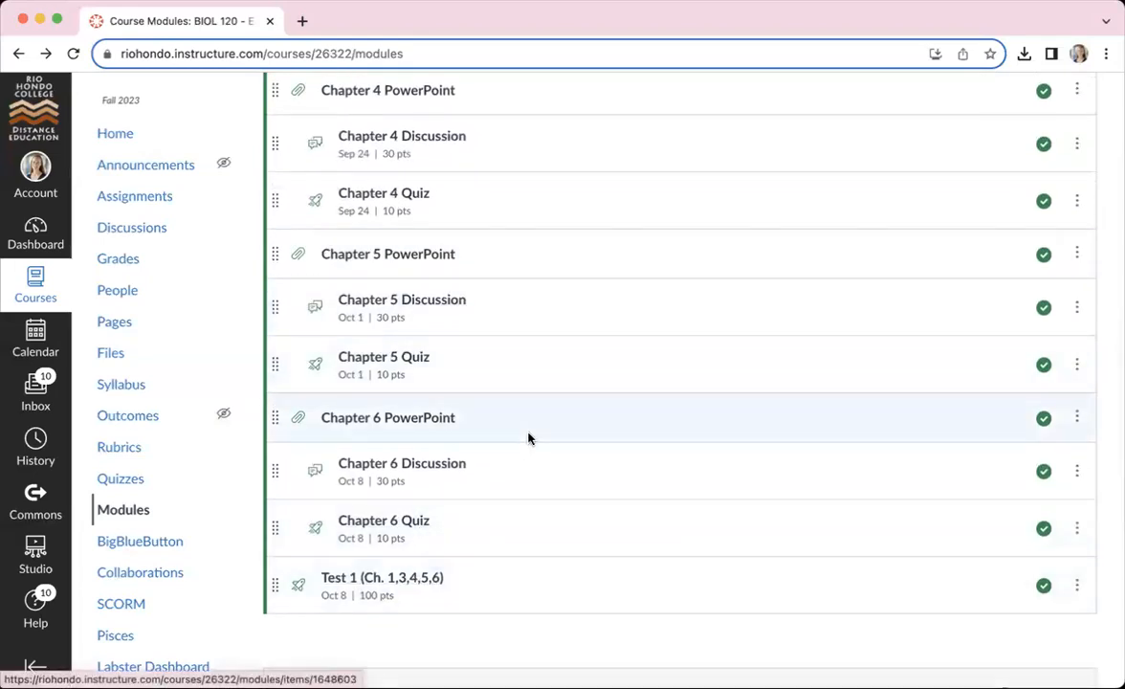
pyautogui.scroll(3)
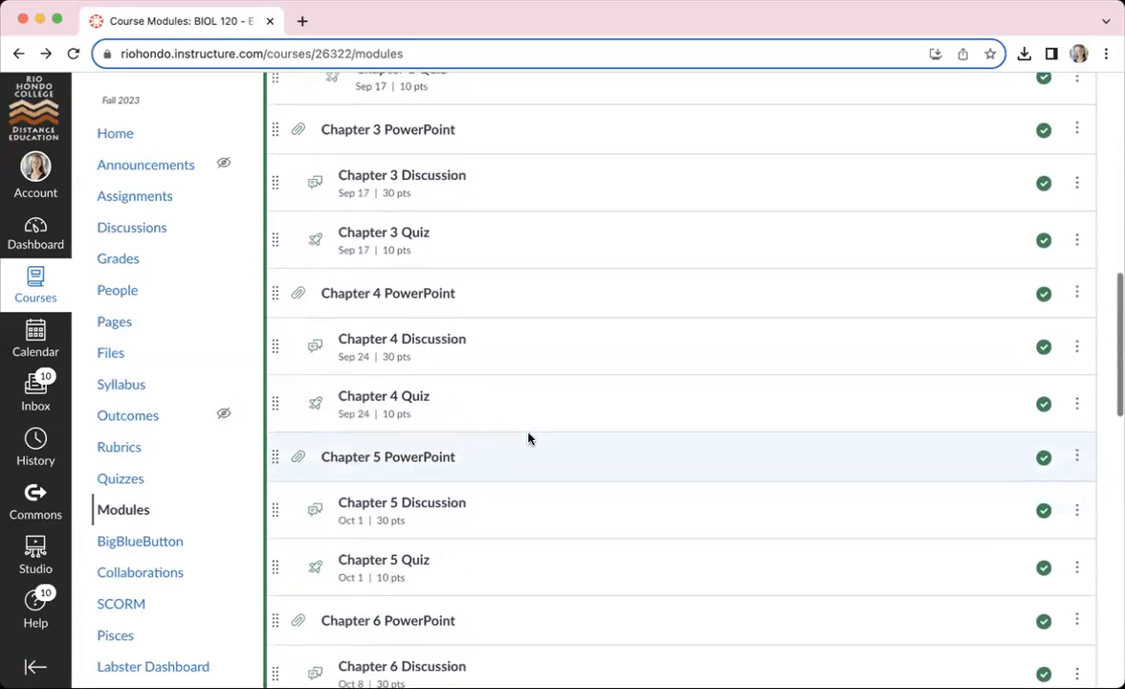
pyautogui.scroll(3)
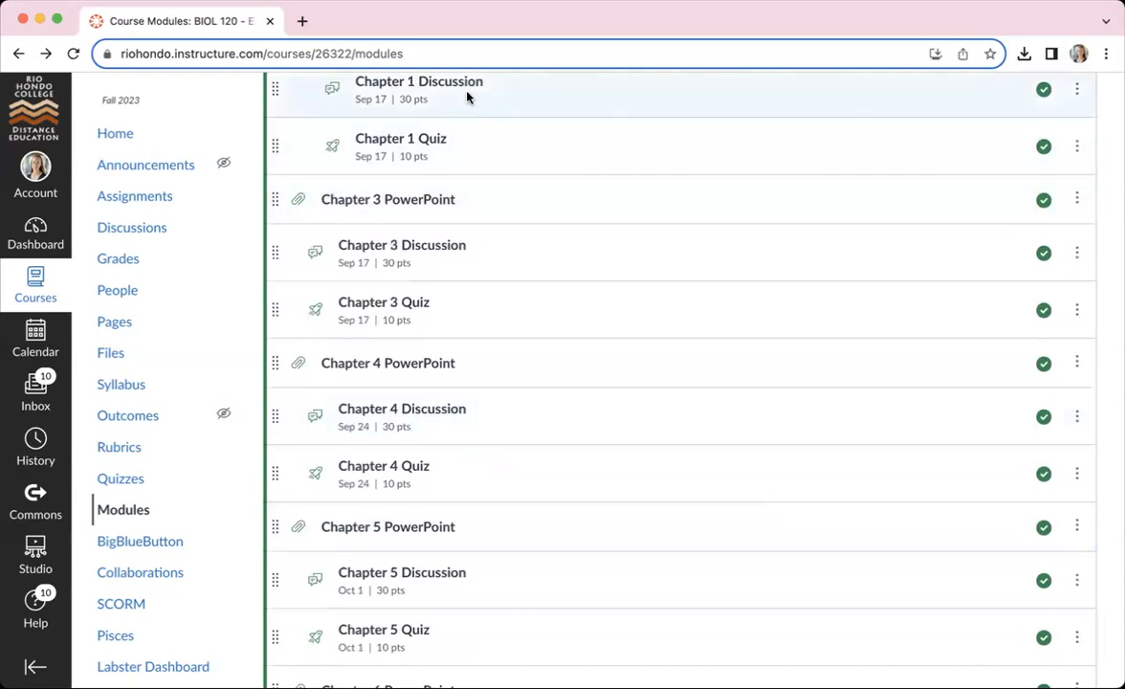
pyautogui.moveTo(455, 199)
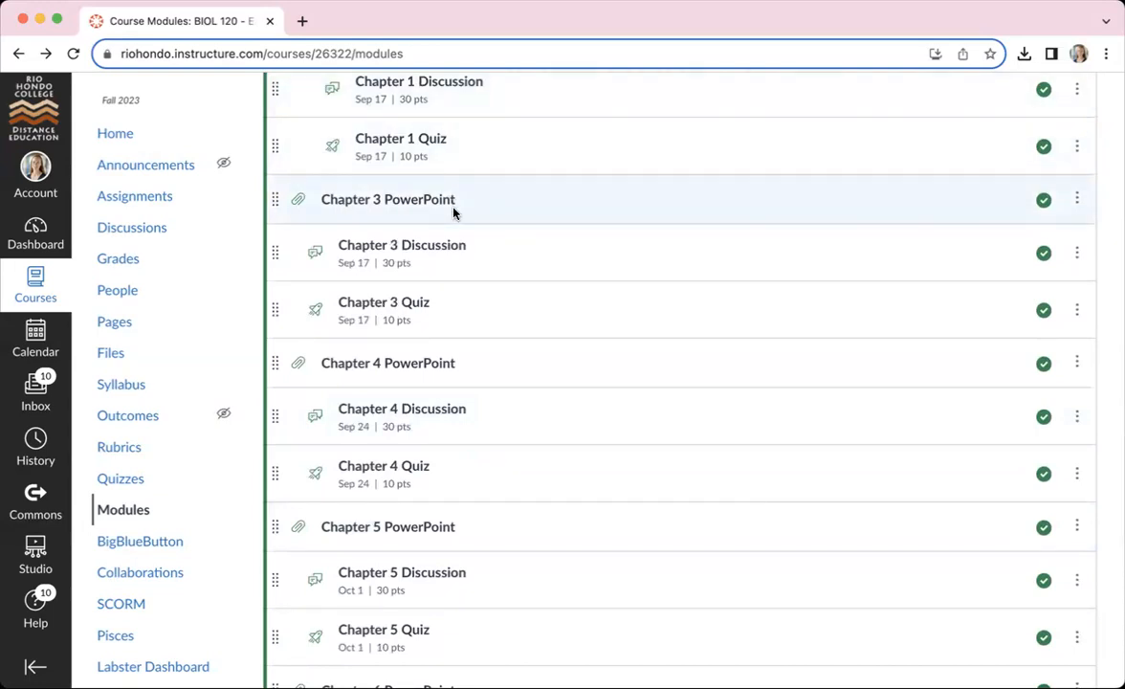
pyautogui.scroll(3)
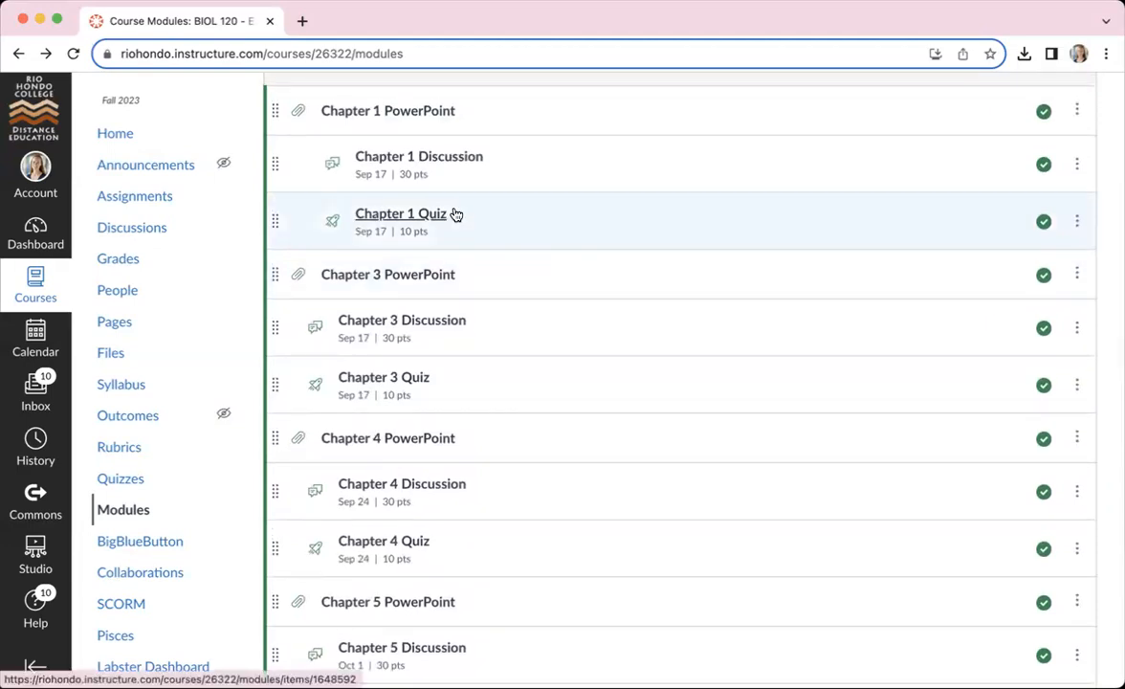
pyautogui.moveTo(425, 109)
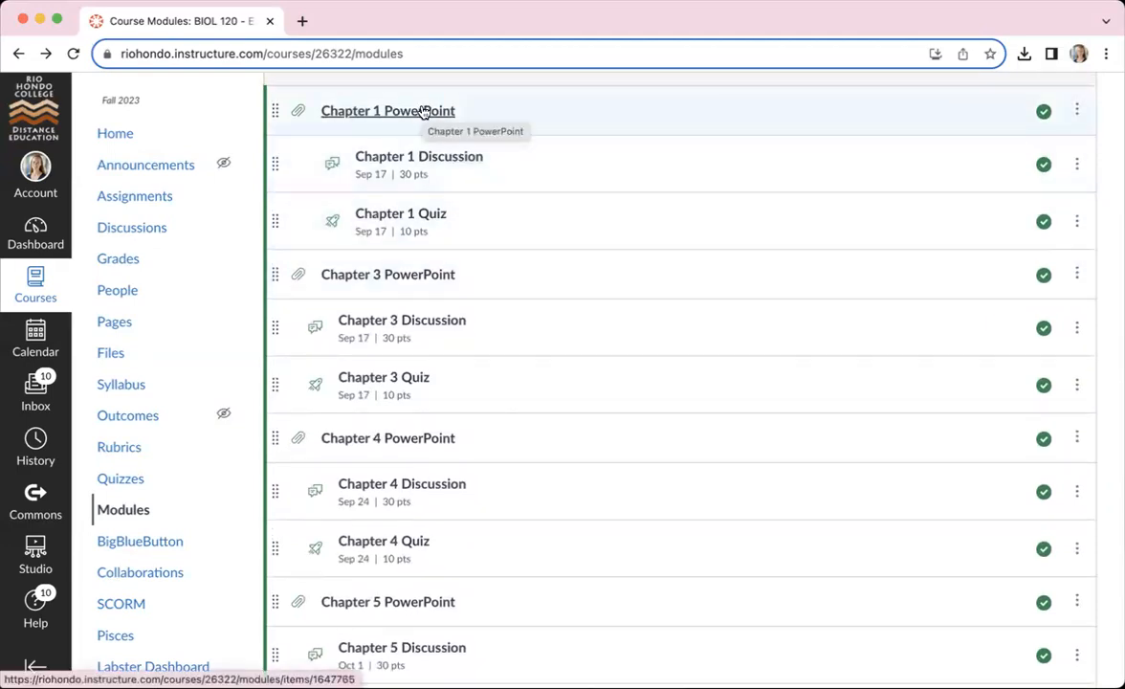
pyautogui.moveTo(444, 161)
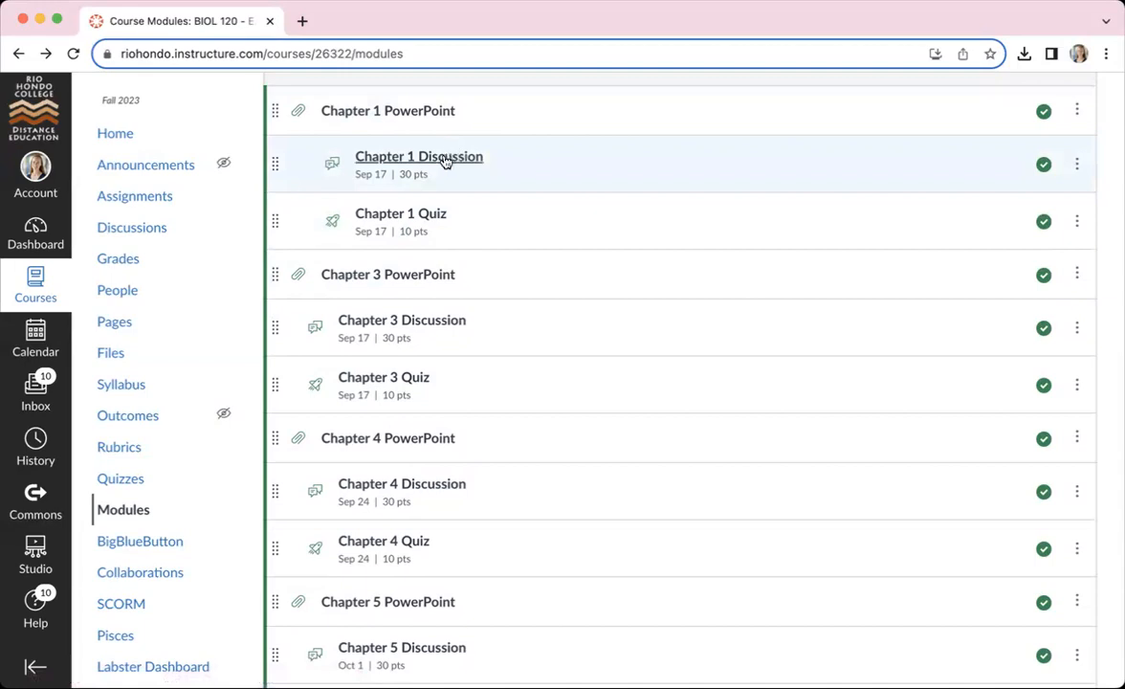
pyautogui.moveTo(428, 220)
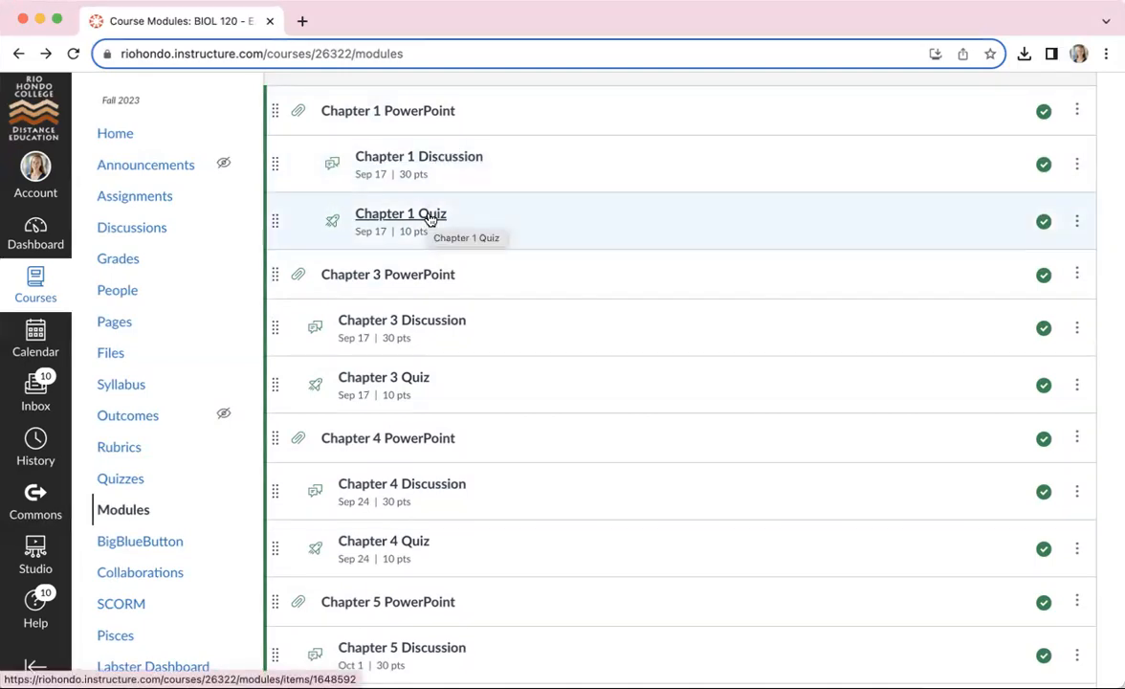
pyautogui.scroll(3)
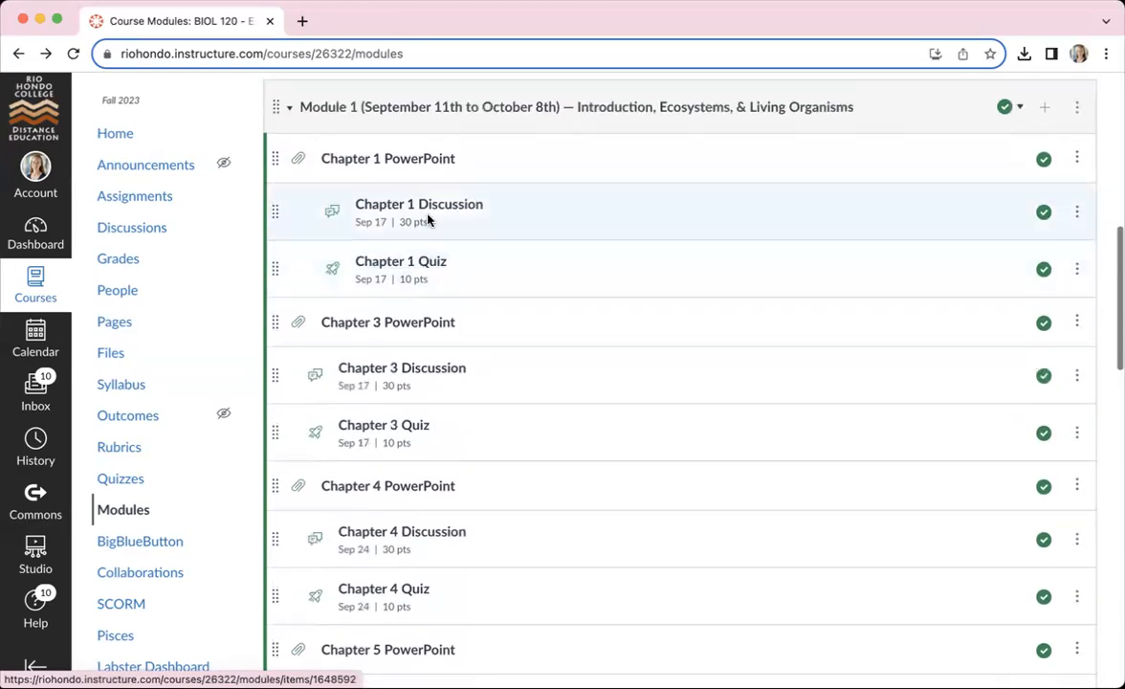
pyautogui.moveTo(496, 123)
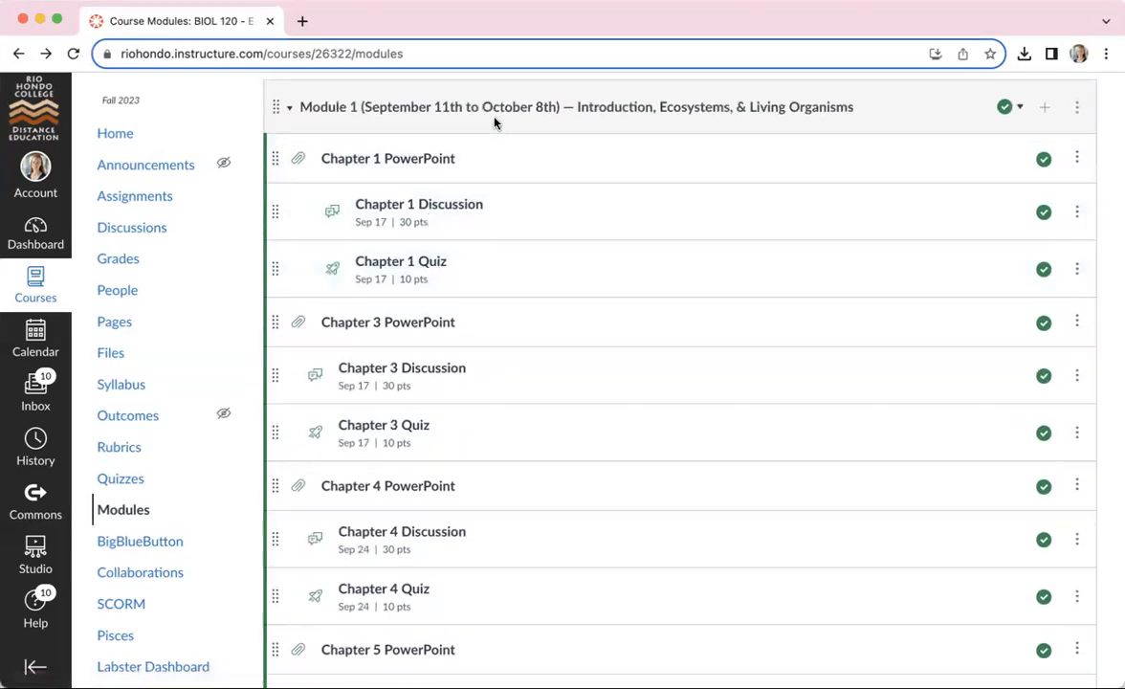
pyautogui.scroll(-3)
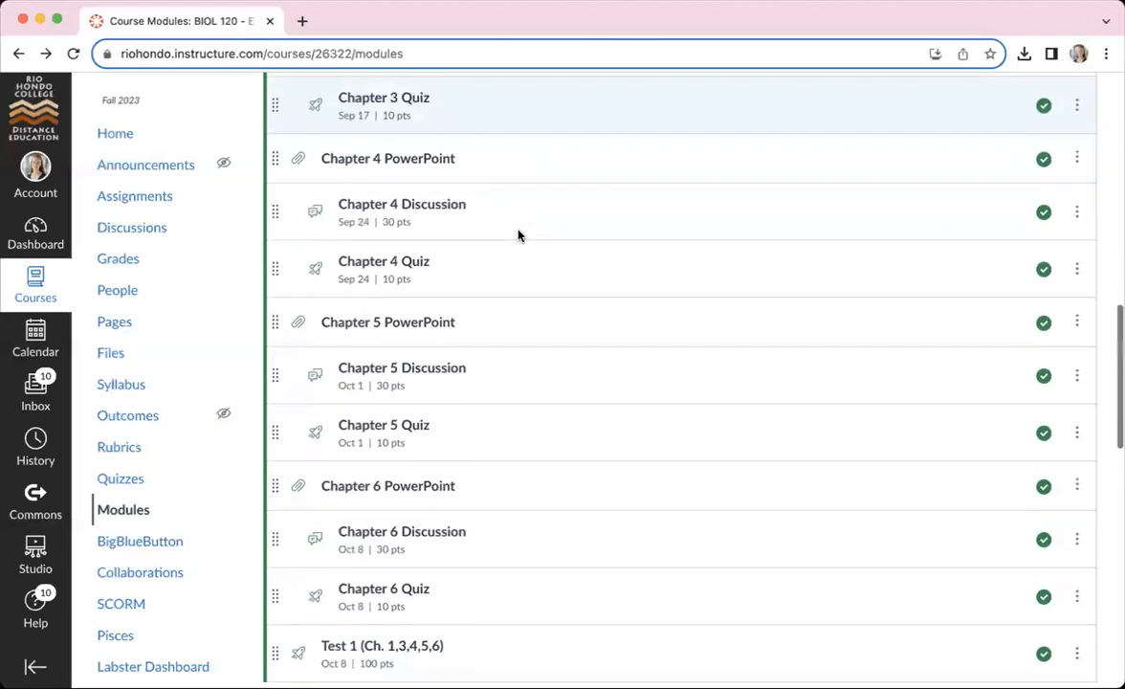
pyautogui.scroll(-3)
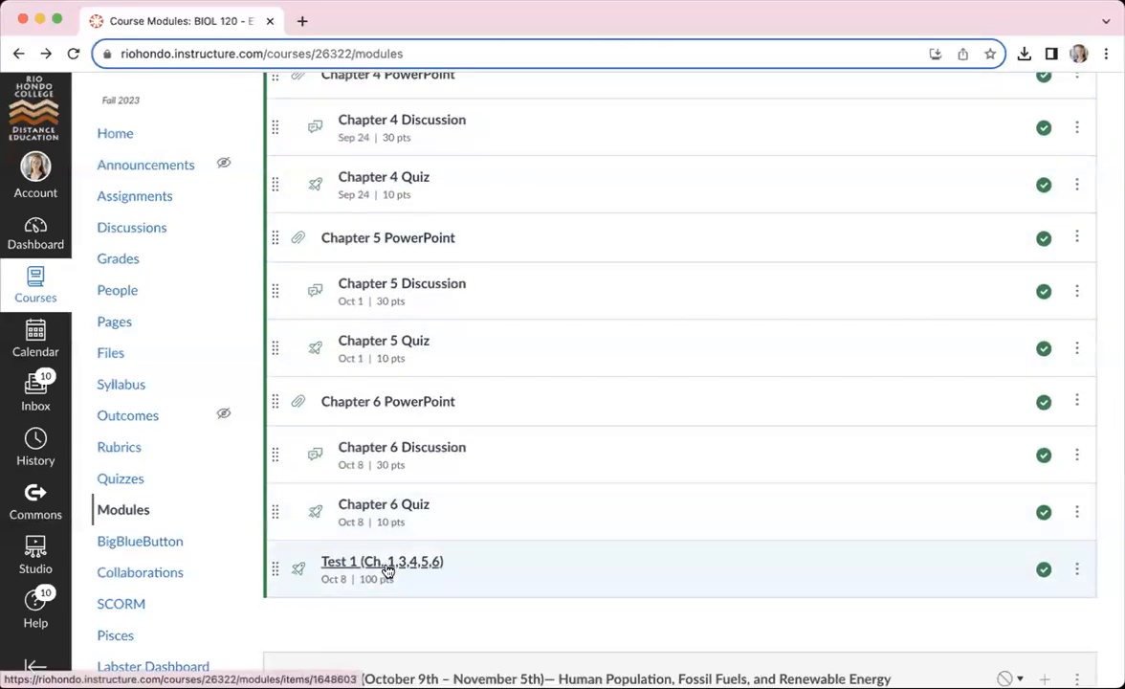
pyautogui.scroll(-3)
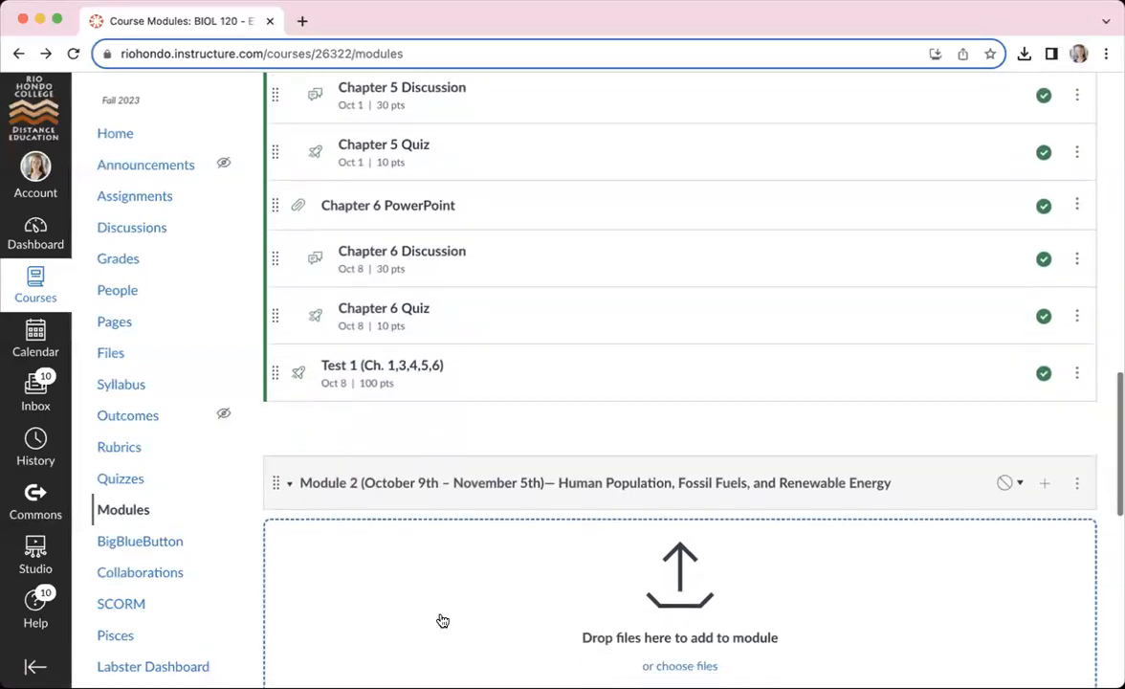
pyautogui.scroll(-3)
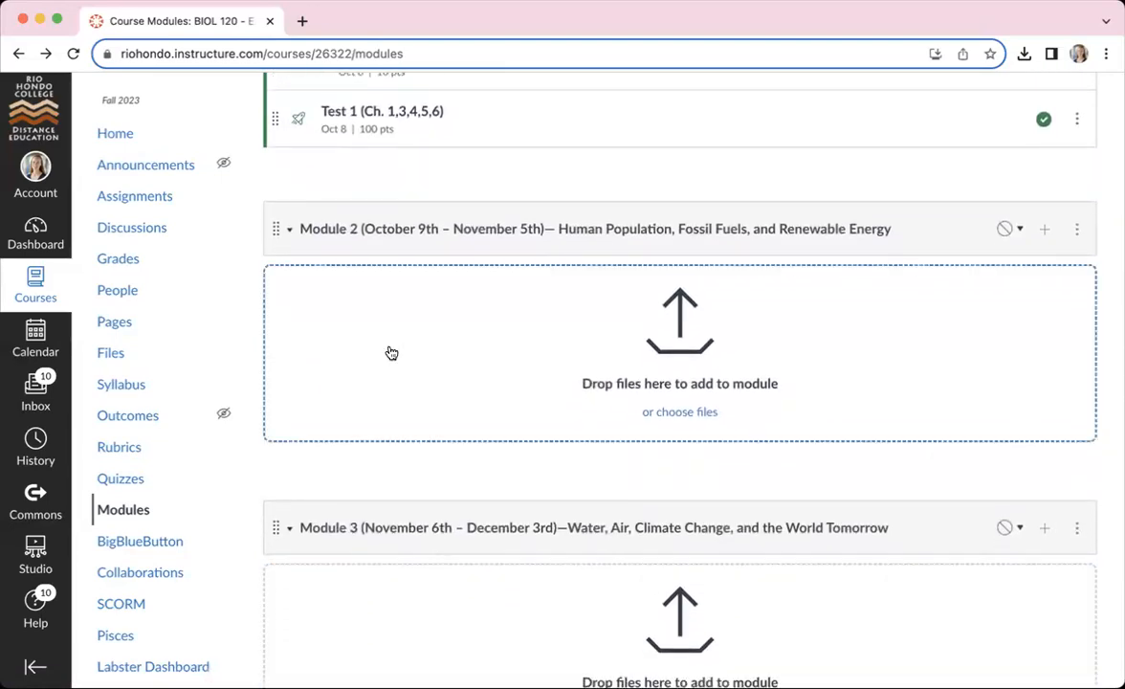
pyautogui.moveTo(390, 233)
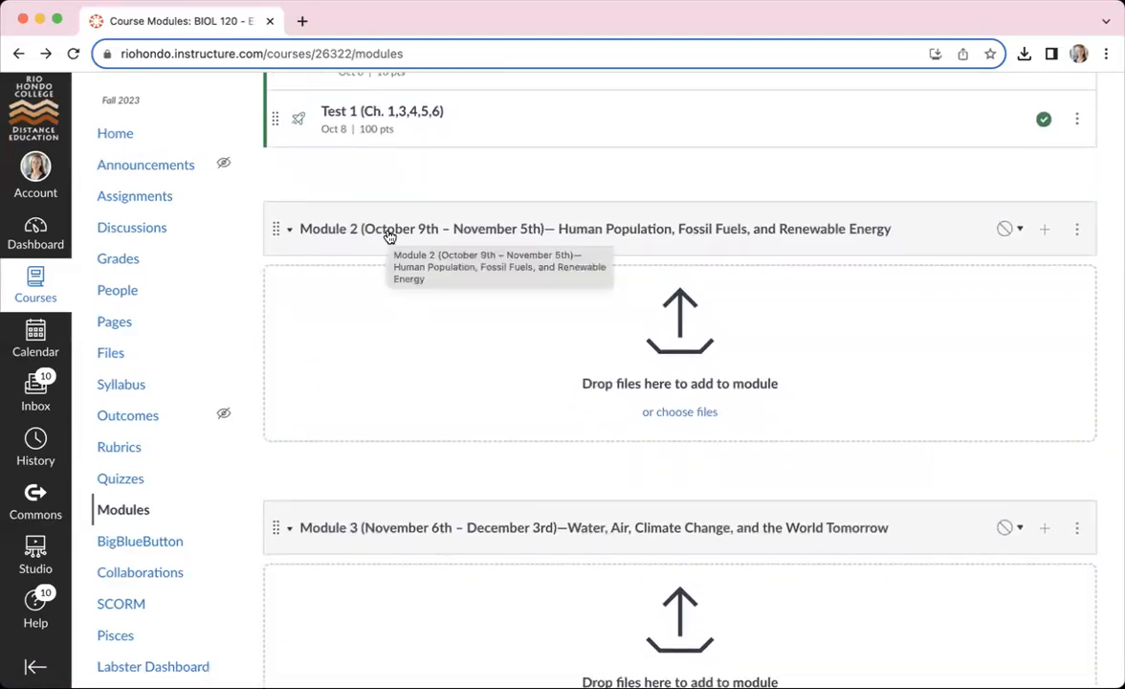
pyautogui.moveTo(475, 509)
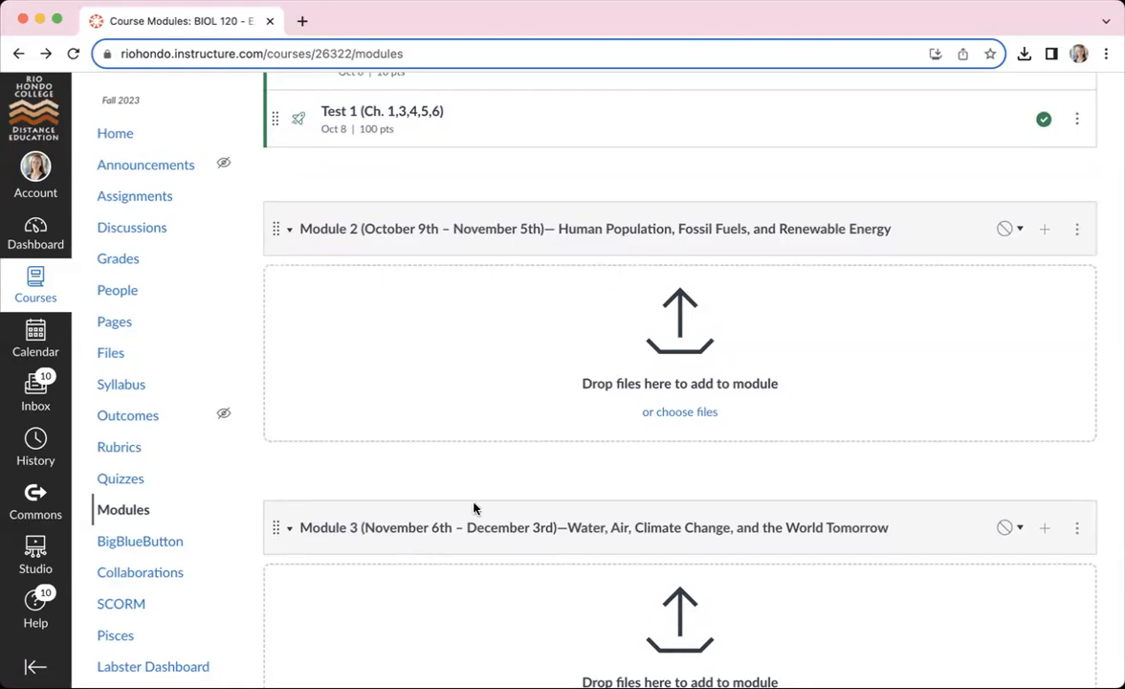
pyautogui.scroll(-3)
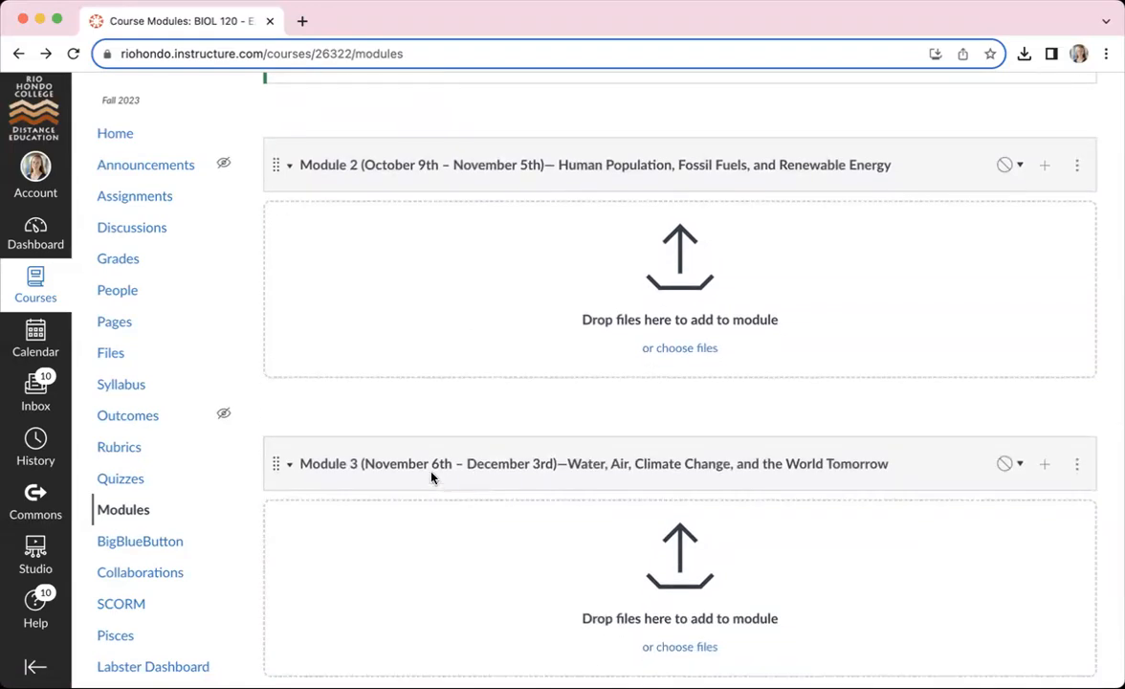
pyautogui.scroll(-3)
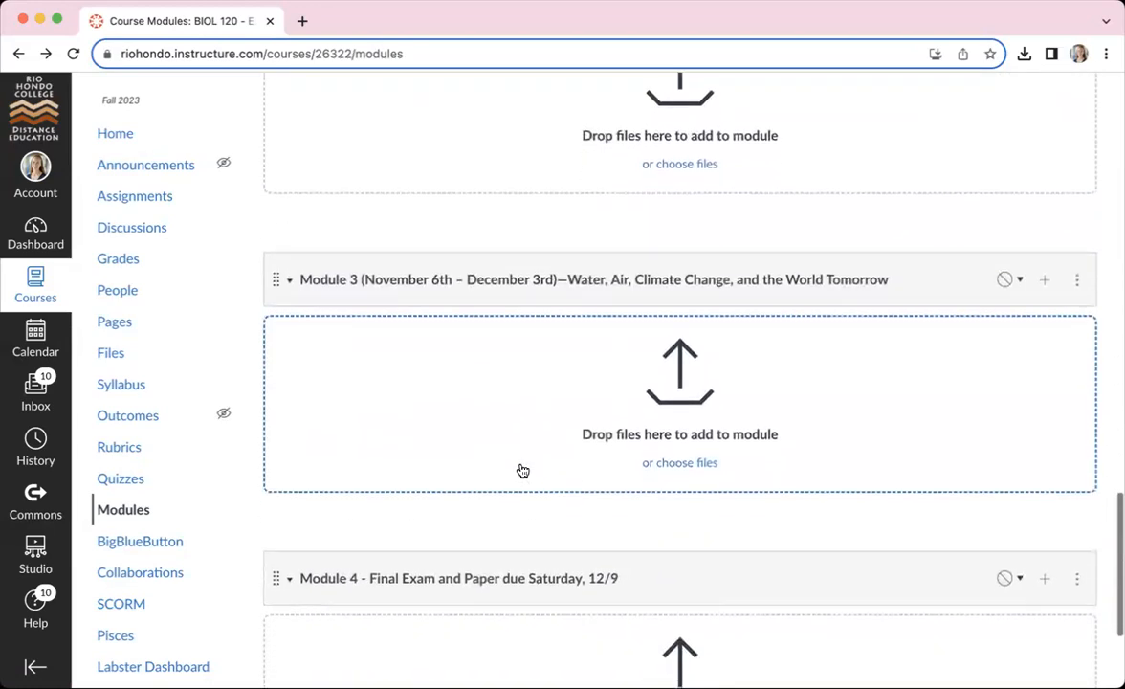
pyautogui.scroll(-3)
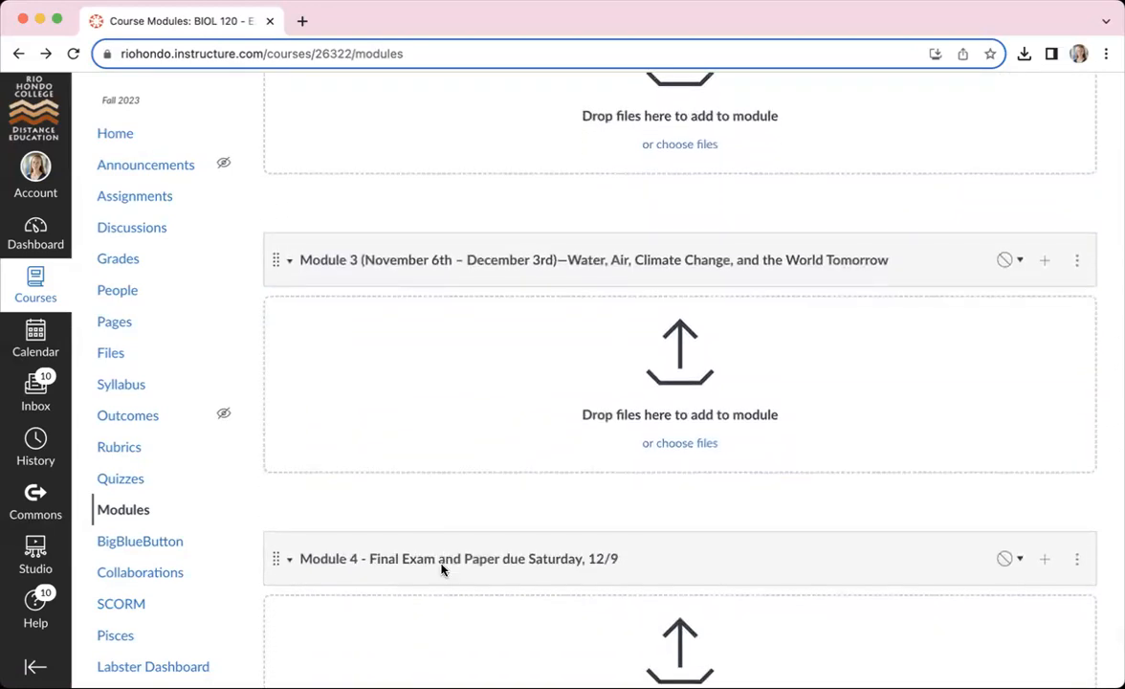
pyautogui.moveTo(518, 559)
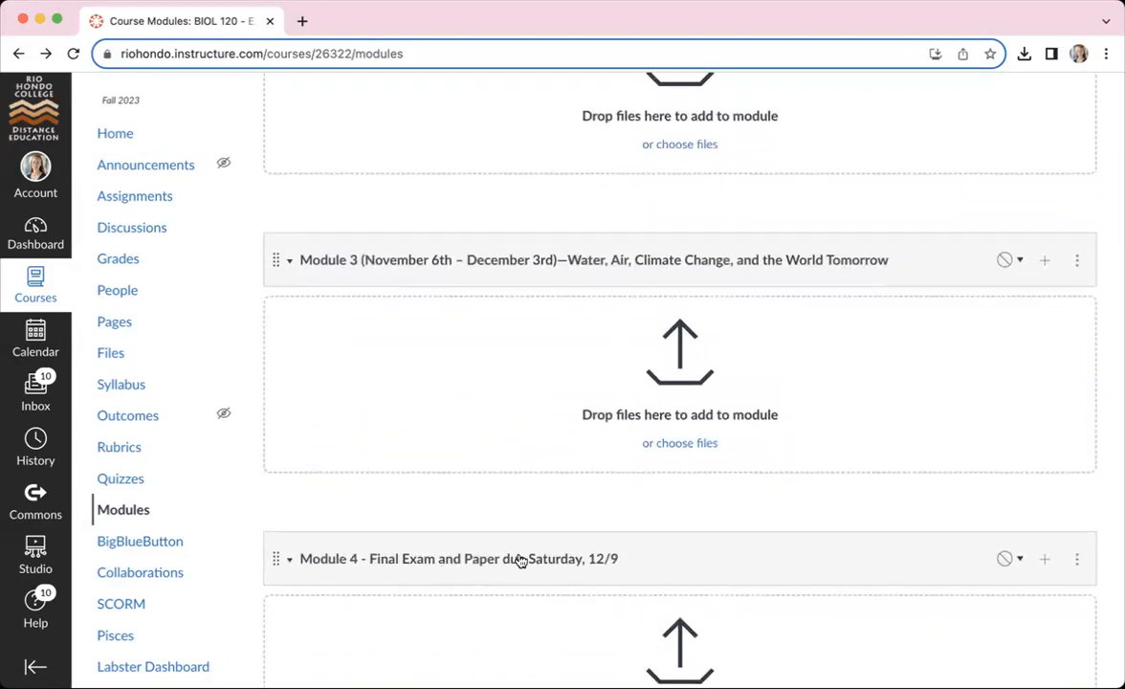
pyautogui.moveTo(520, 559)
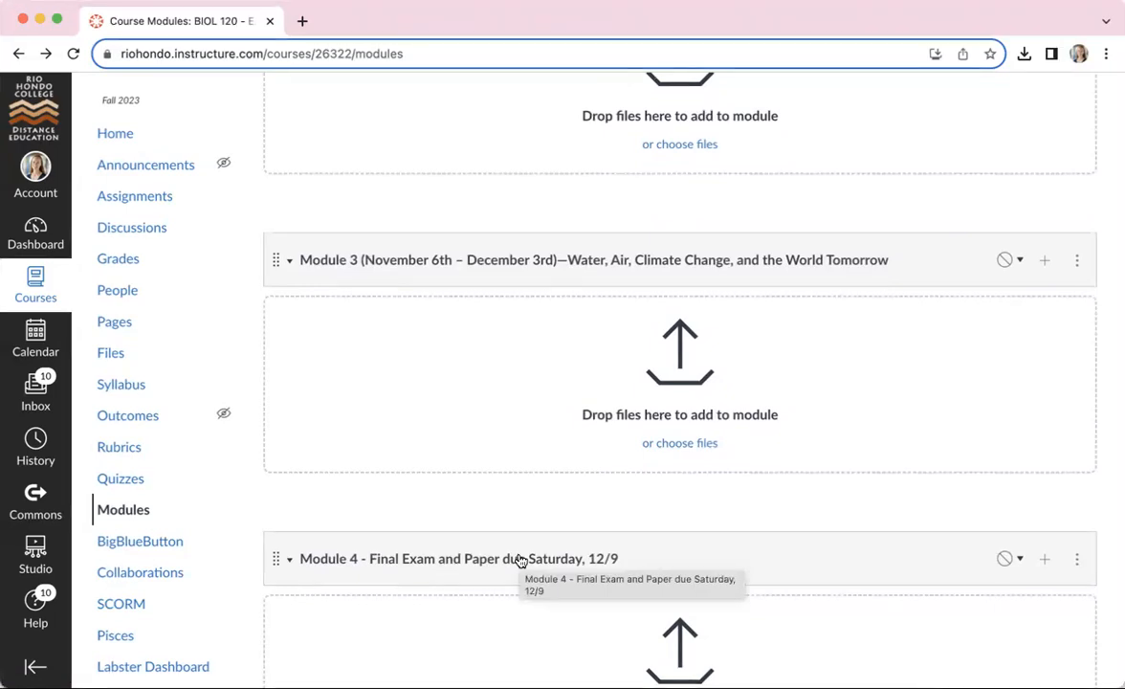
pyautogui.moveTo(483, 509)
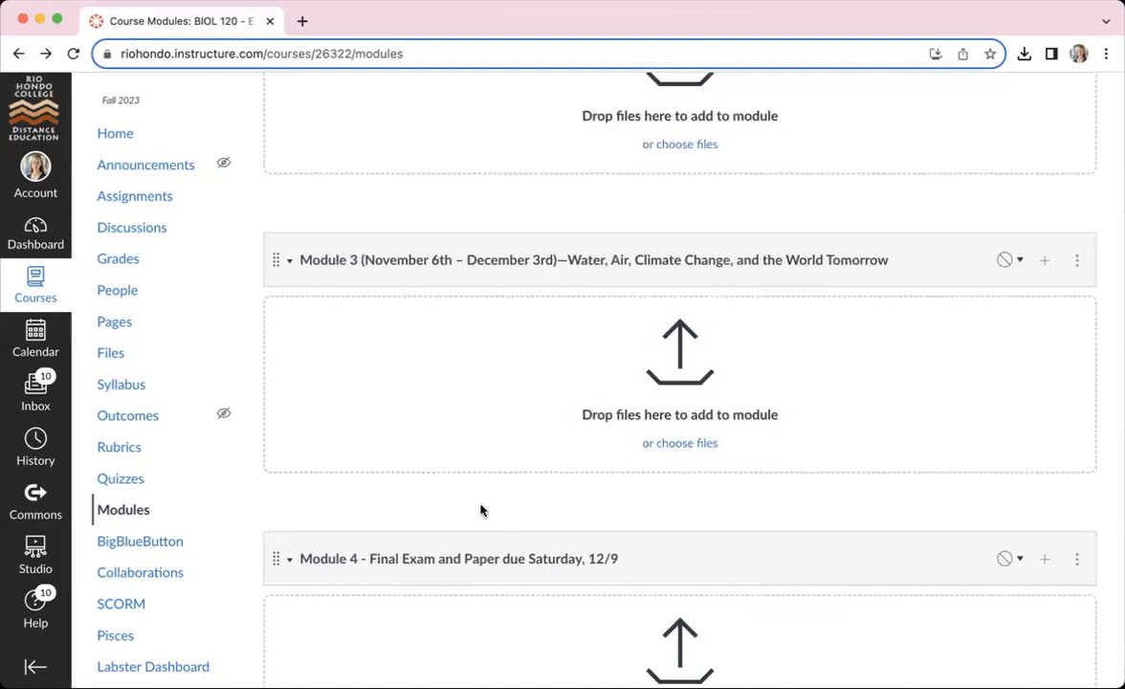
pyautogui.scroll(3)
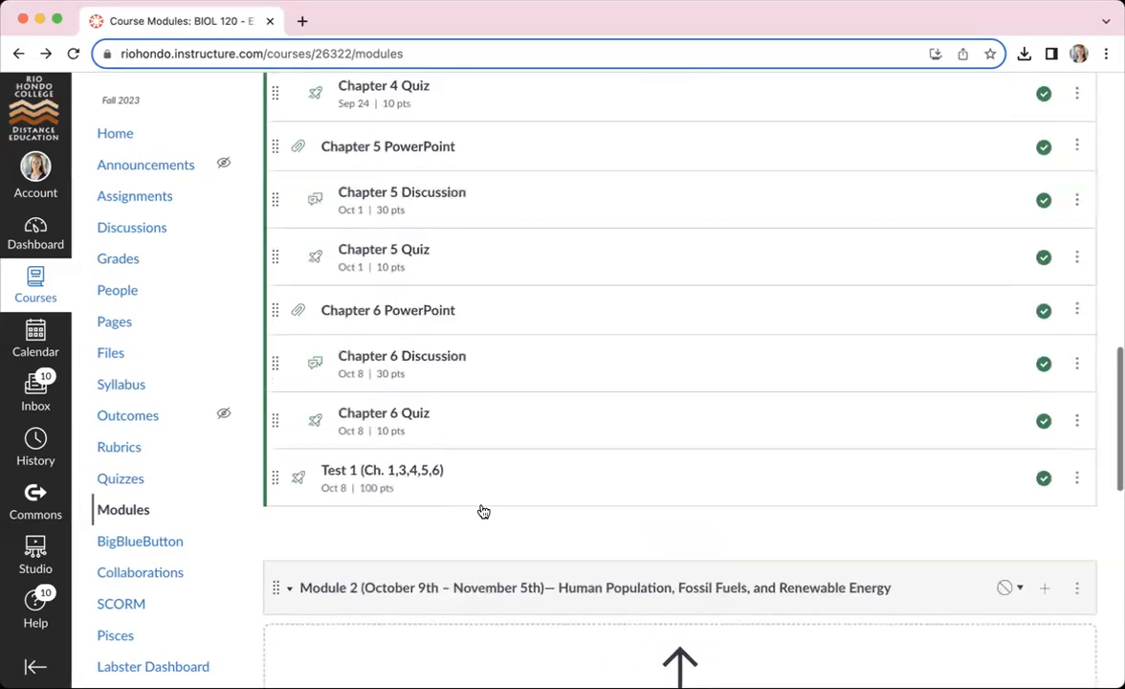
pyautogui.scroll(3)
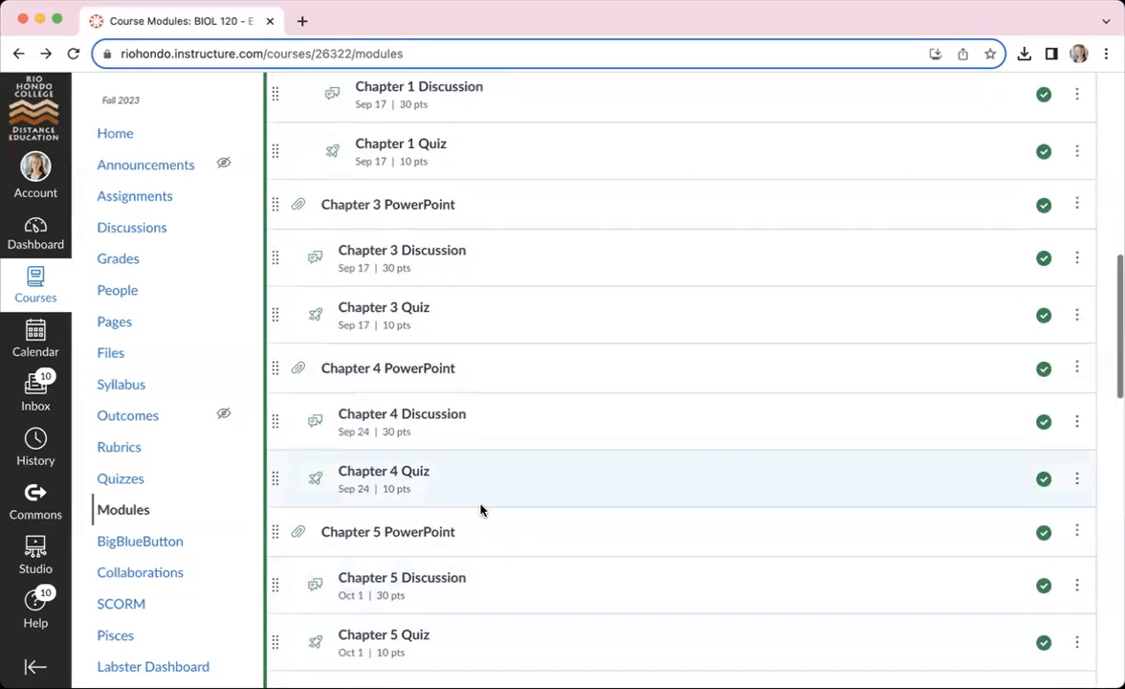
pyautogui.scroll(3)
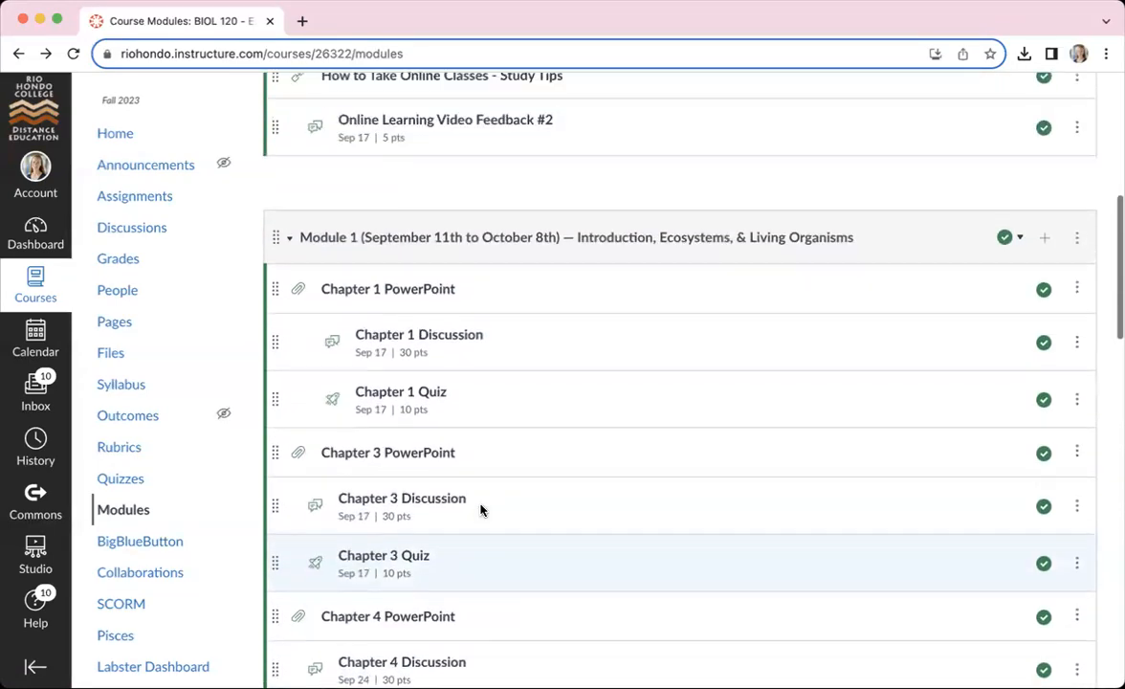
pyautogui.scroll(3)
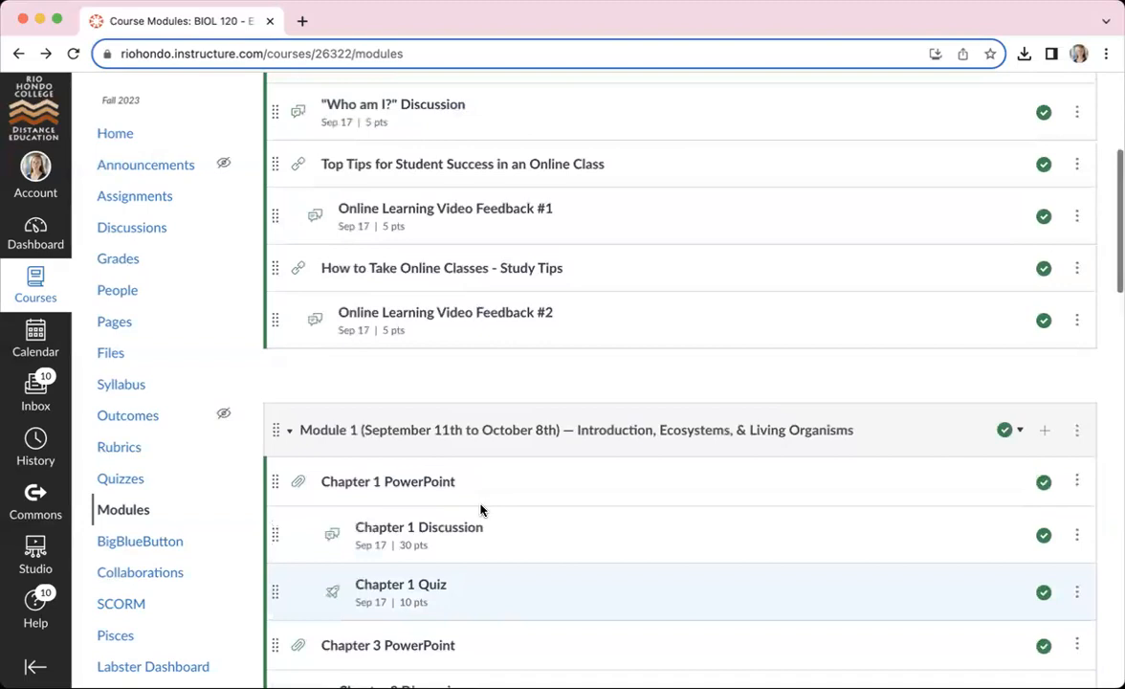
pyautogui.scroll(3)
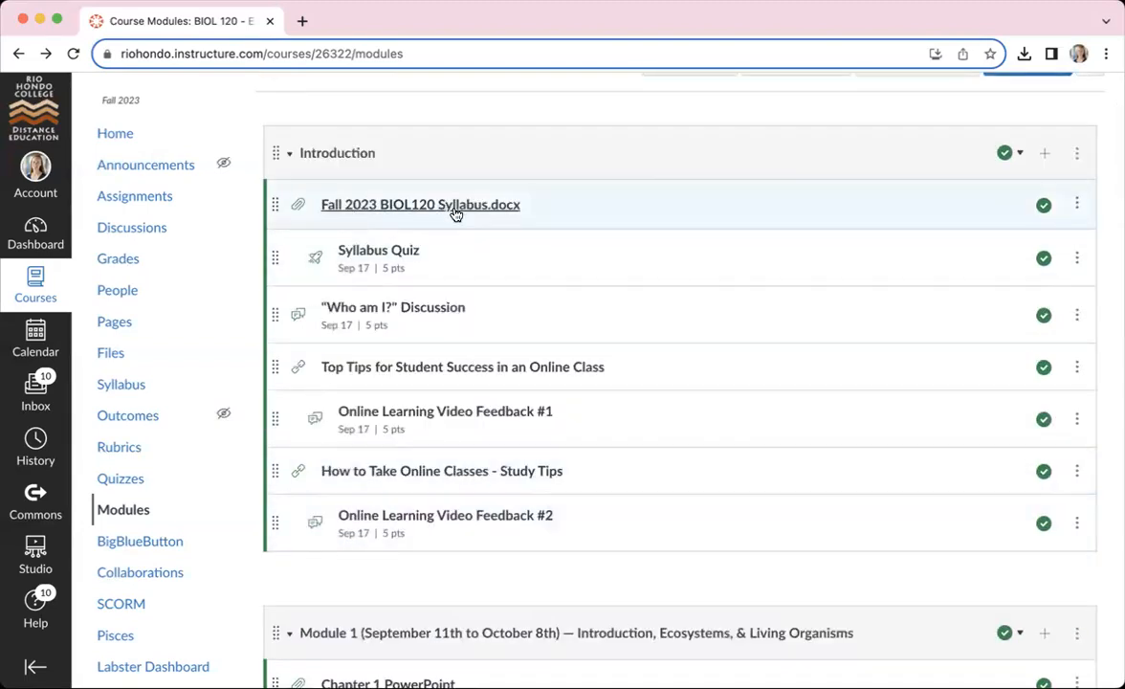
# - View the Fall 2023 BIOL120 Syllabus.docx and page forward through pages 2 to 4
pyautogui.click(421, 203)
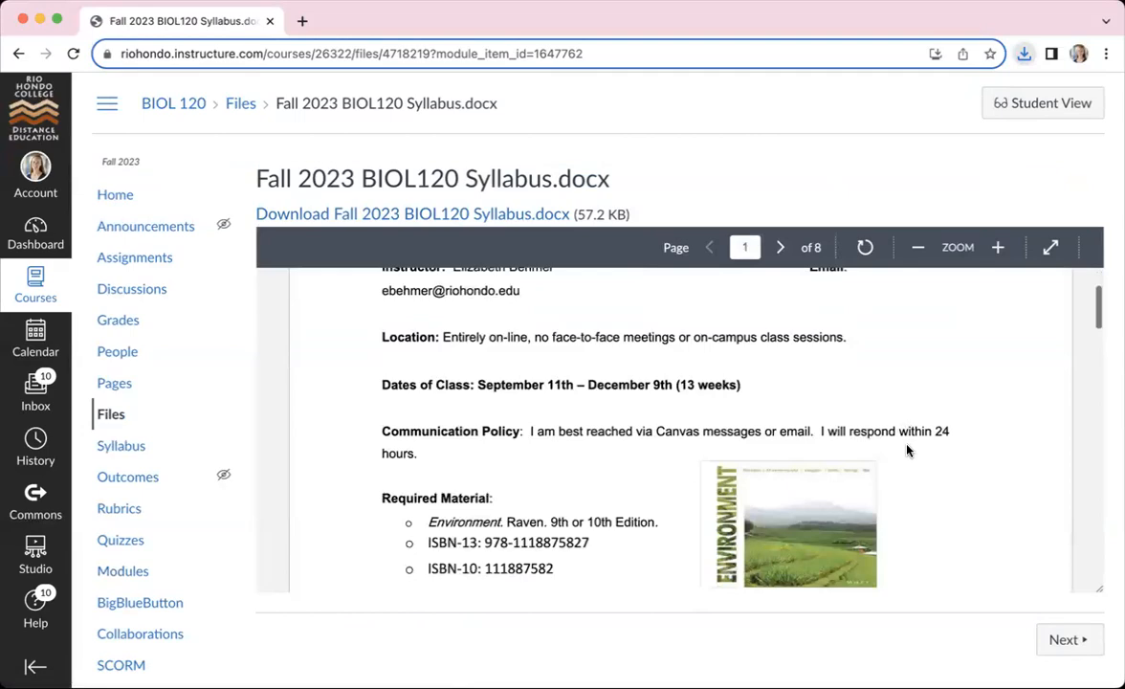
pyautogui.click(781, 247)
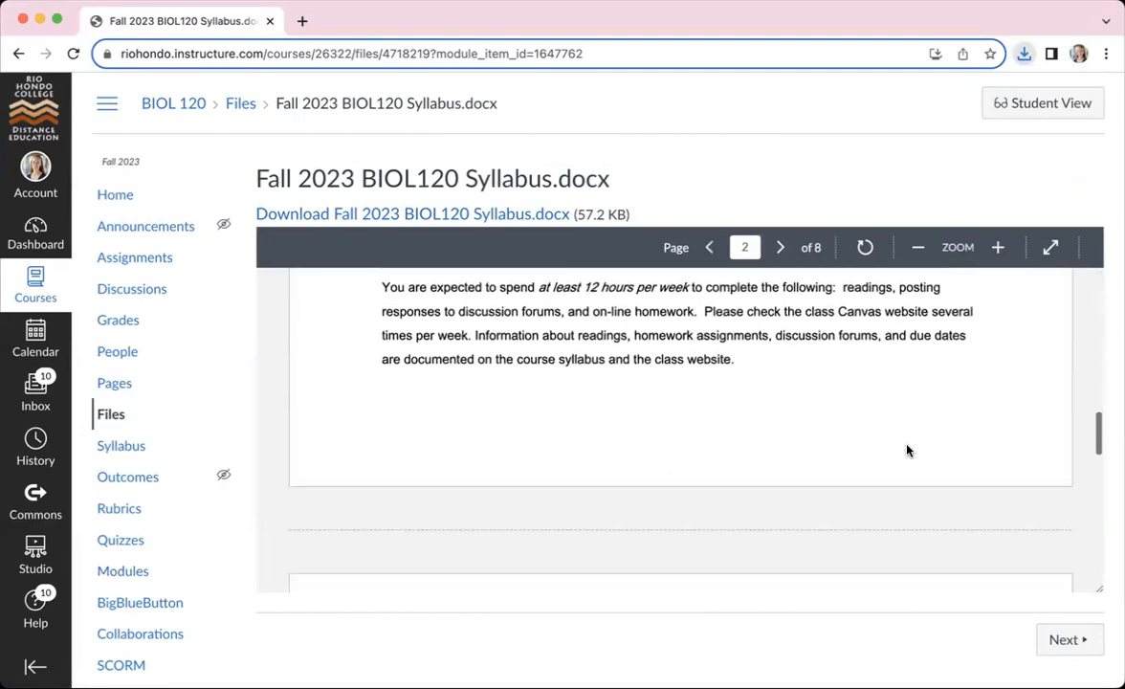
pyautogui.click(781, 247)
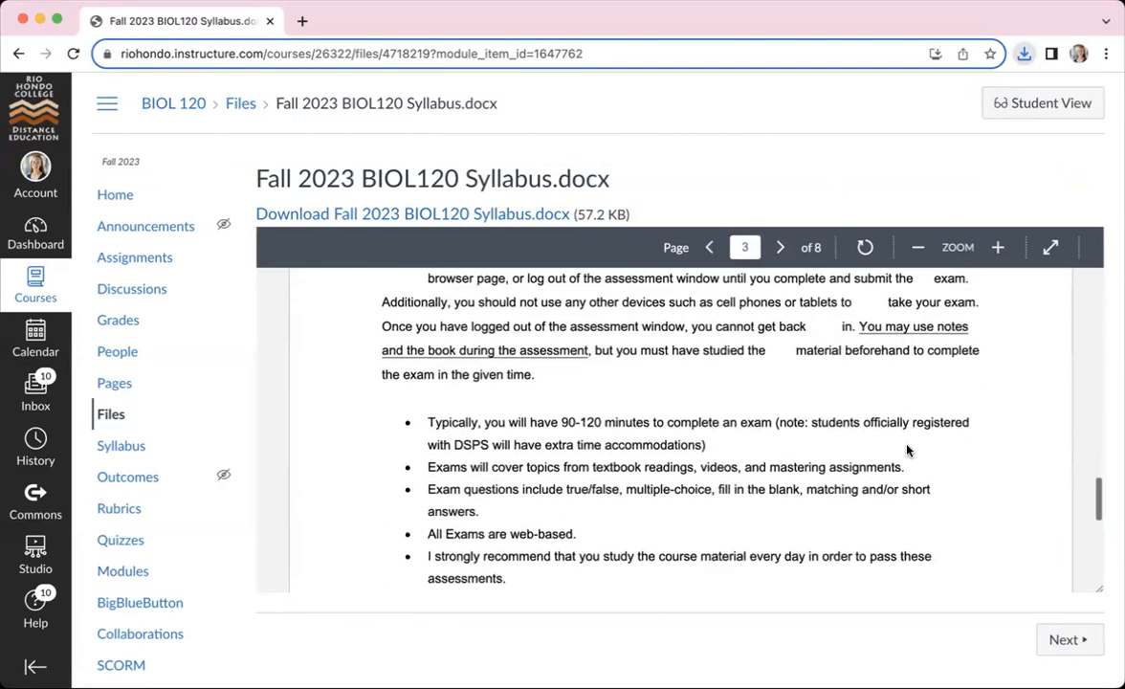
pyautogui.click(781, 247)
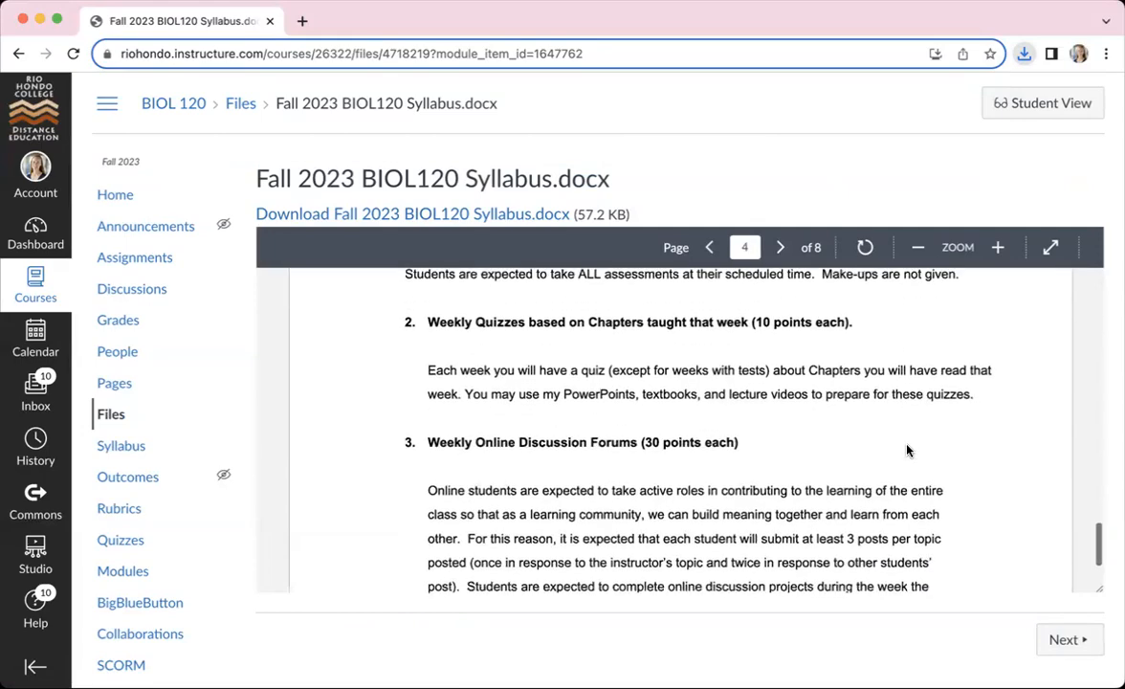
pyautogui.scroll(-3)
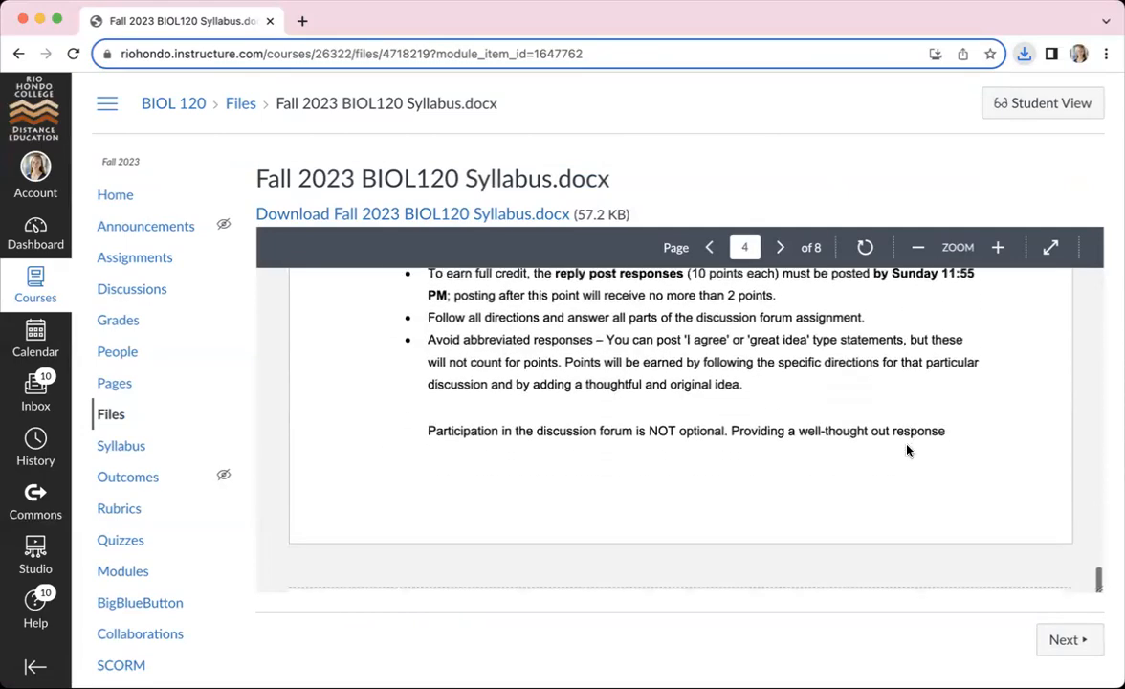
# - Advance to syllabus page 5 and scroll to the Environment Biology Related Documentary paper requirements
pyautogui.click(780, 247)
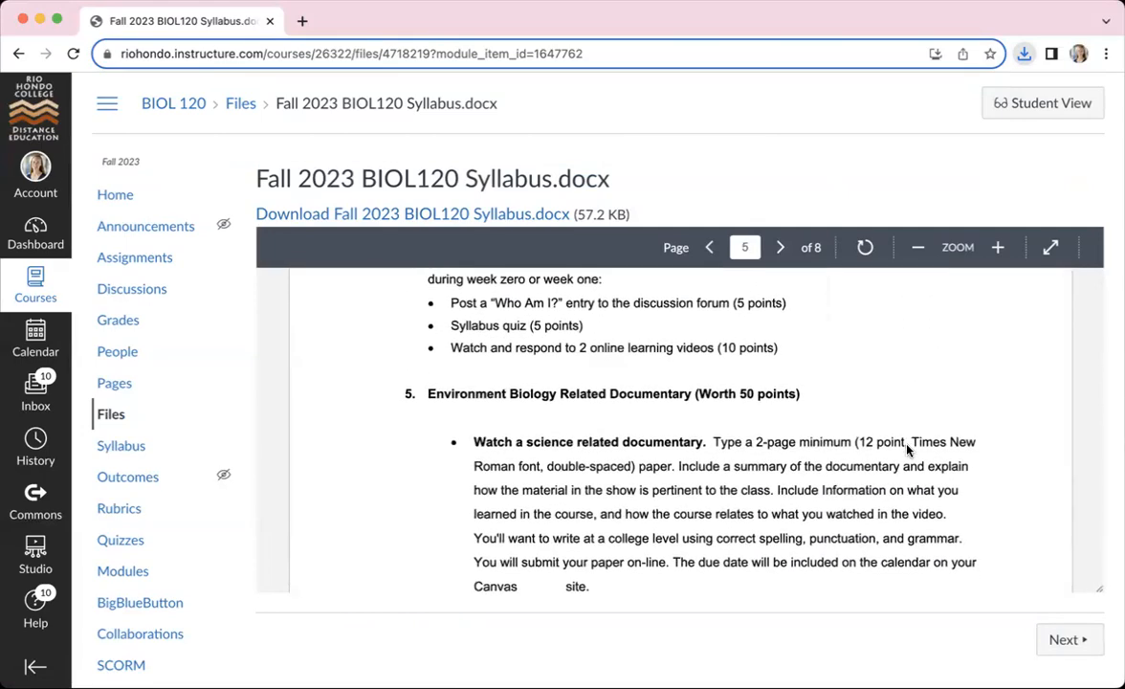
pyautogui.scroll(-3)
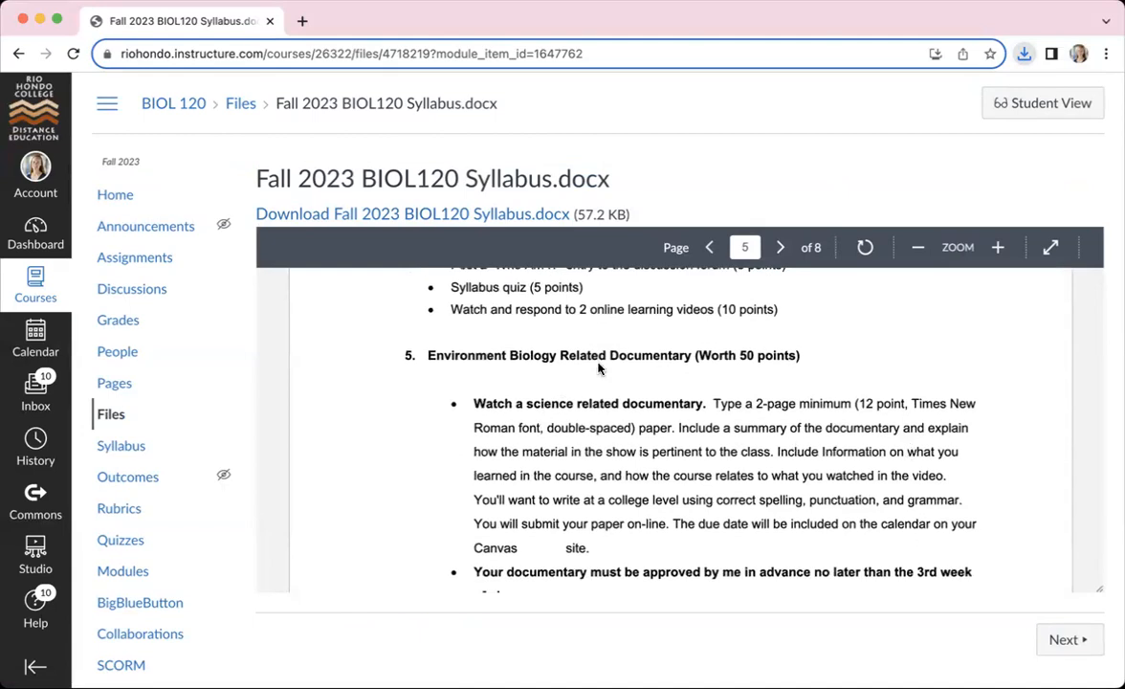
pyautogui.scroll(-3)
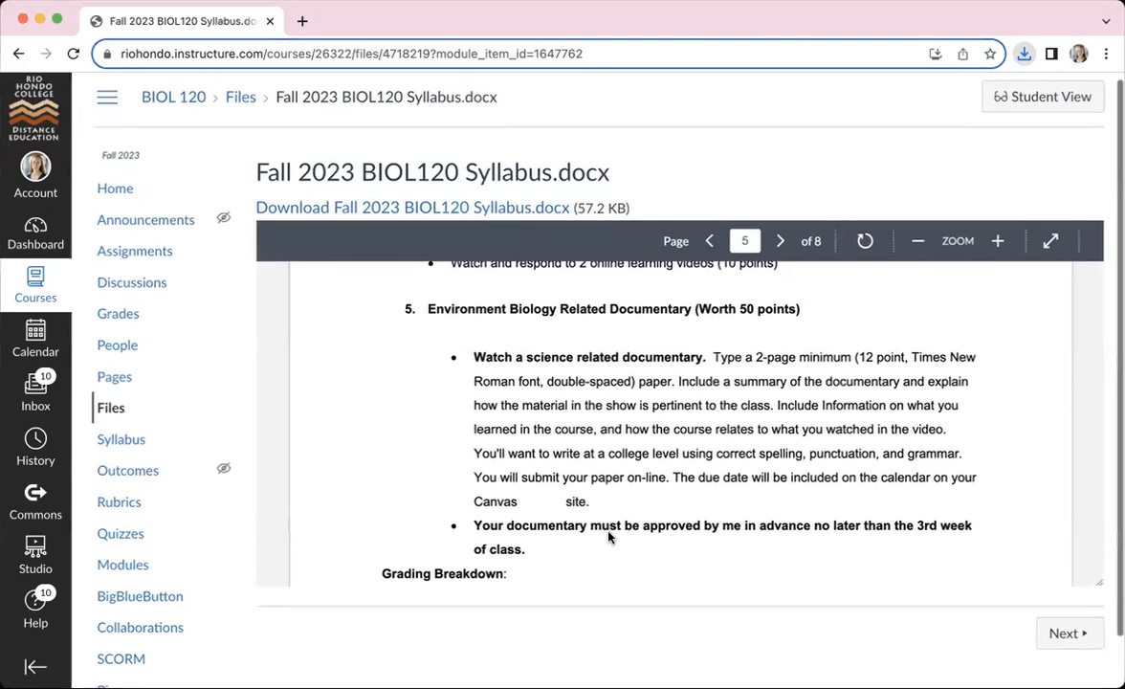
pyautogui.moveTo(159, 315)
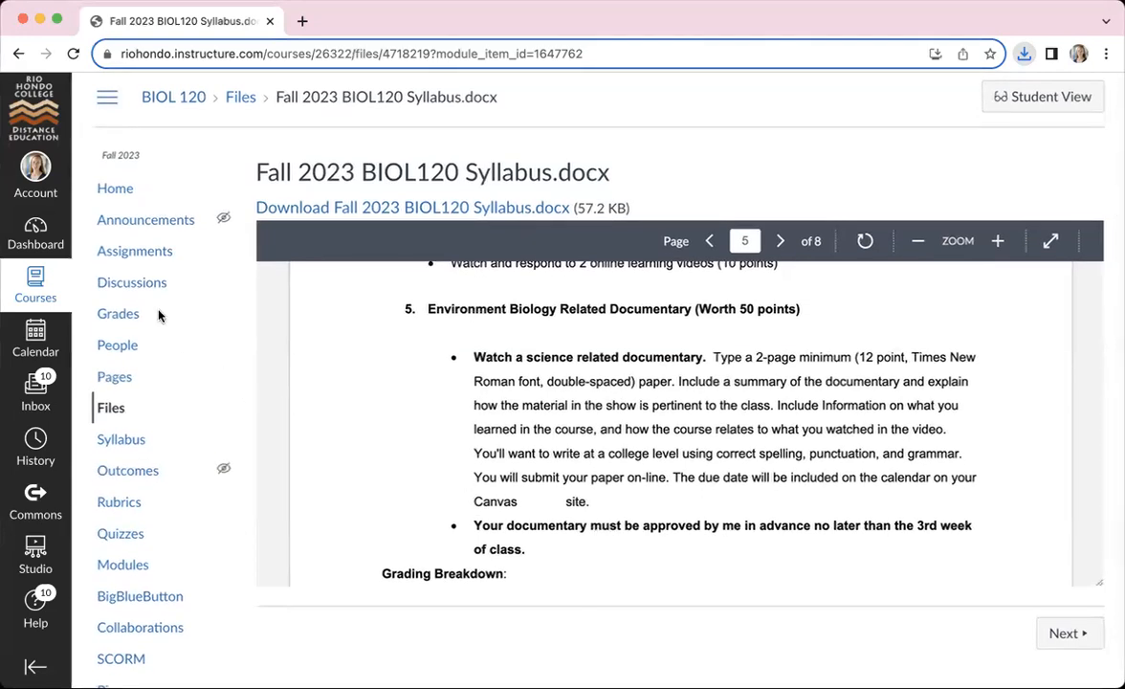
pyautogui.moveTo(540, 506)
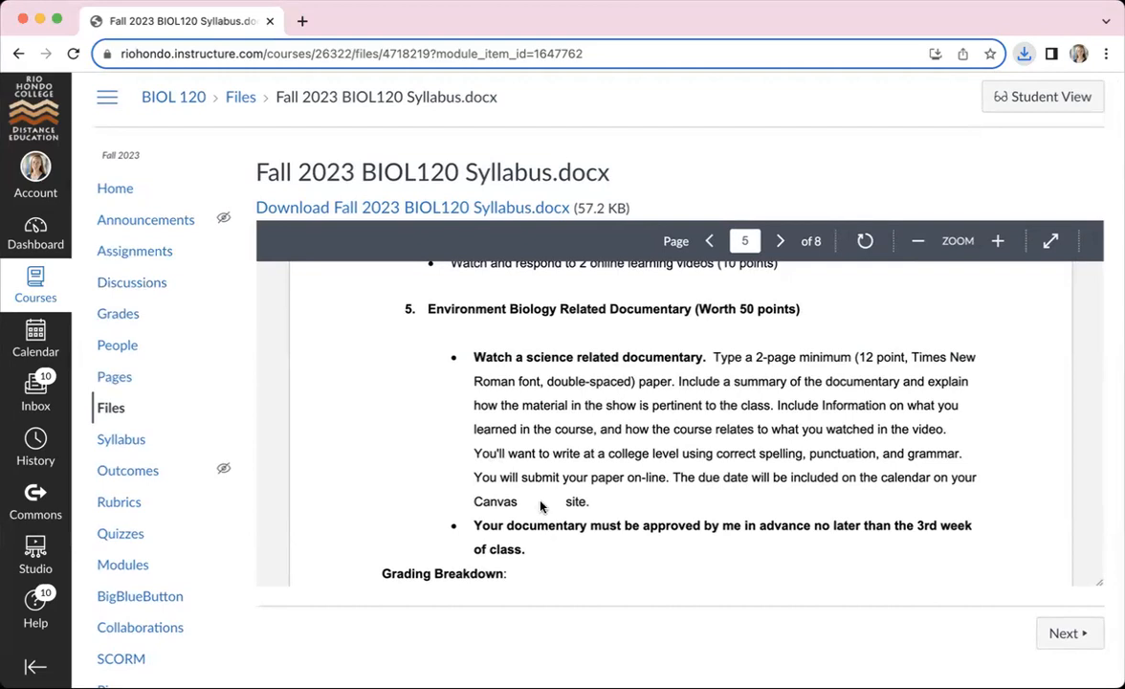
pyautogui.moveTo(551, 528)
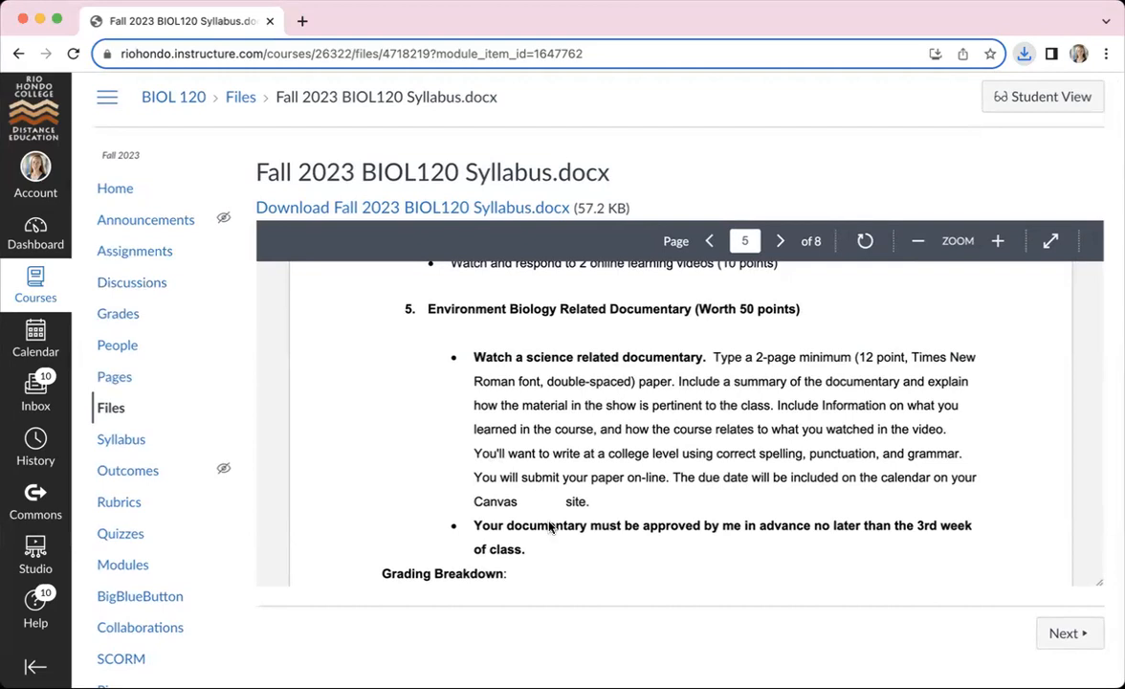
pyautogui.moveTo(346, 451)
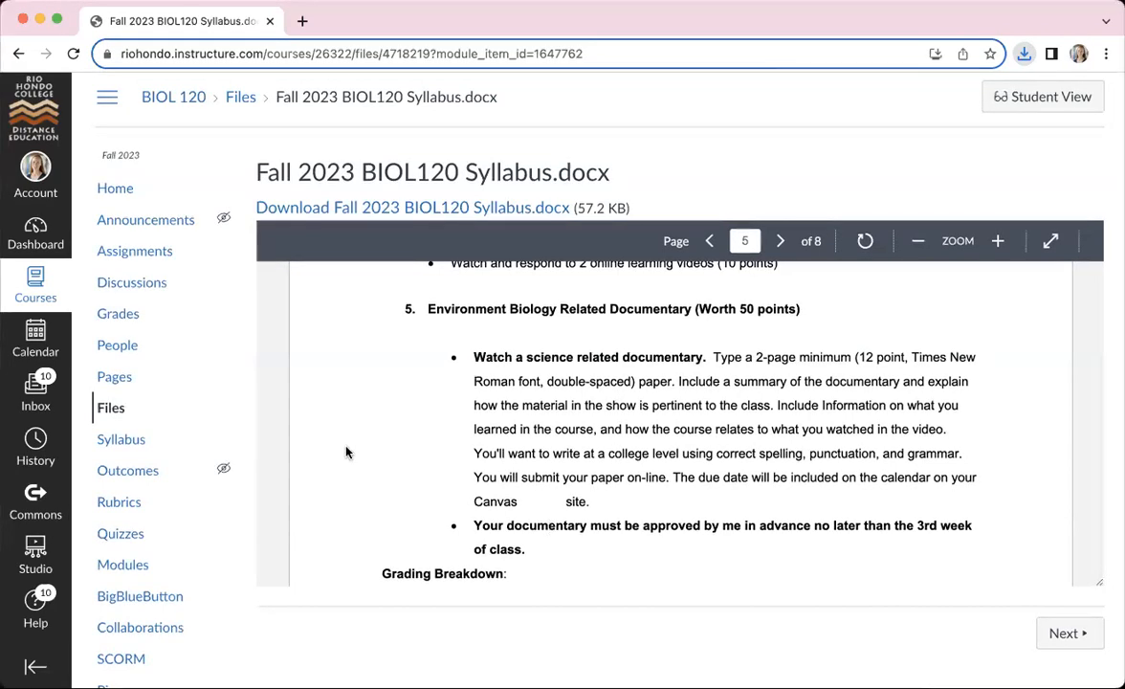
pyautogui.moveTo(134, 251)
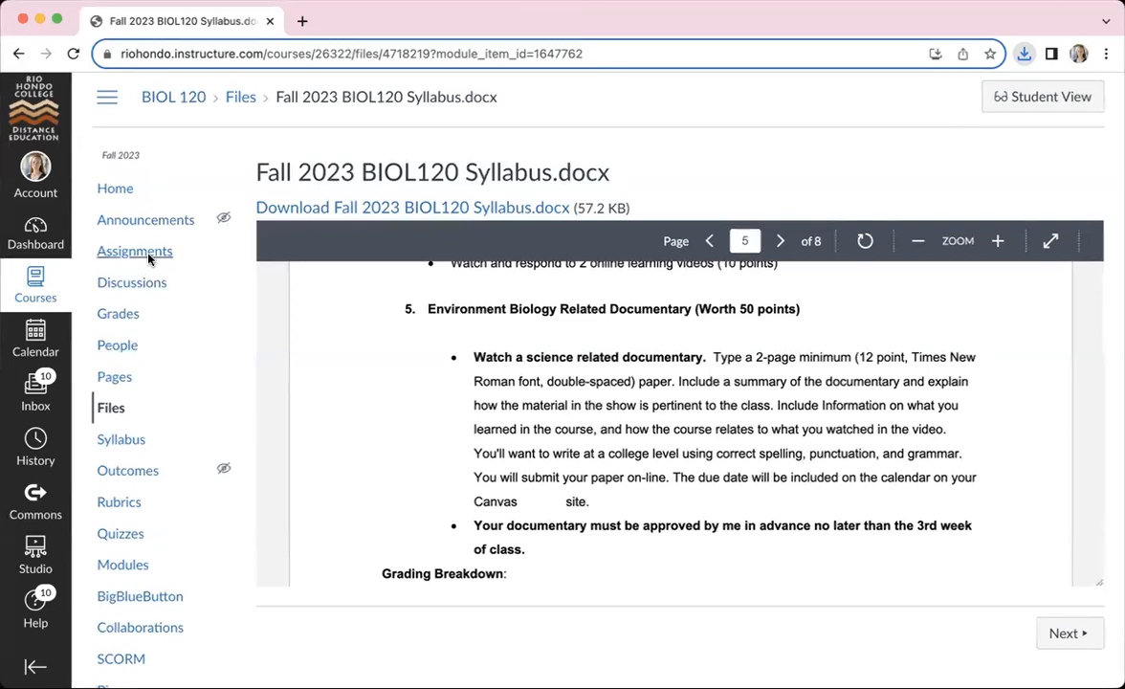
pyautogui.moveTo(120, 438)
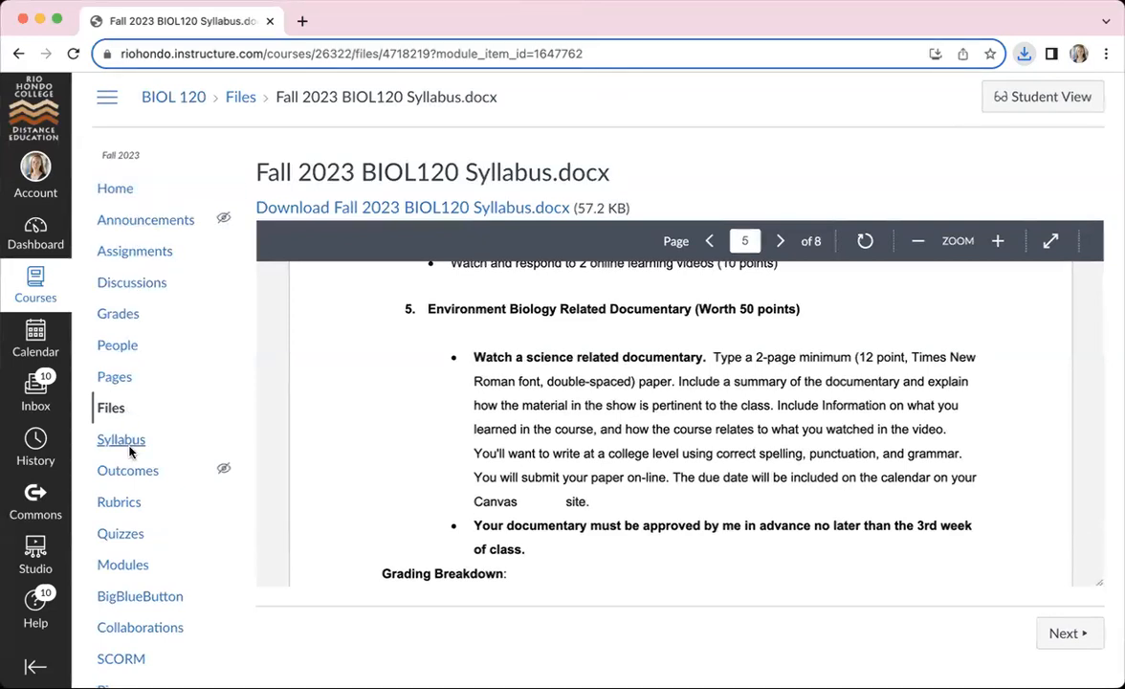
pyautogui.moveTo(117, 345)
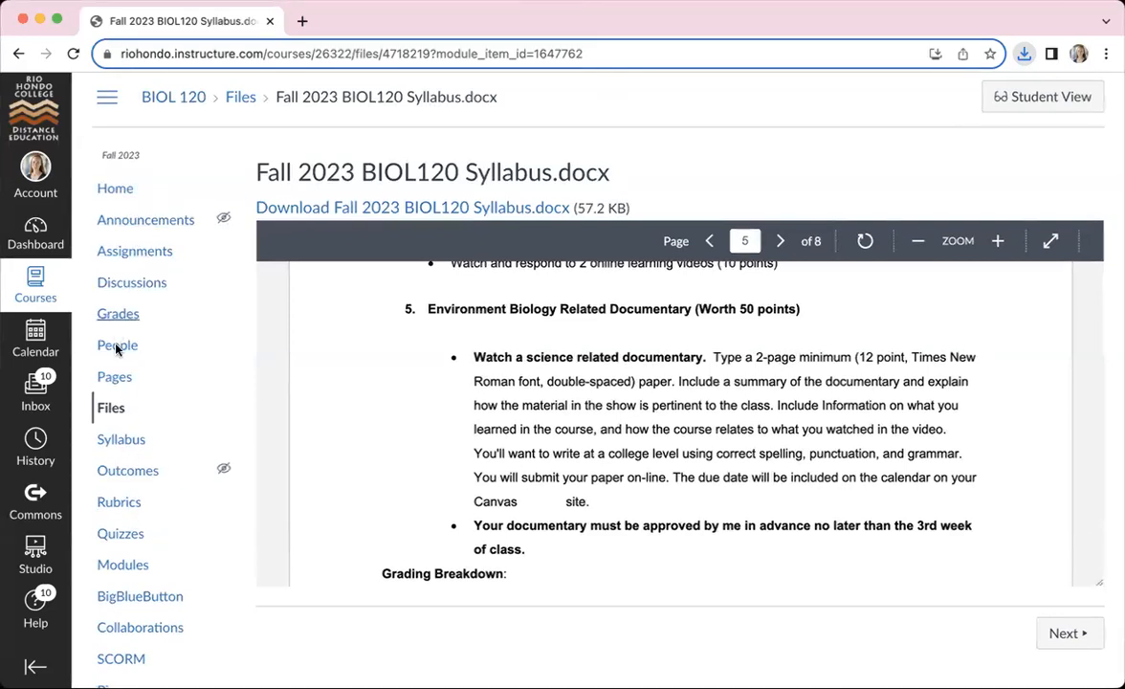
pyautogui.click(122, 563)
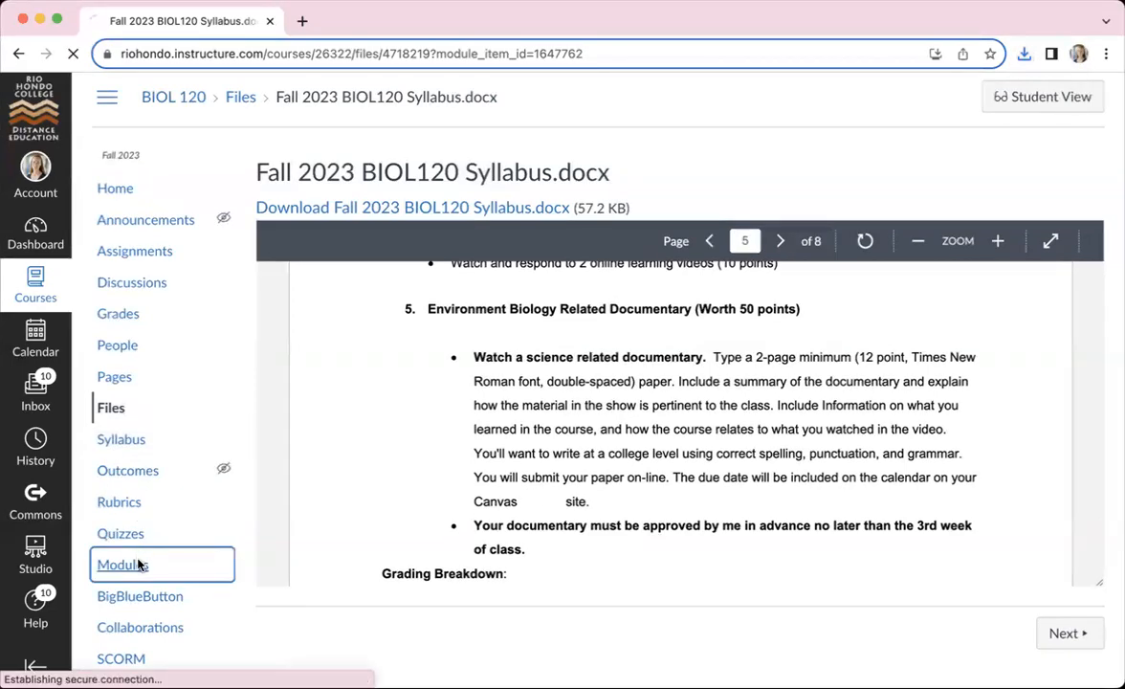
# - Return to Modules, scroll to Module 1 and open its Chapter 1 Discussion
pyautogui.click(122, 565)
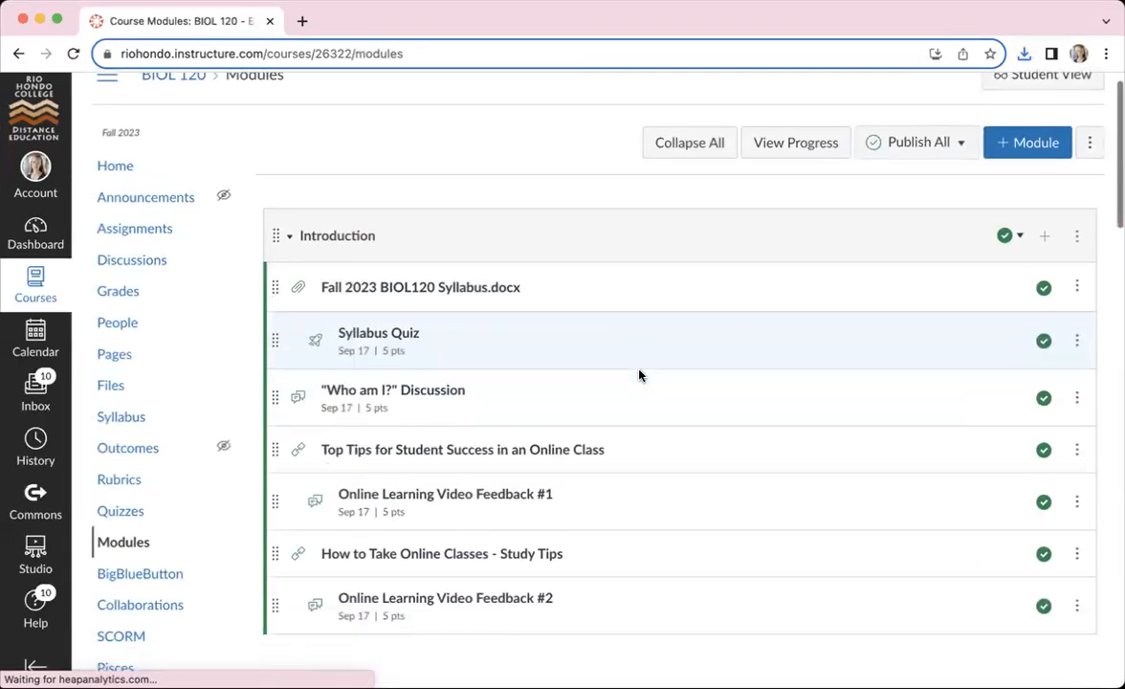
pyautogui.scroll(-3)
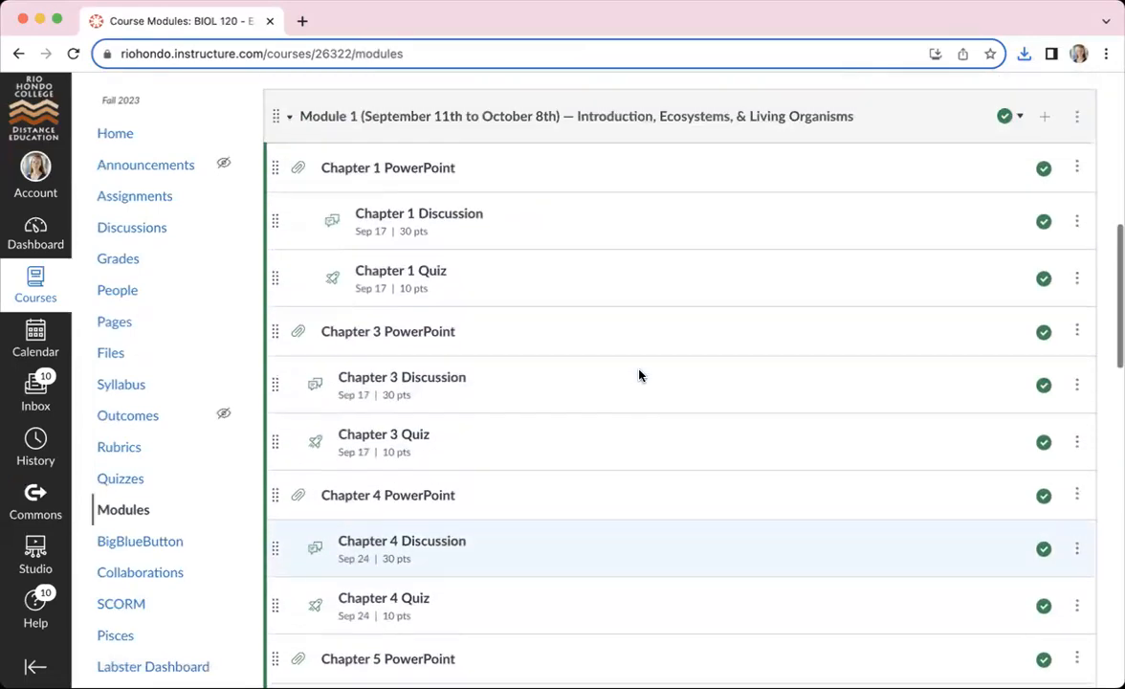
pyautogui.click(419, 212)
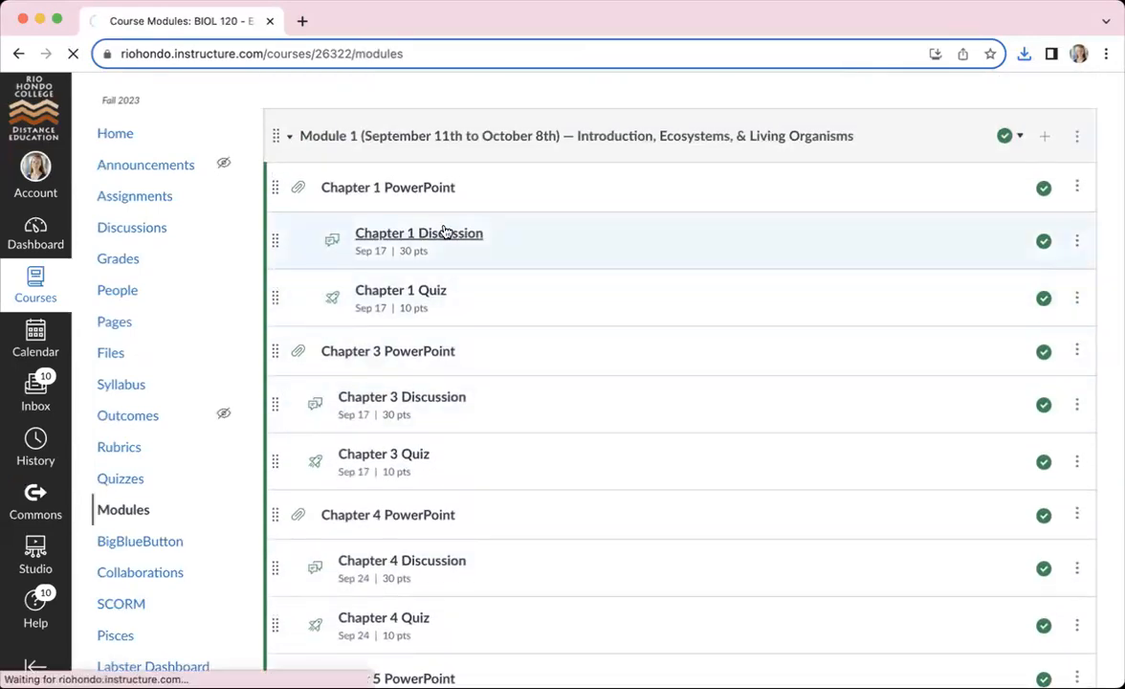
pyautogui.click(417, 233)
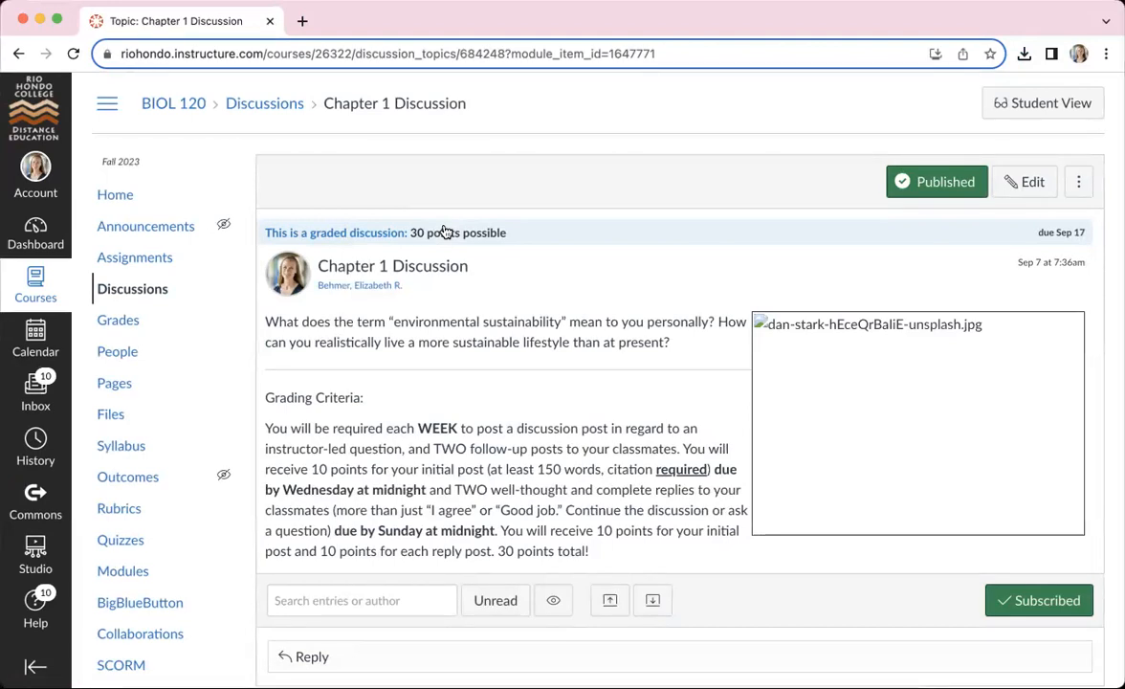
pyautogui.moveTo(520, 287)
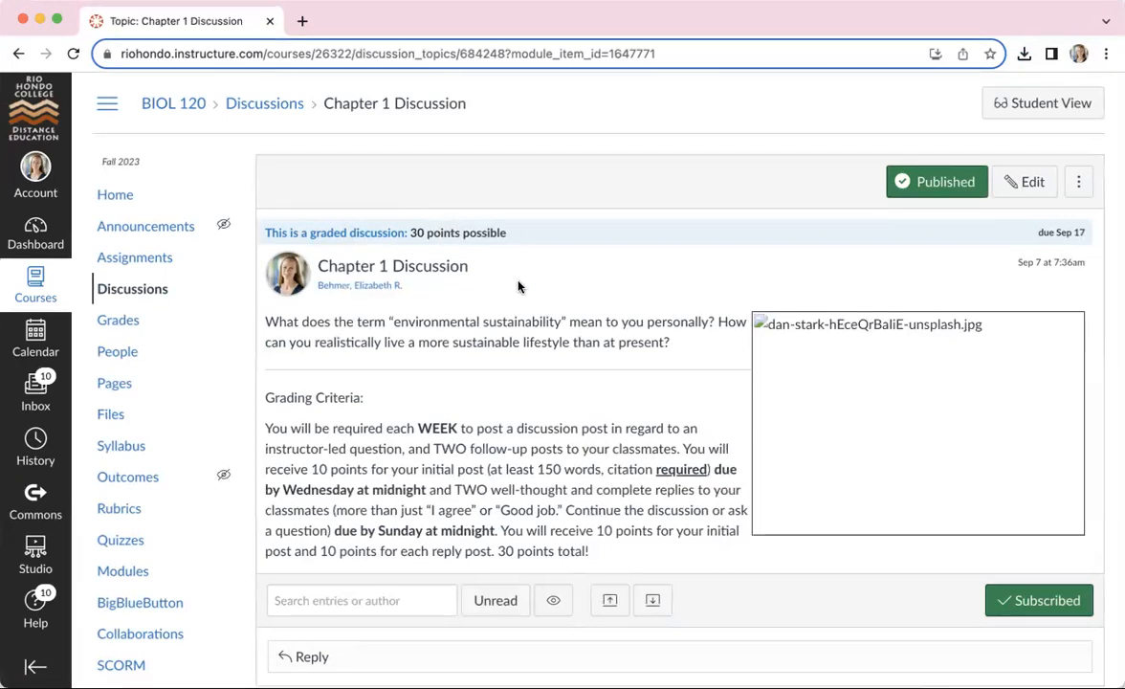
# - Review the Chapter 1 Discussion's sustainability question and grading criteria, then return to the course home page
pyautogui.scroll(-3)
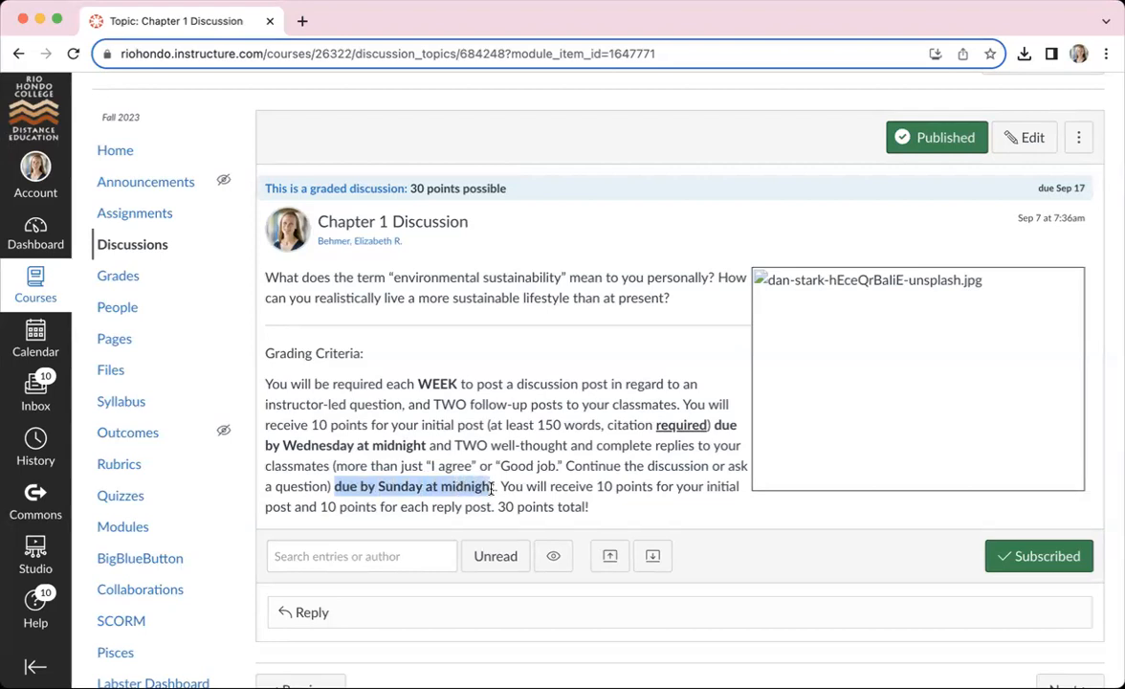
pyautogui.moveTo(545, 490)
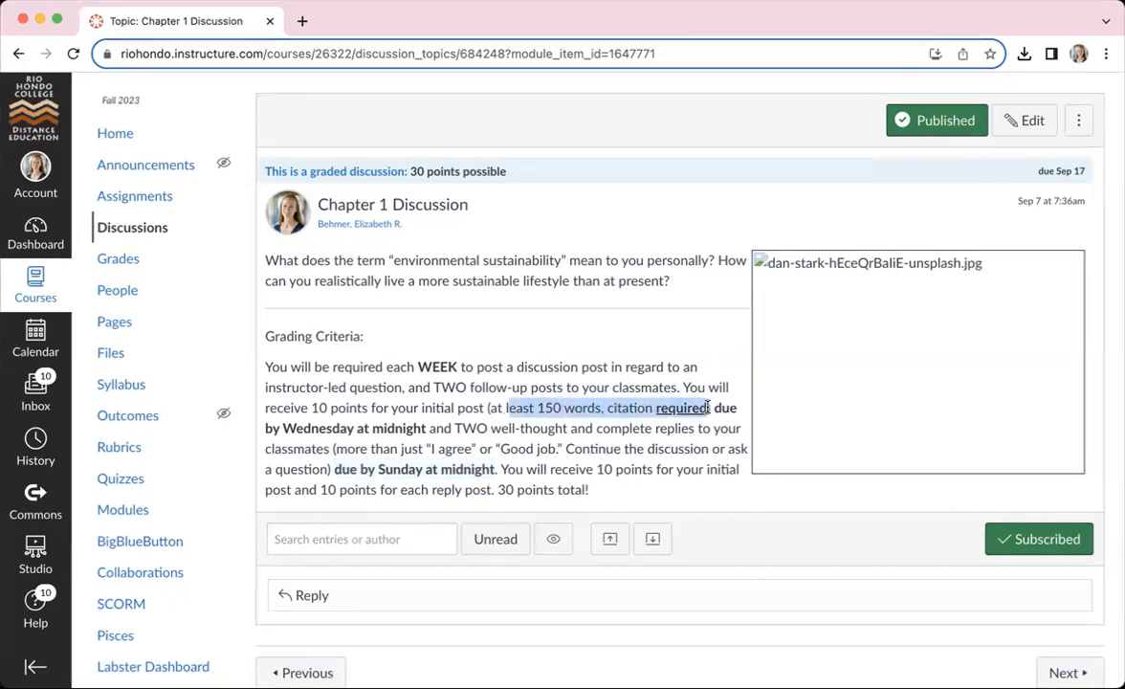
pyautogui.click(348, 467)
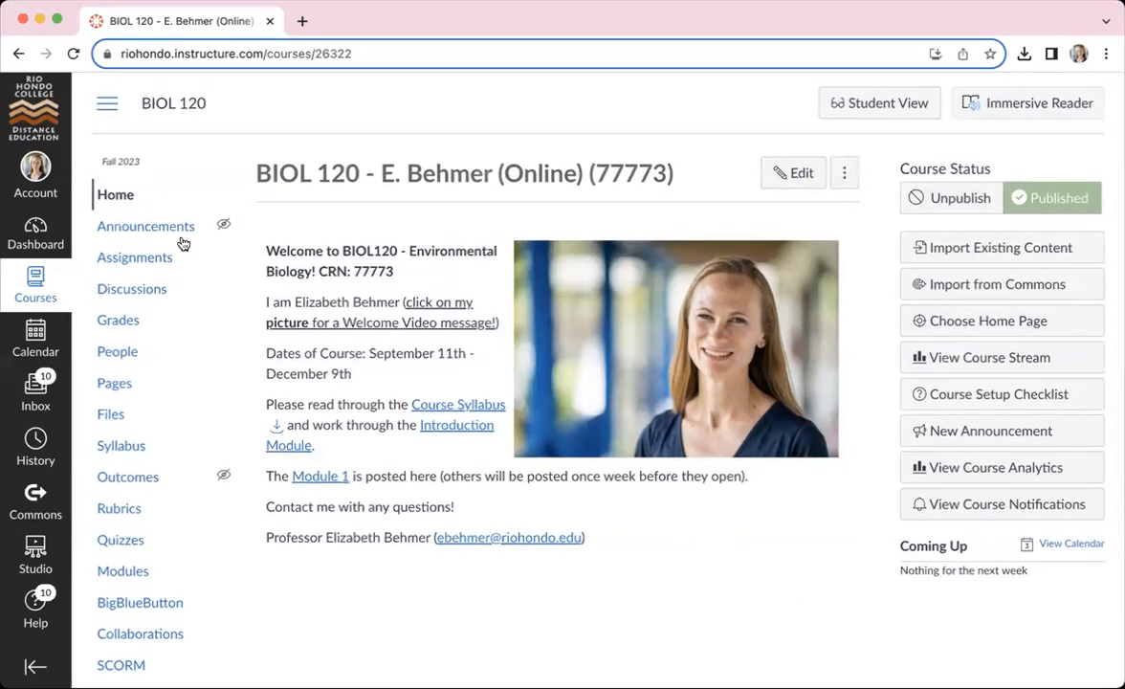
pyautogui.moveTo(145, 226)
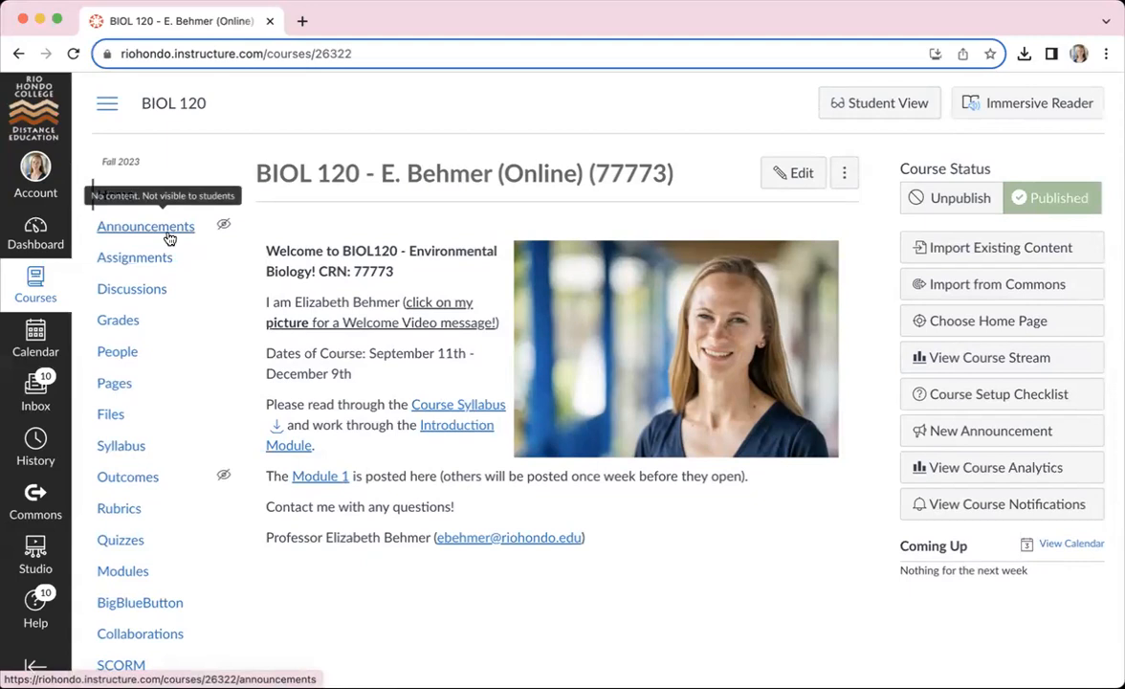
pyautogui.moveTo(674, 439)
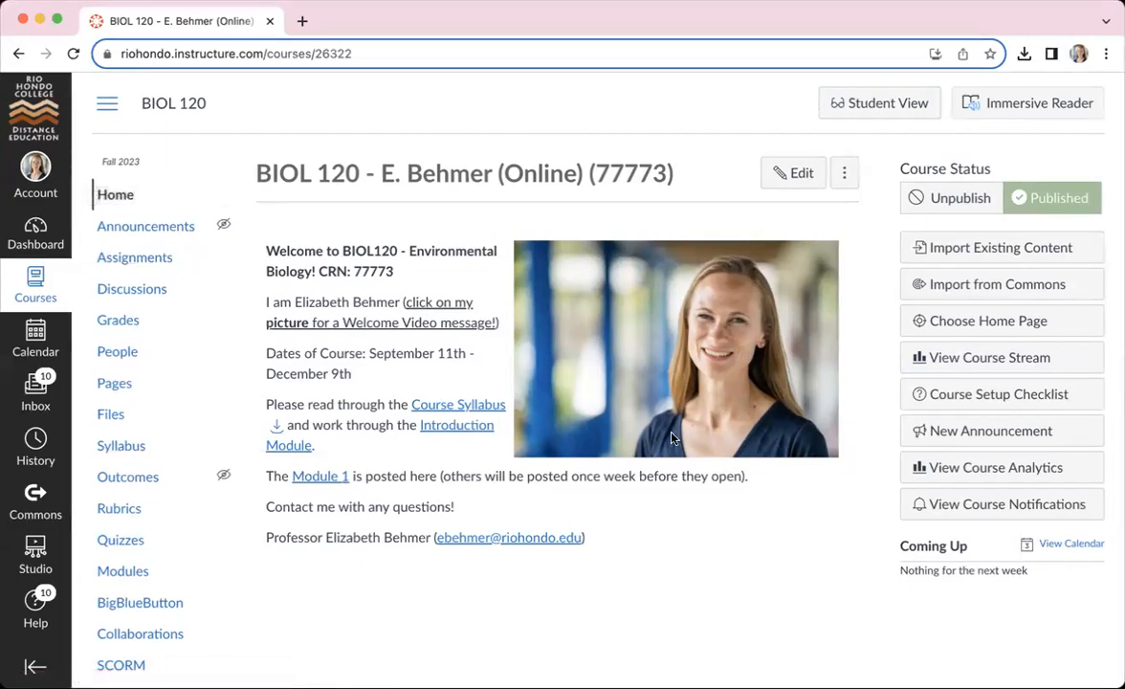